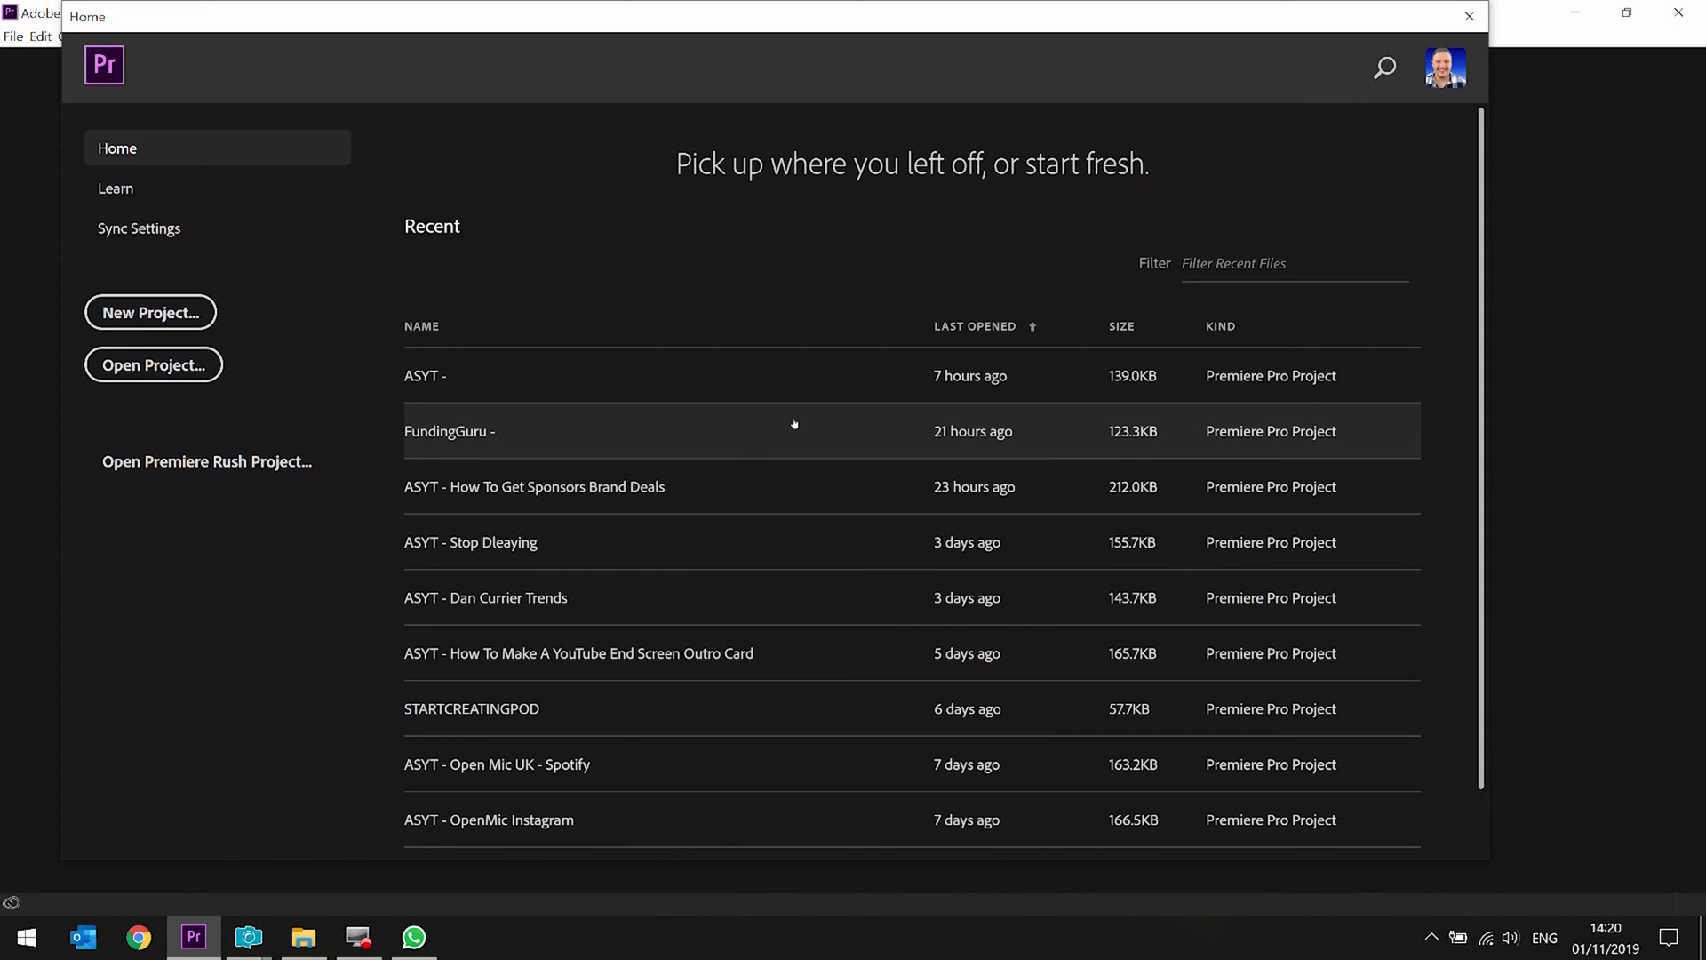
pyautogui.moveTo(529, 414)
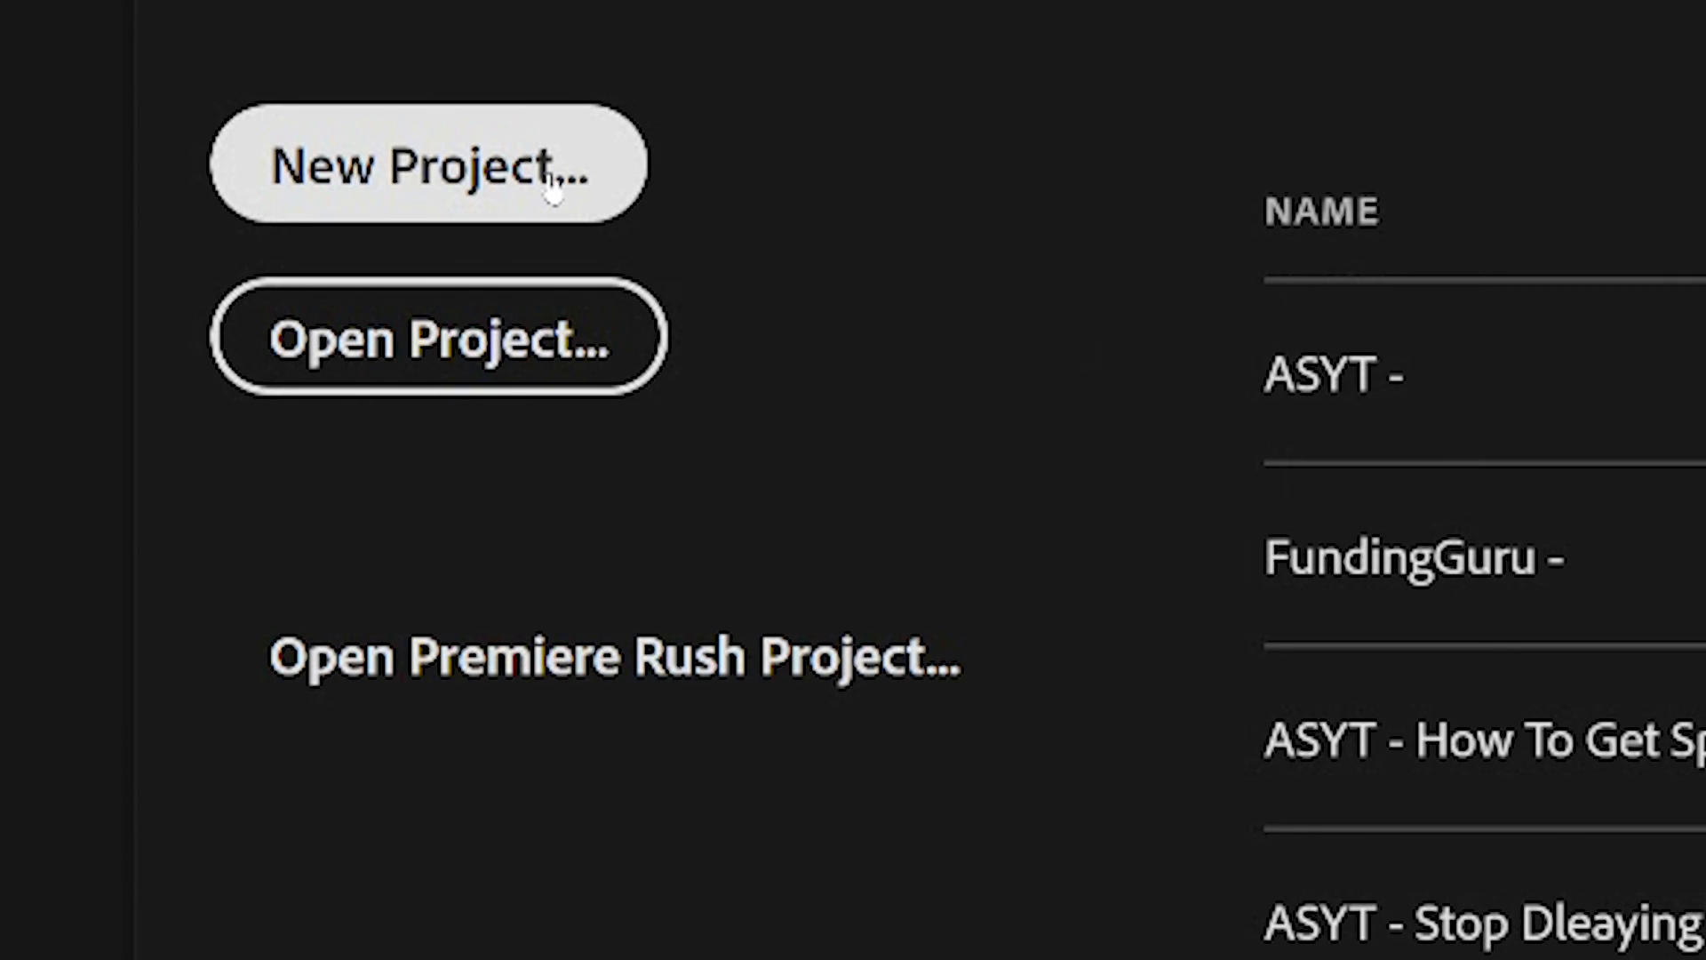
# Start a new project named TEST from the Home screen.
pyautogui.click(429, 163)
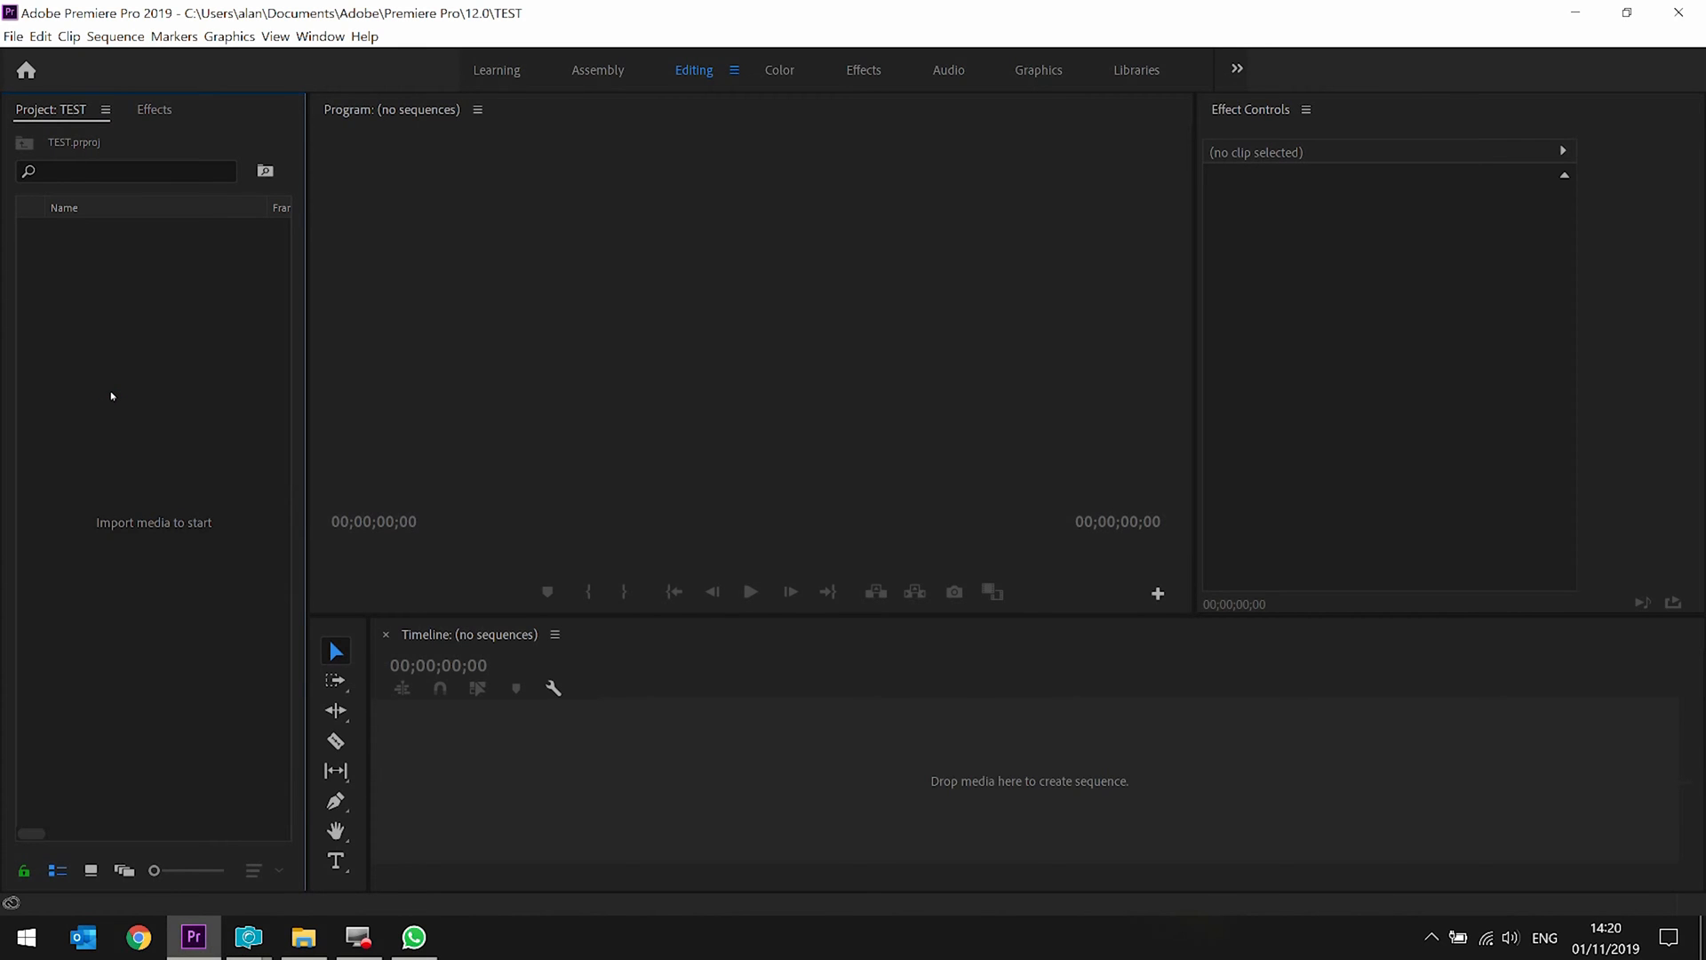
# Create a new sequence from the Project panel using the RED R3D 4K HD 16x9 23.976 preset.
pyautogui.rightClick(110, 395)
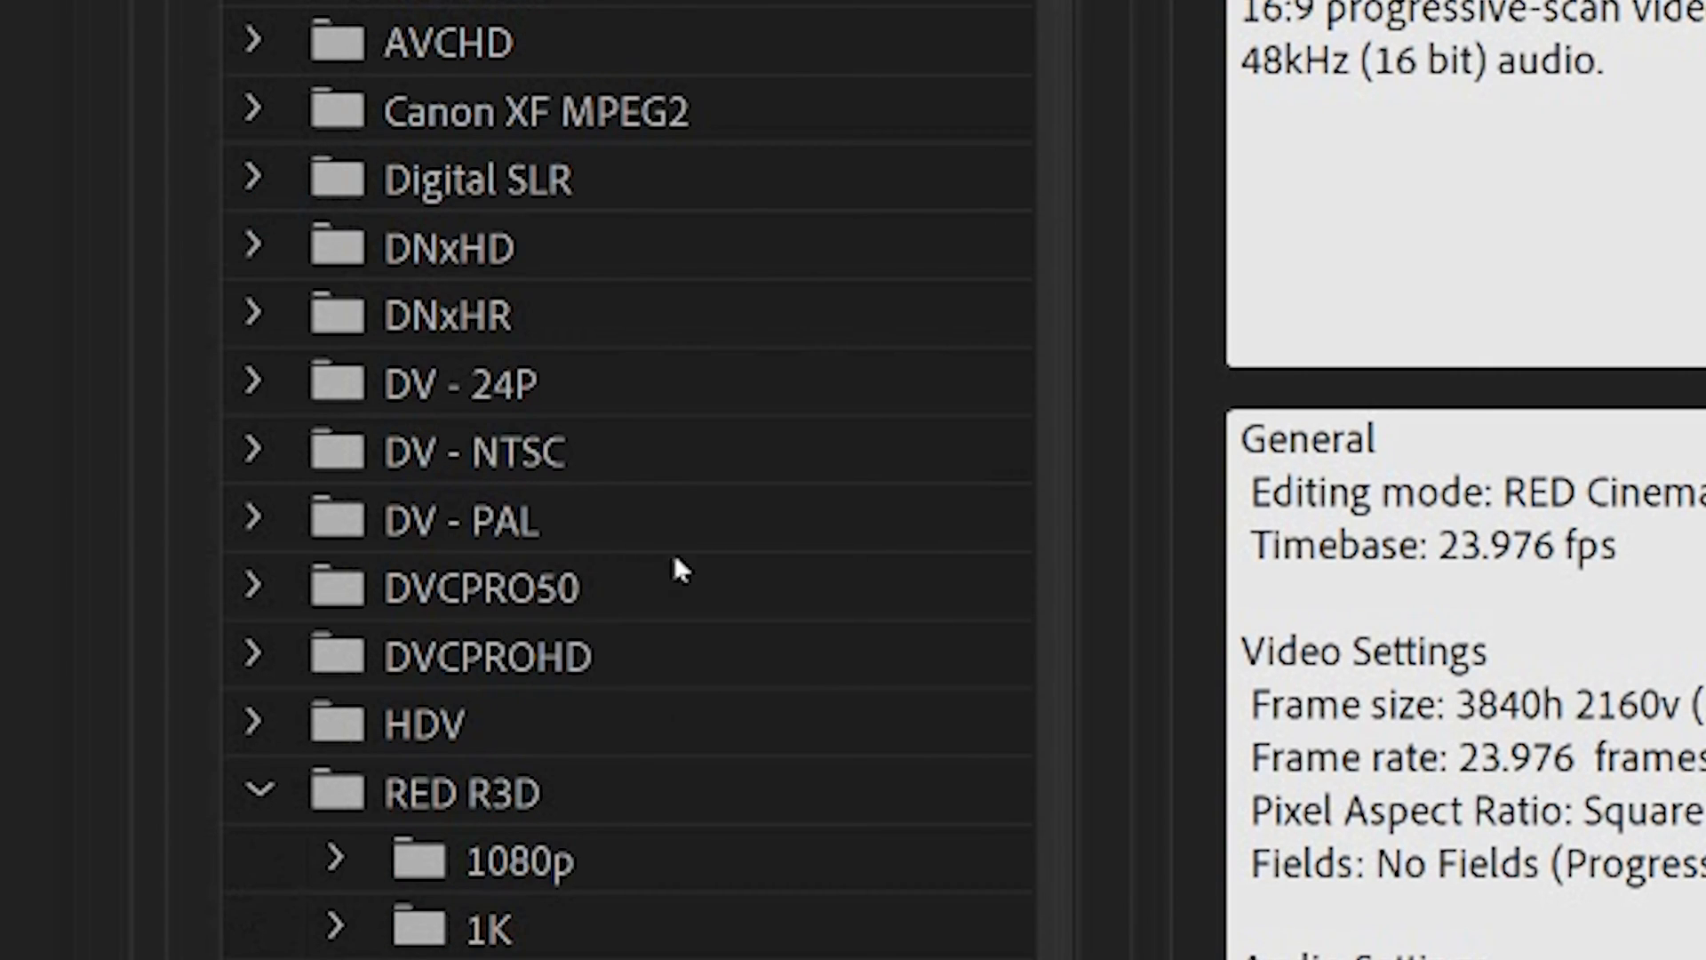
pyautogui.scroll(-3)
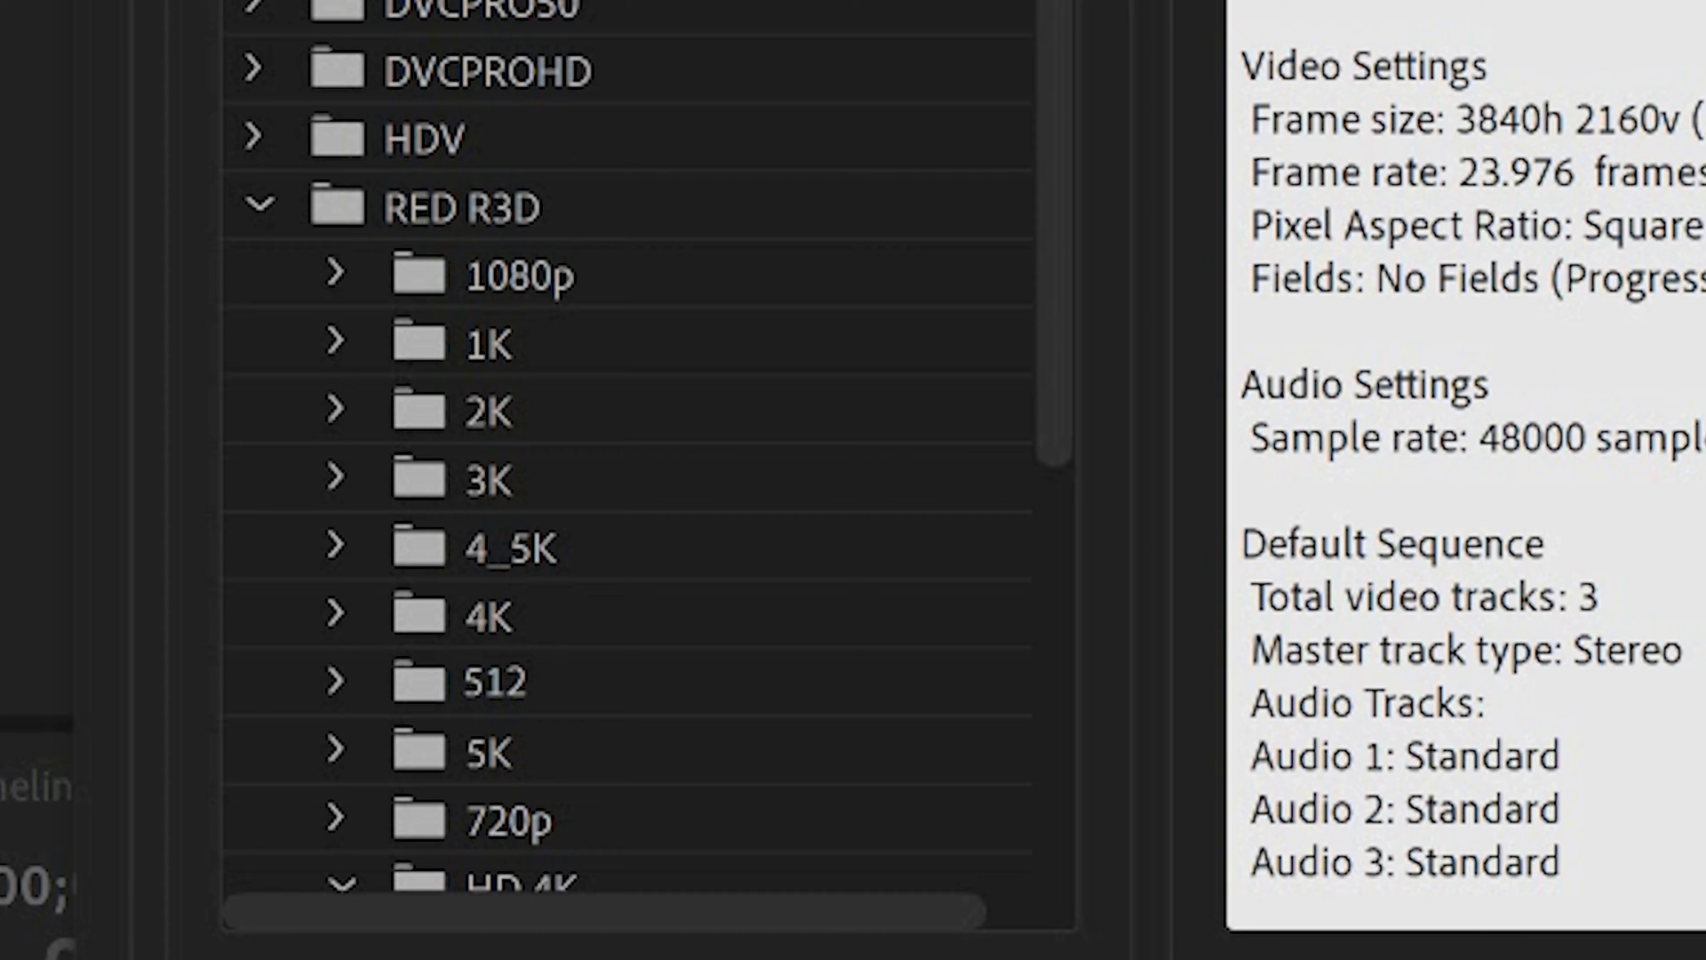
pyautogui.moveTo(467, 211)
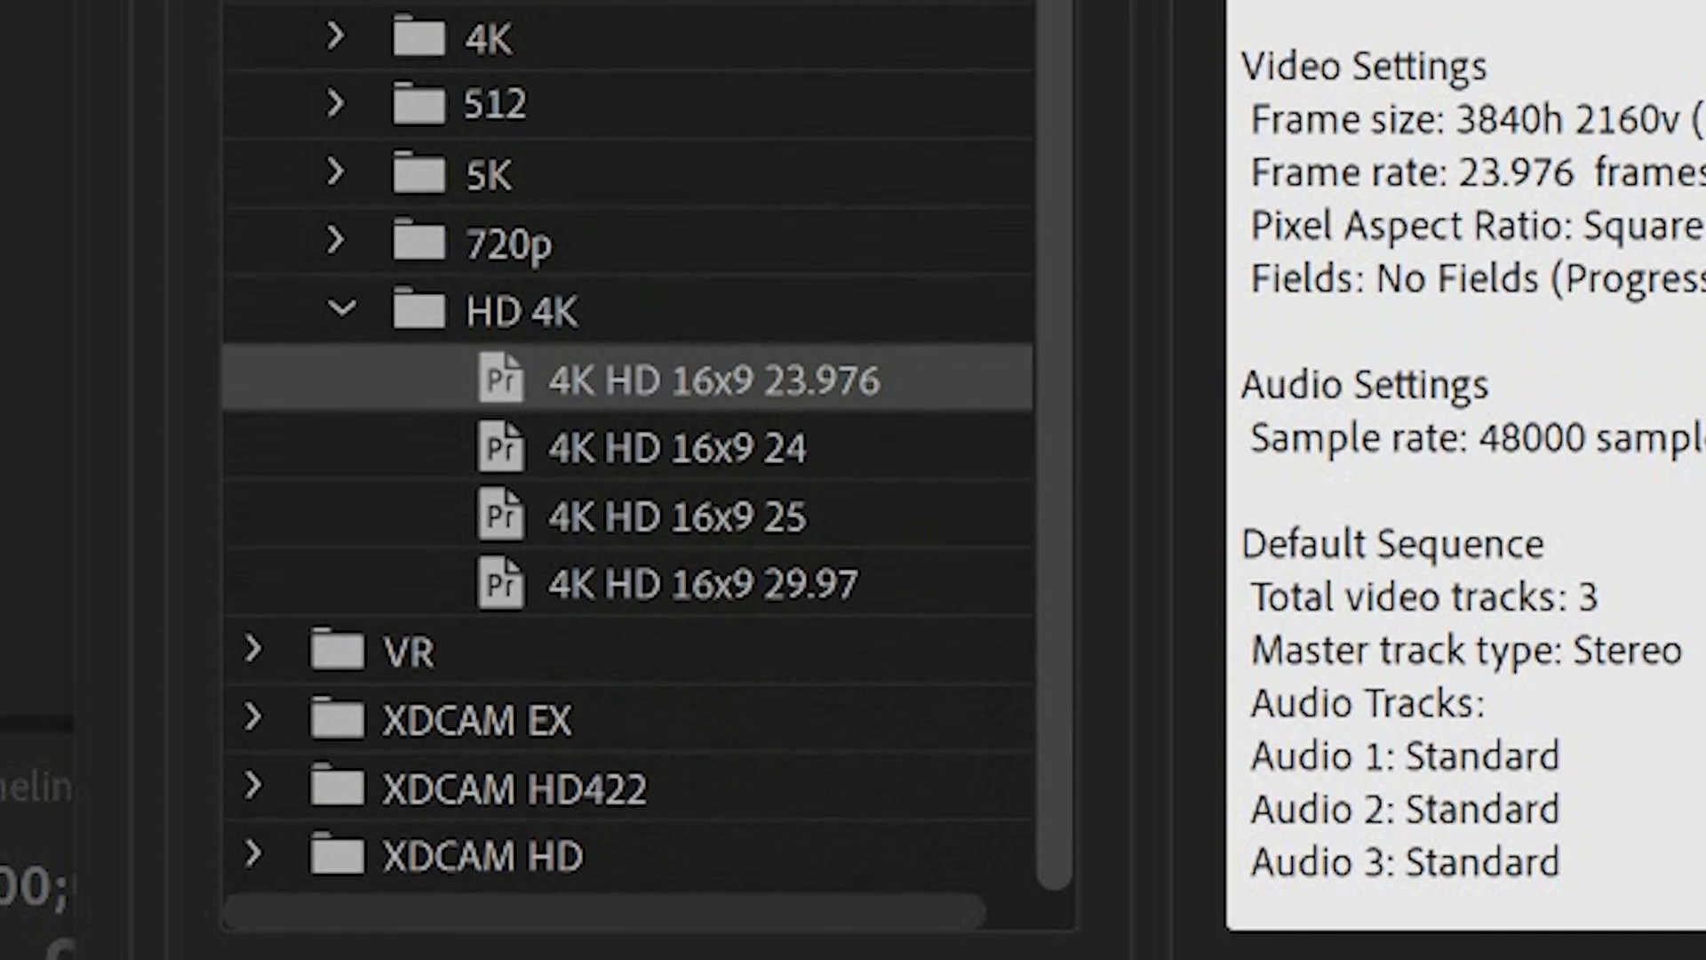
pyautogui.moveTo(753, 312)
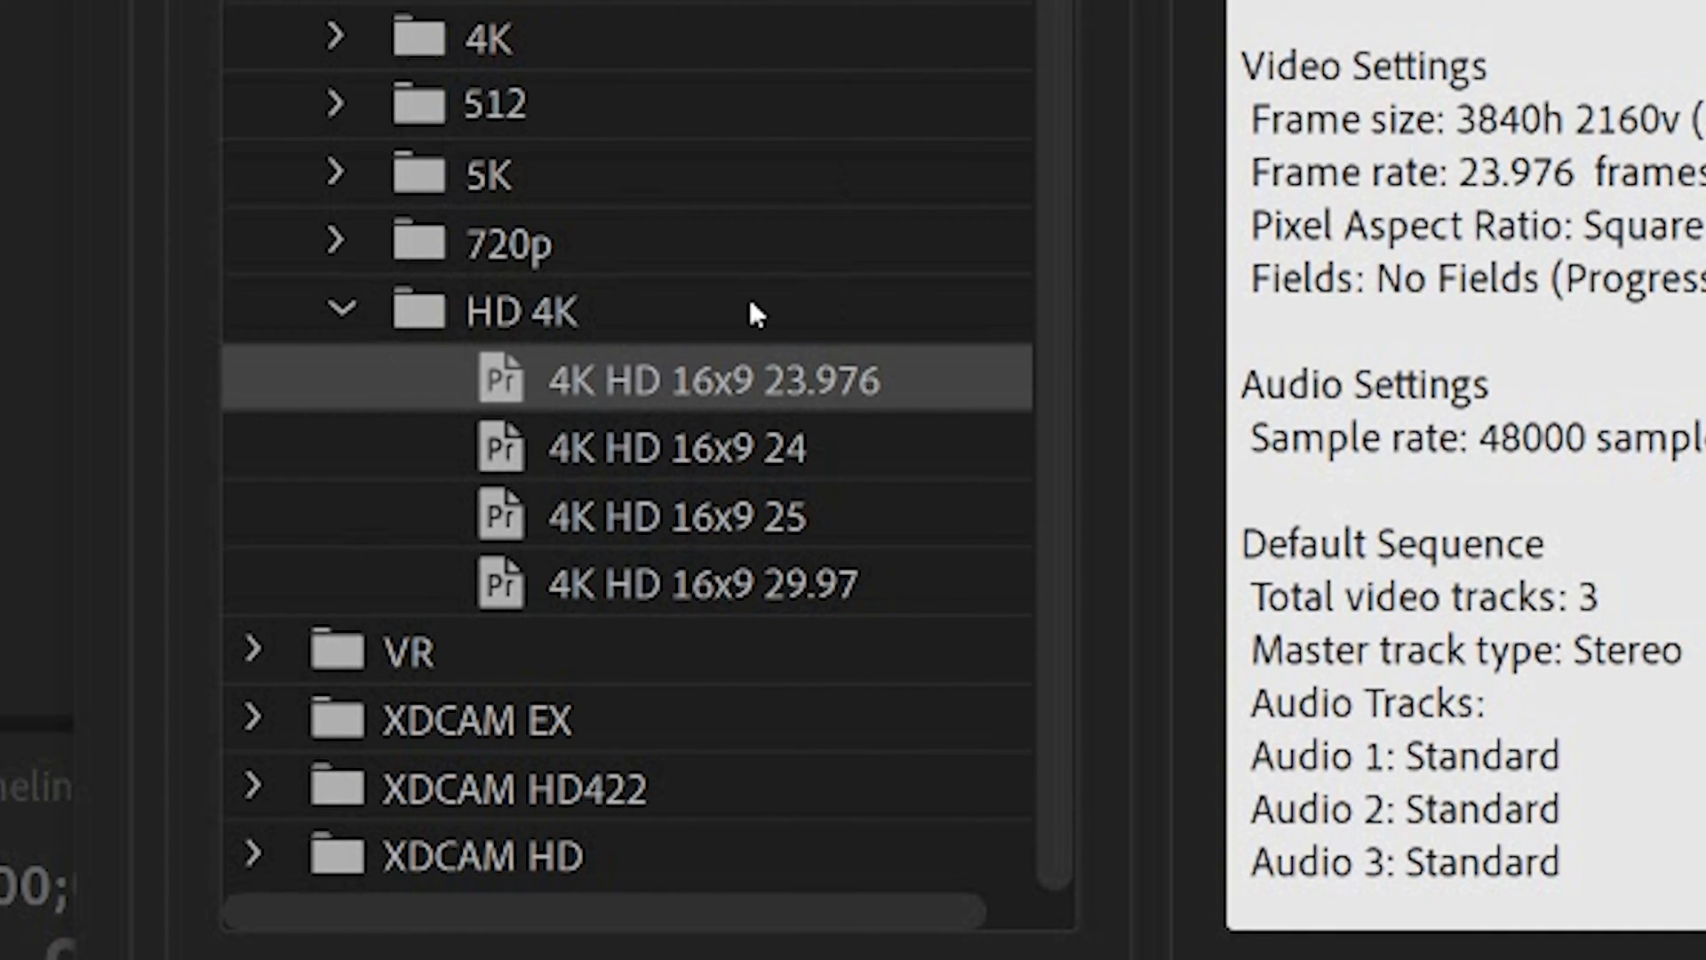
pyautogui.moveTo(455, 55)
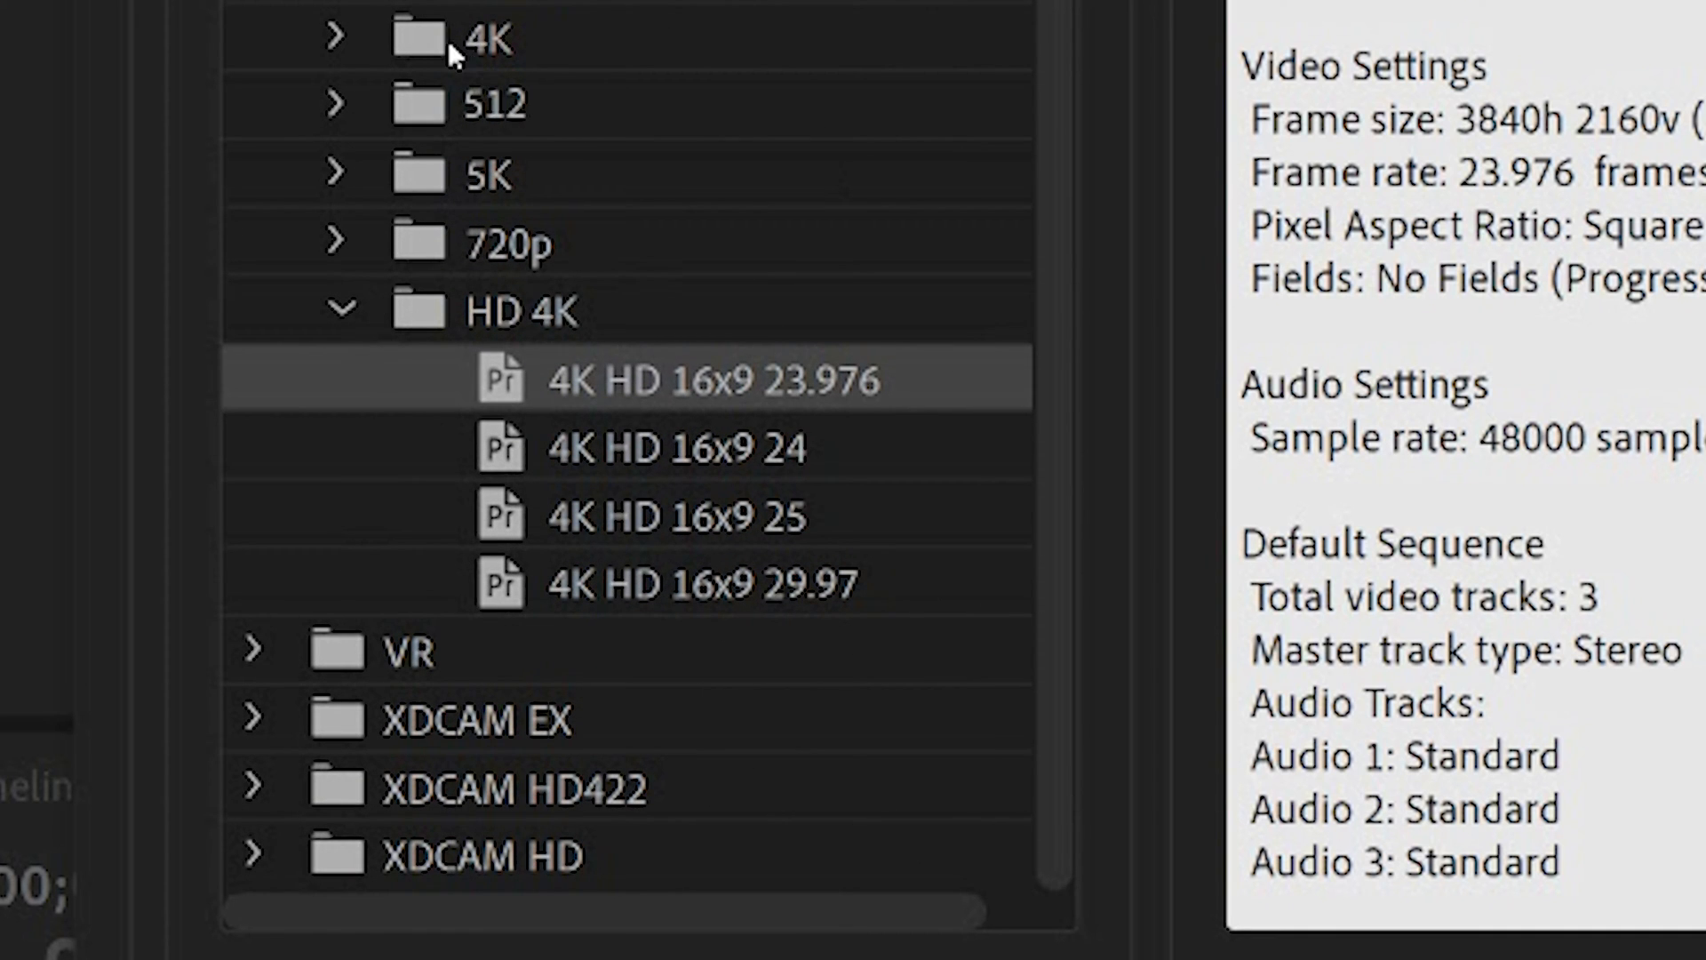
pyautogui.moveTo(610, 391)
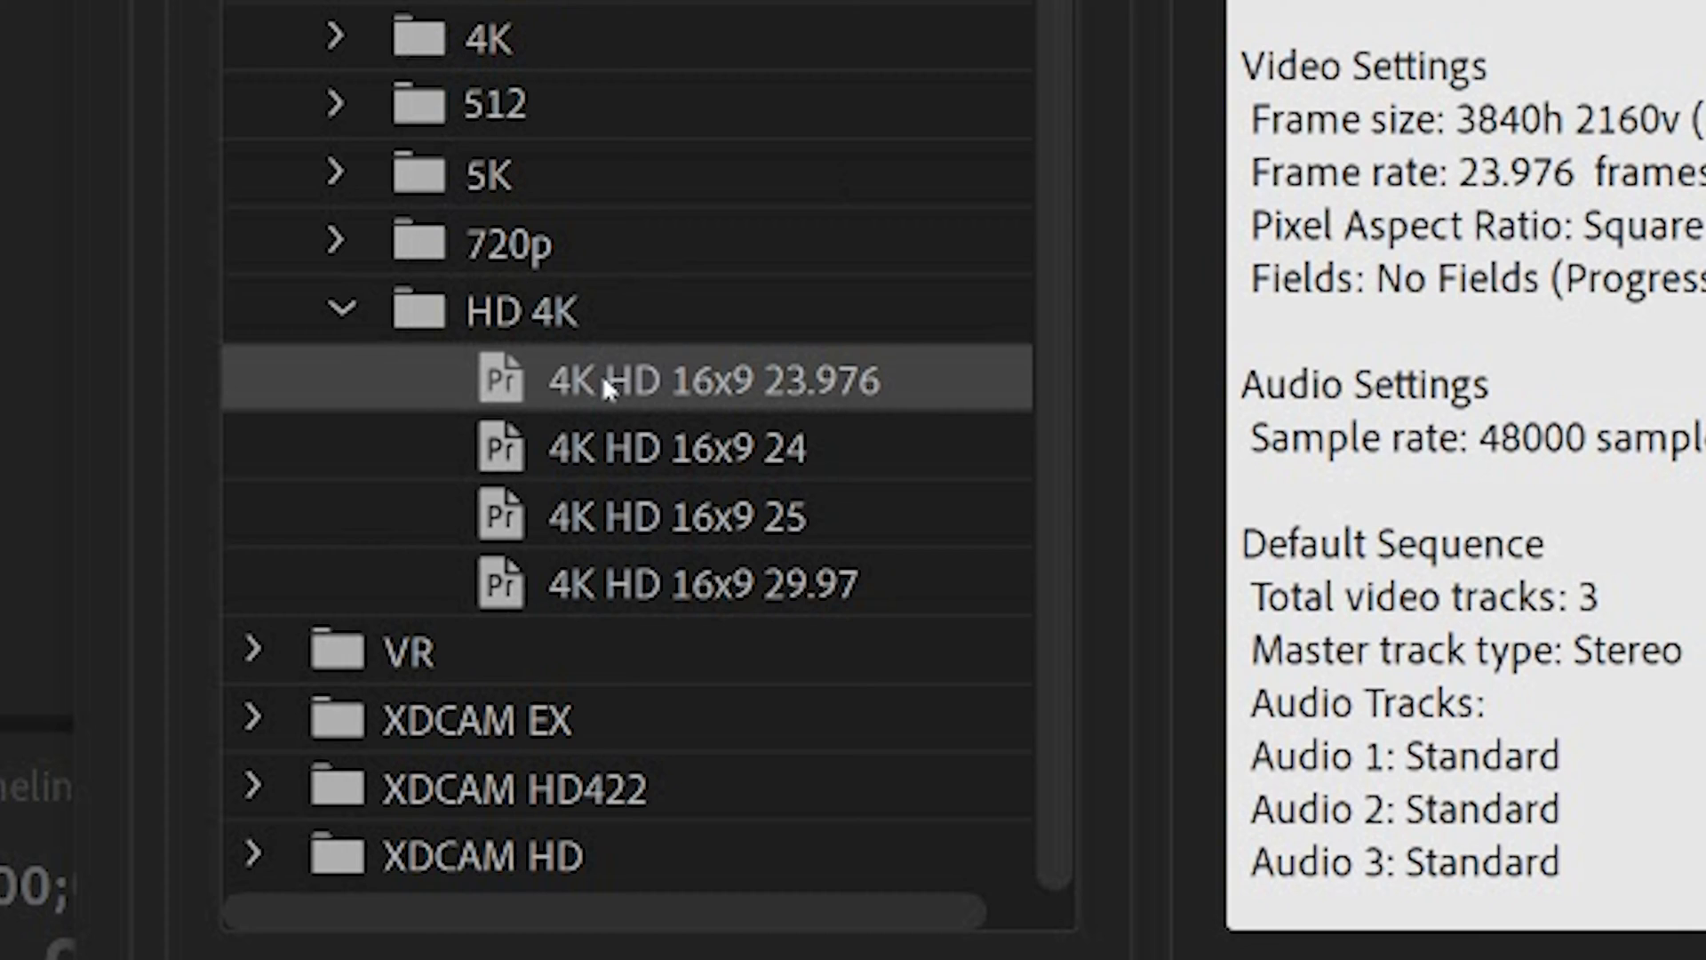
pyautogui.moveTo(855, 598)
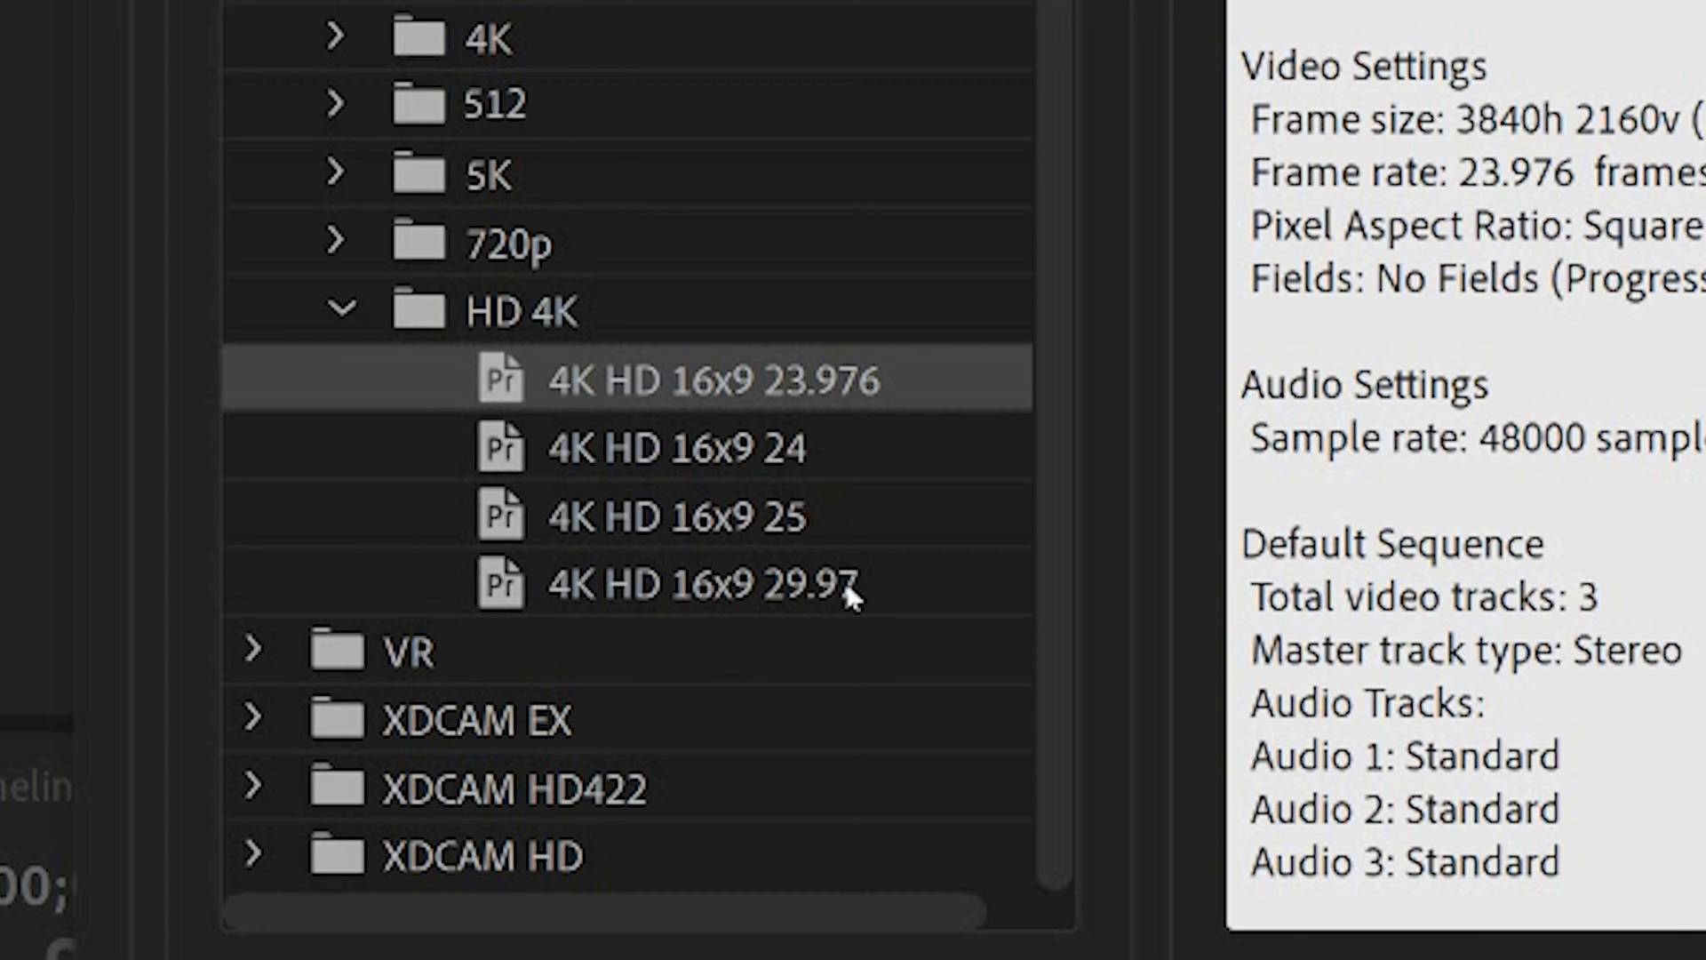
pyautogui.moveTo(740, 397)
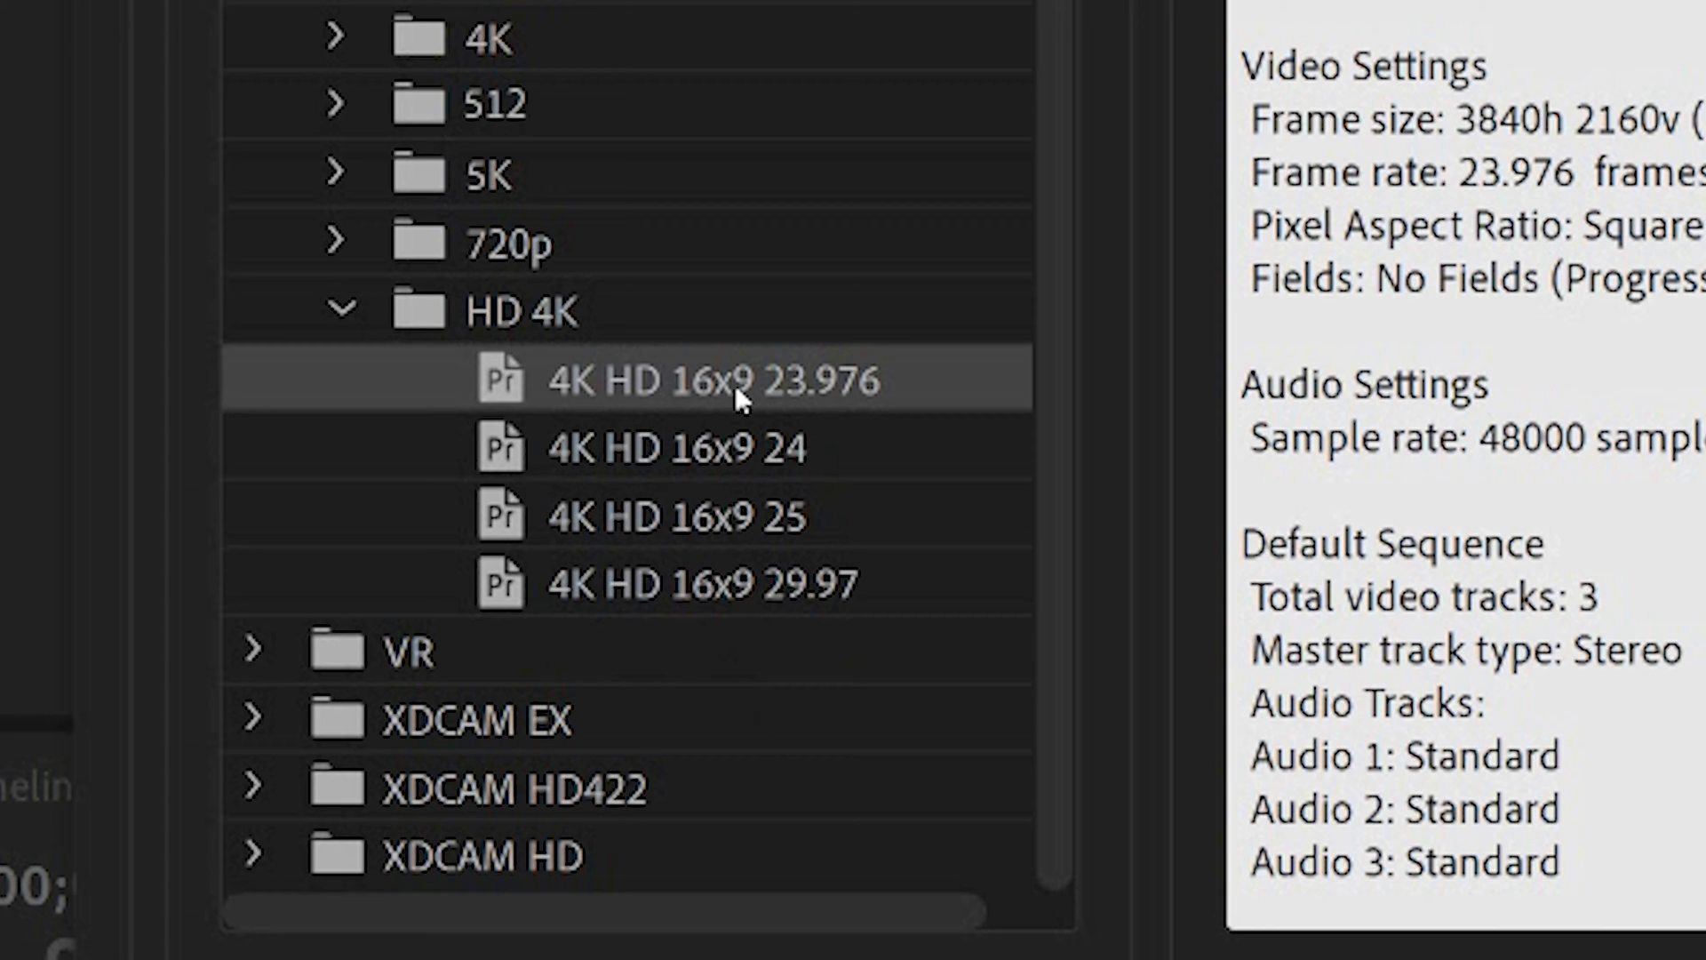
pyautogui.moveTo(830, 403)
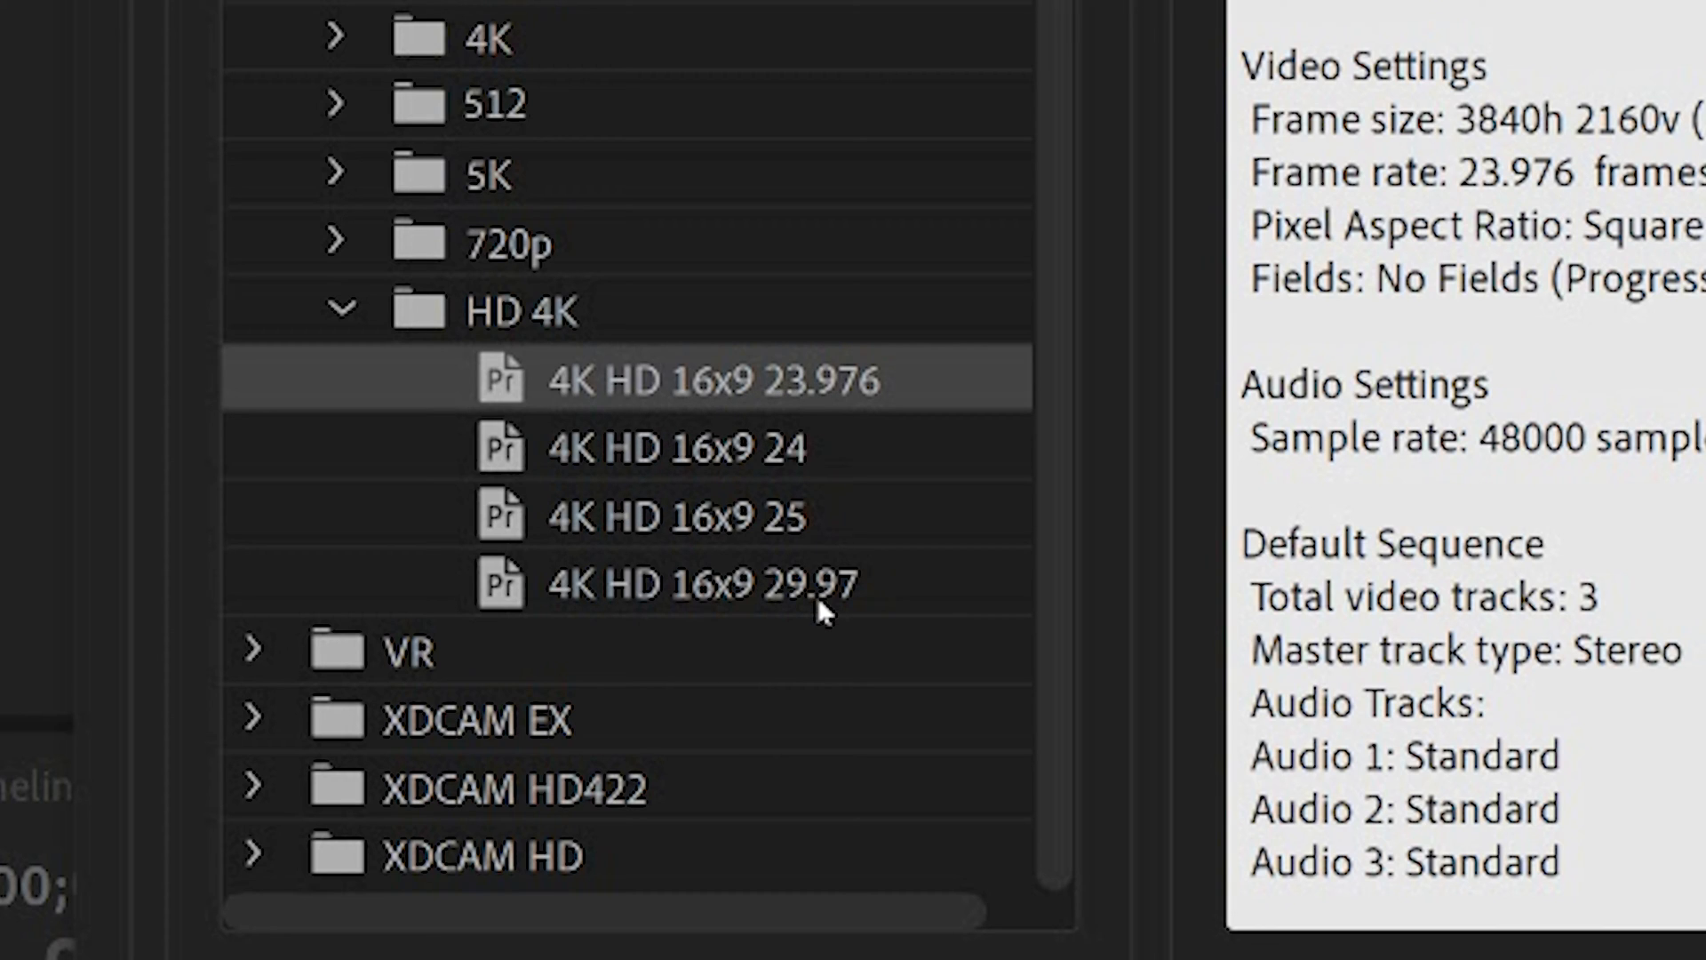
pyautogui.moveTo(777, 941)
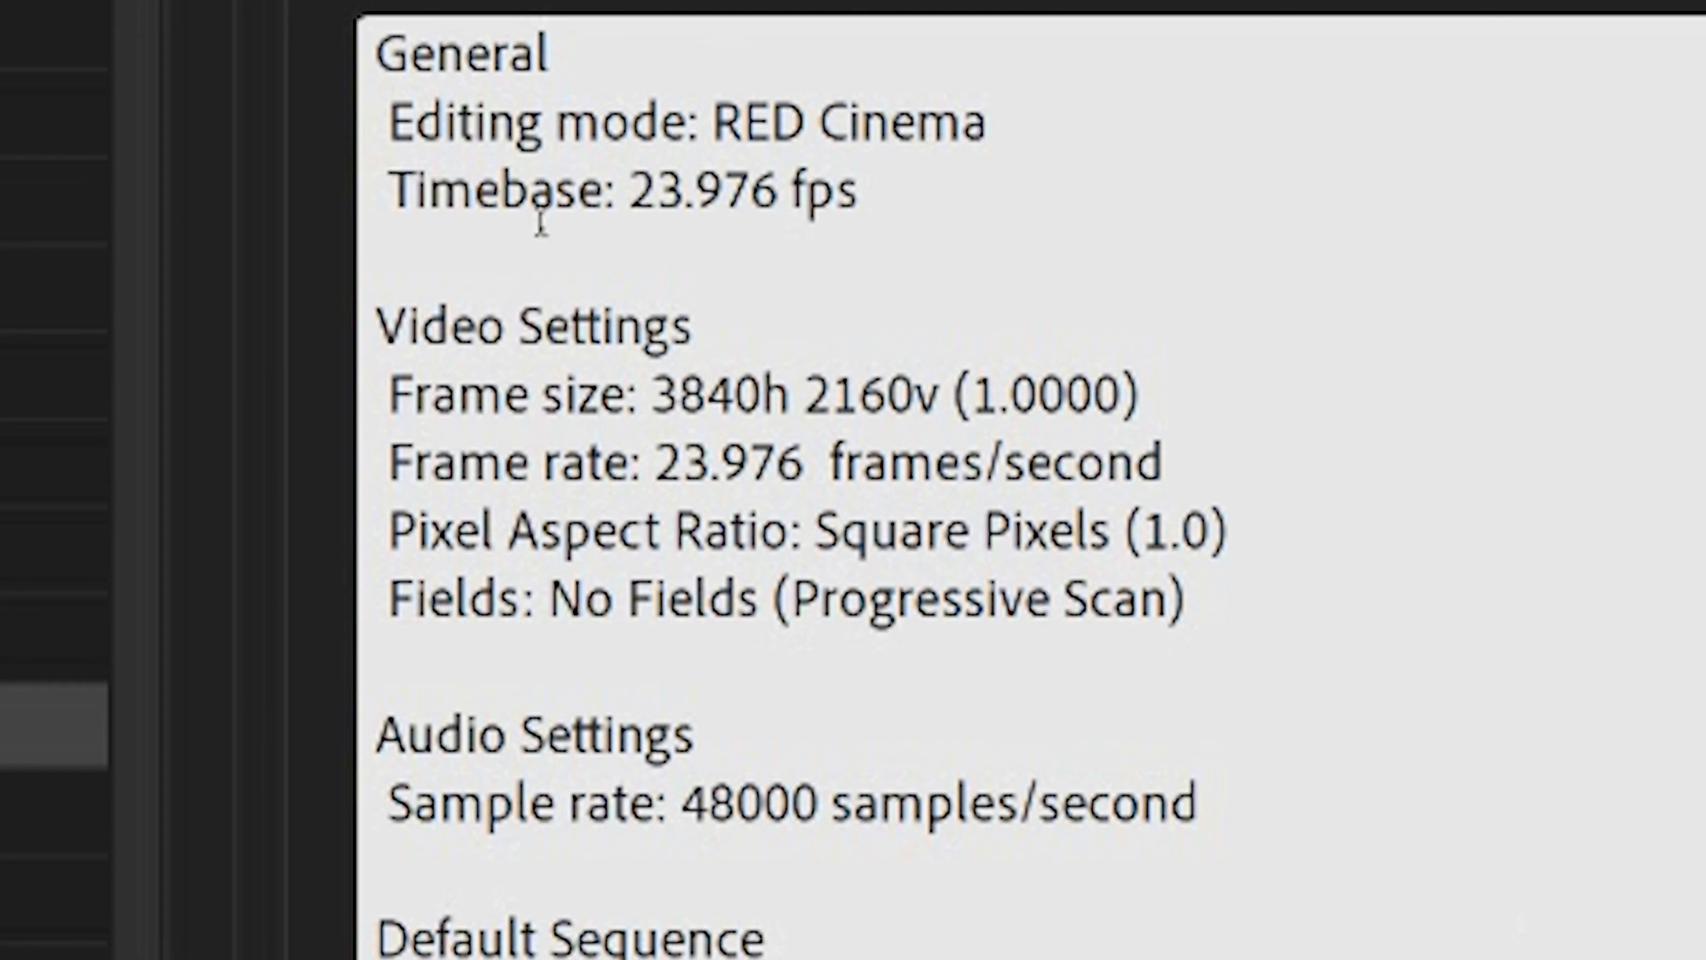
pyautogui.moveTo(1386, 903)
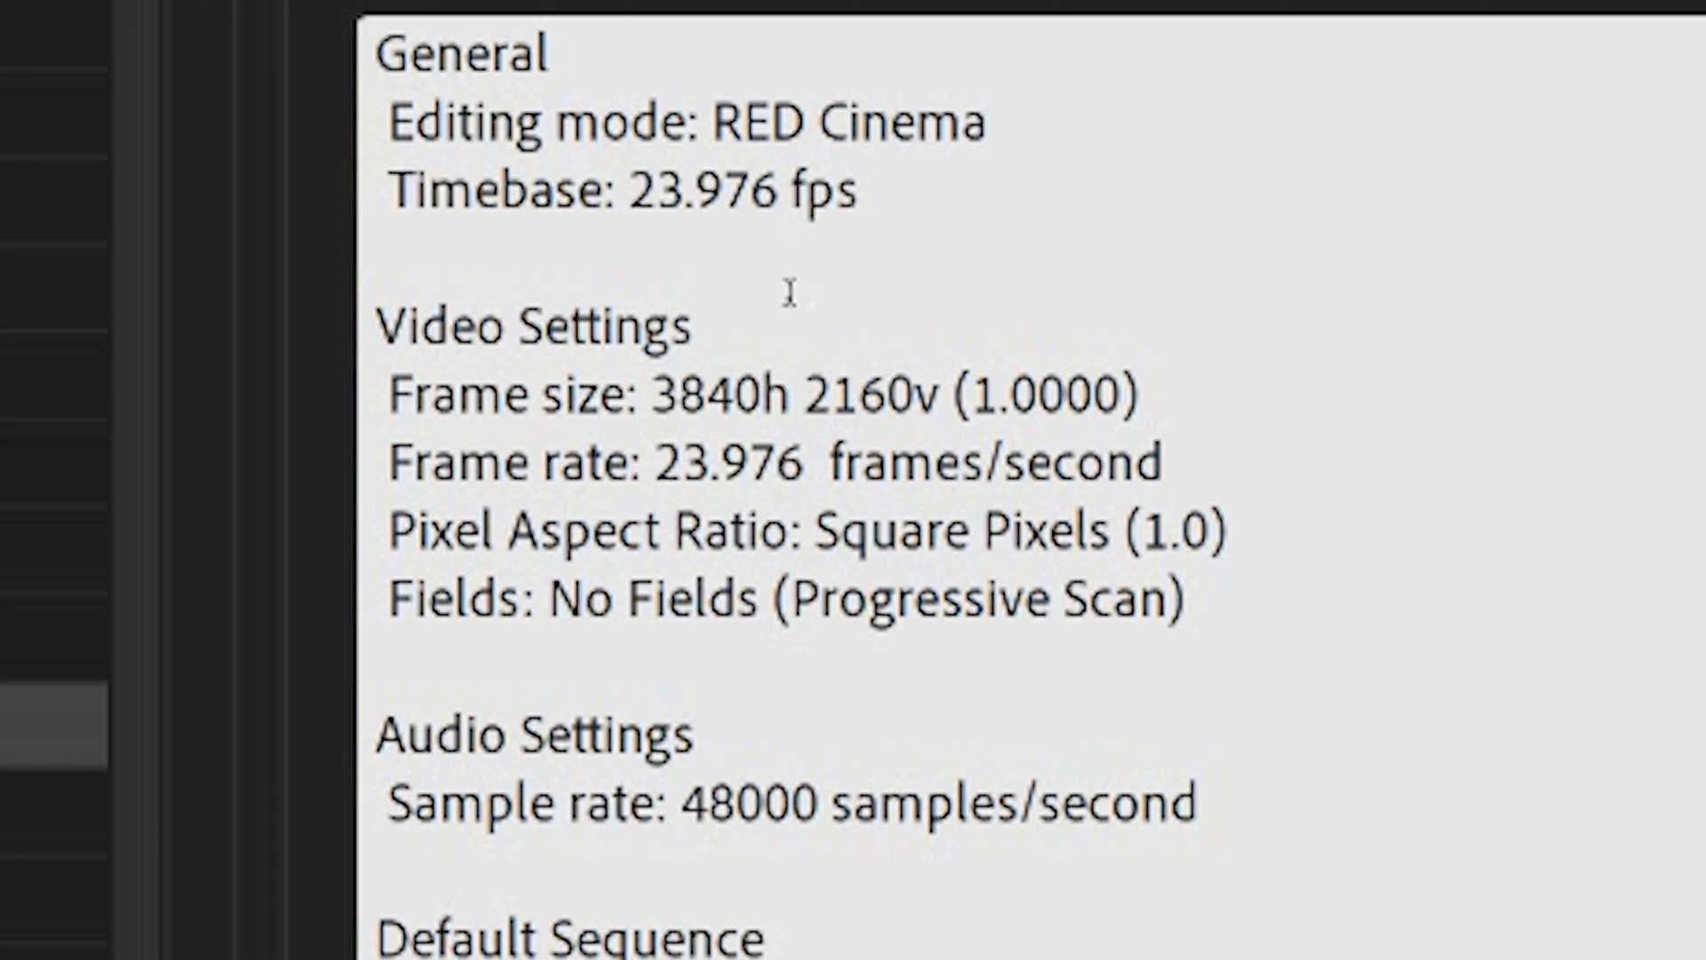
pyautogui.moveTo(1061, 466)
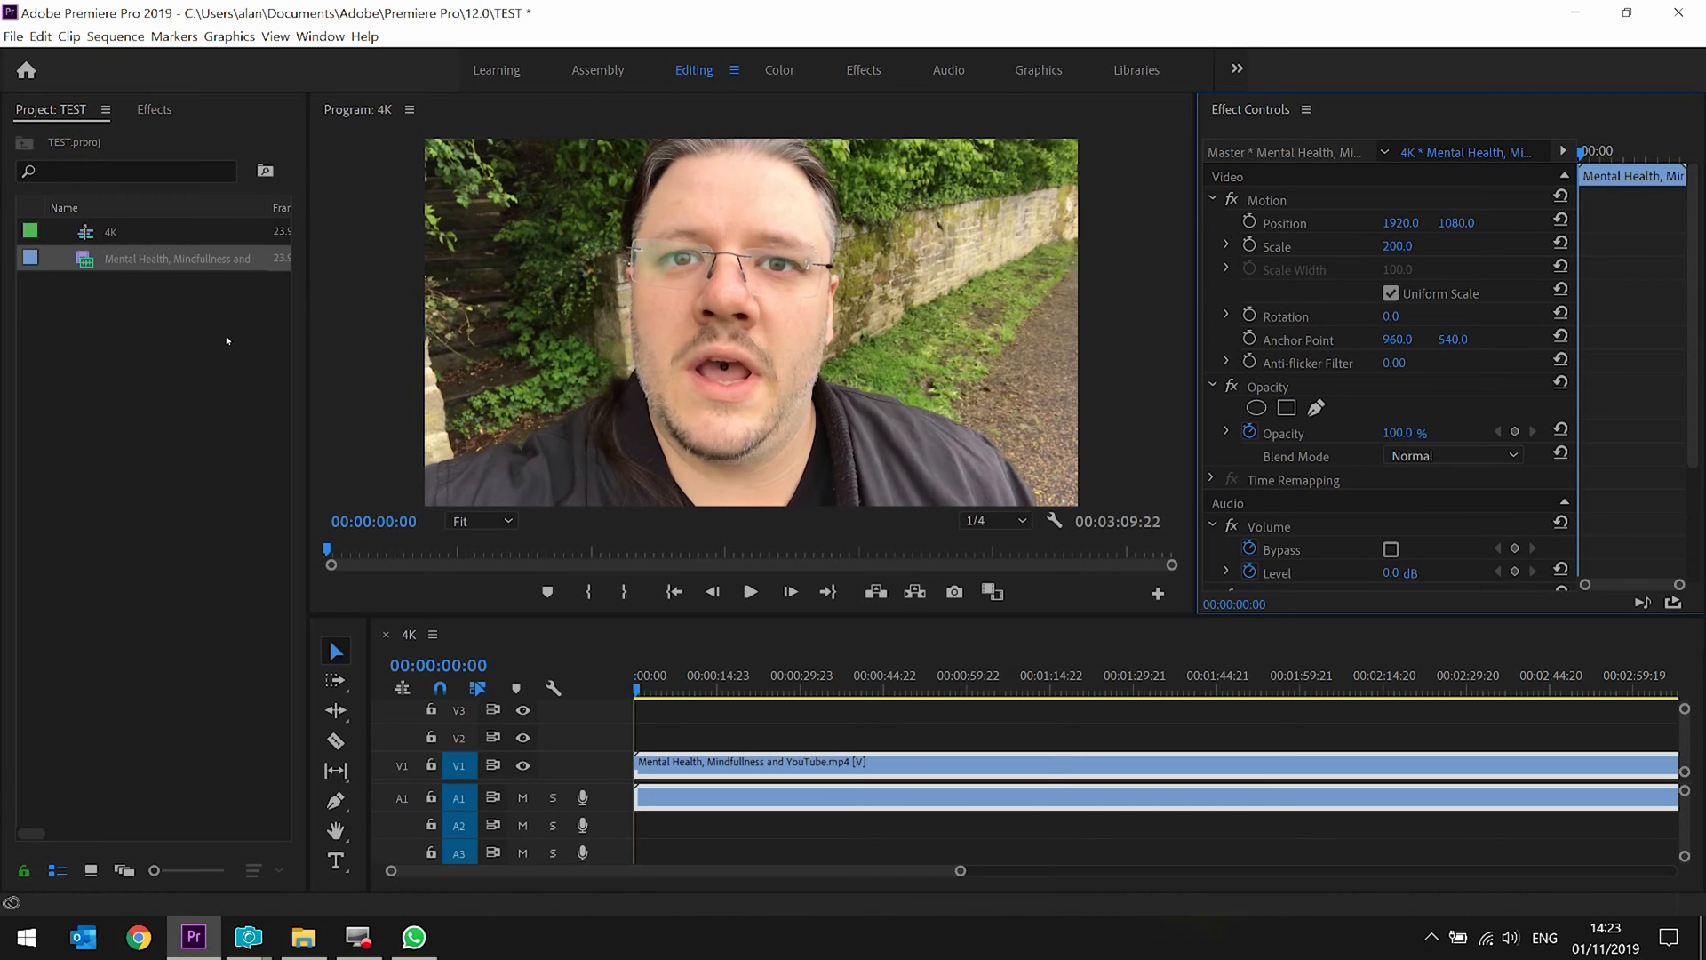
# Bring up Export Media settings for the 4K sequence as H.264 producing 4K.mp4.
pyautogui.click(14, 36)
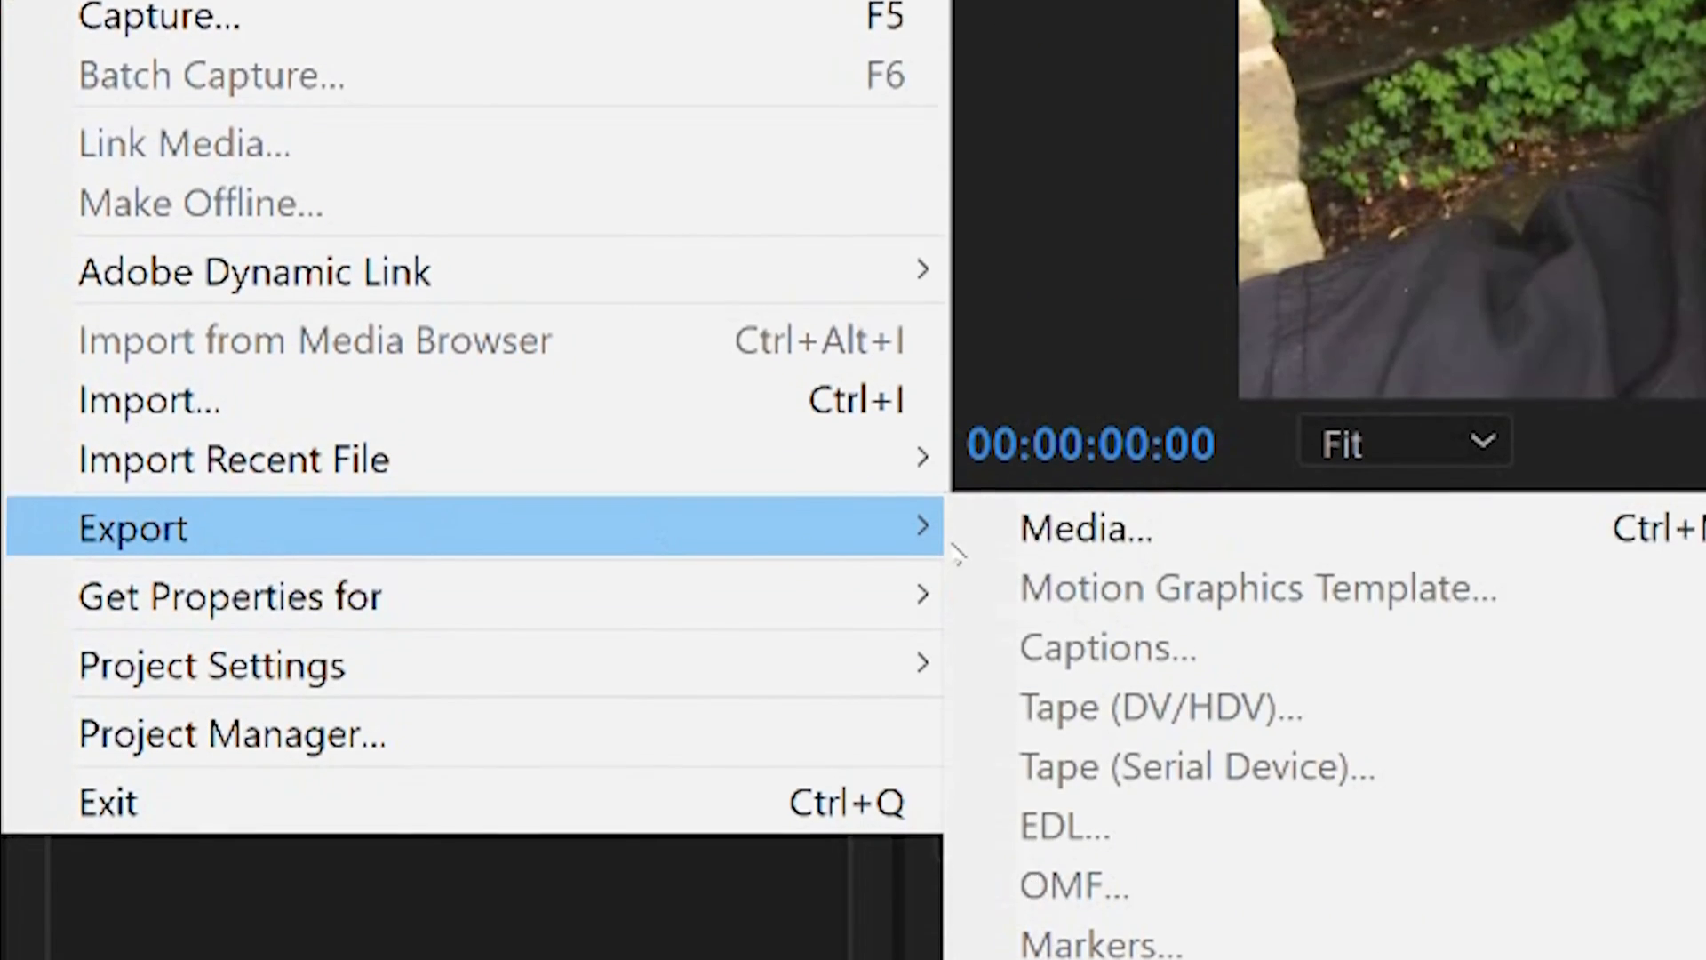
pyautogui.click(1084, 528)
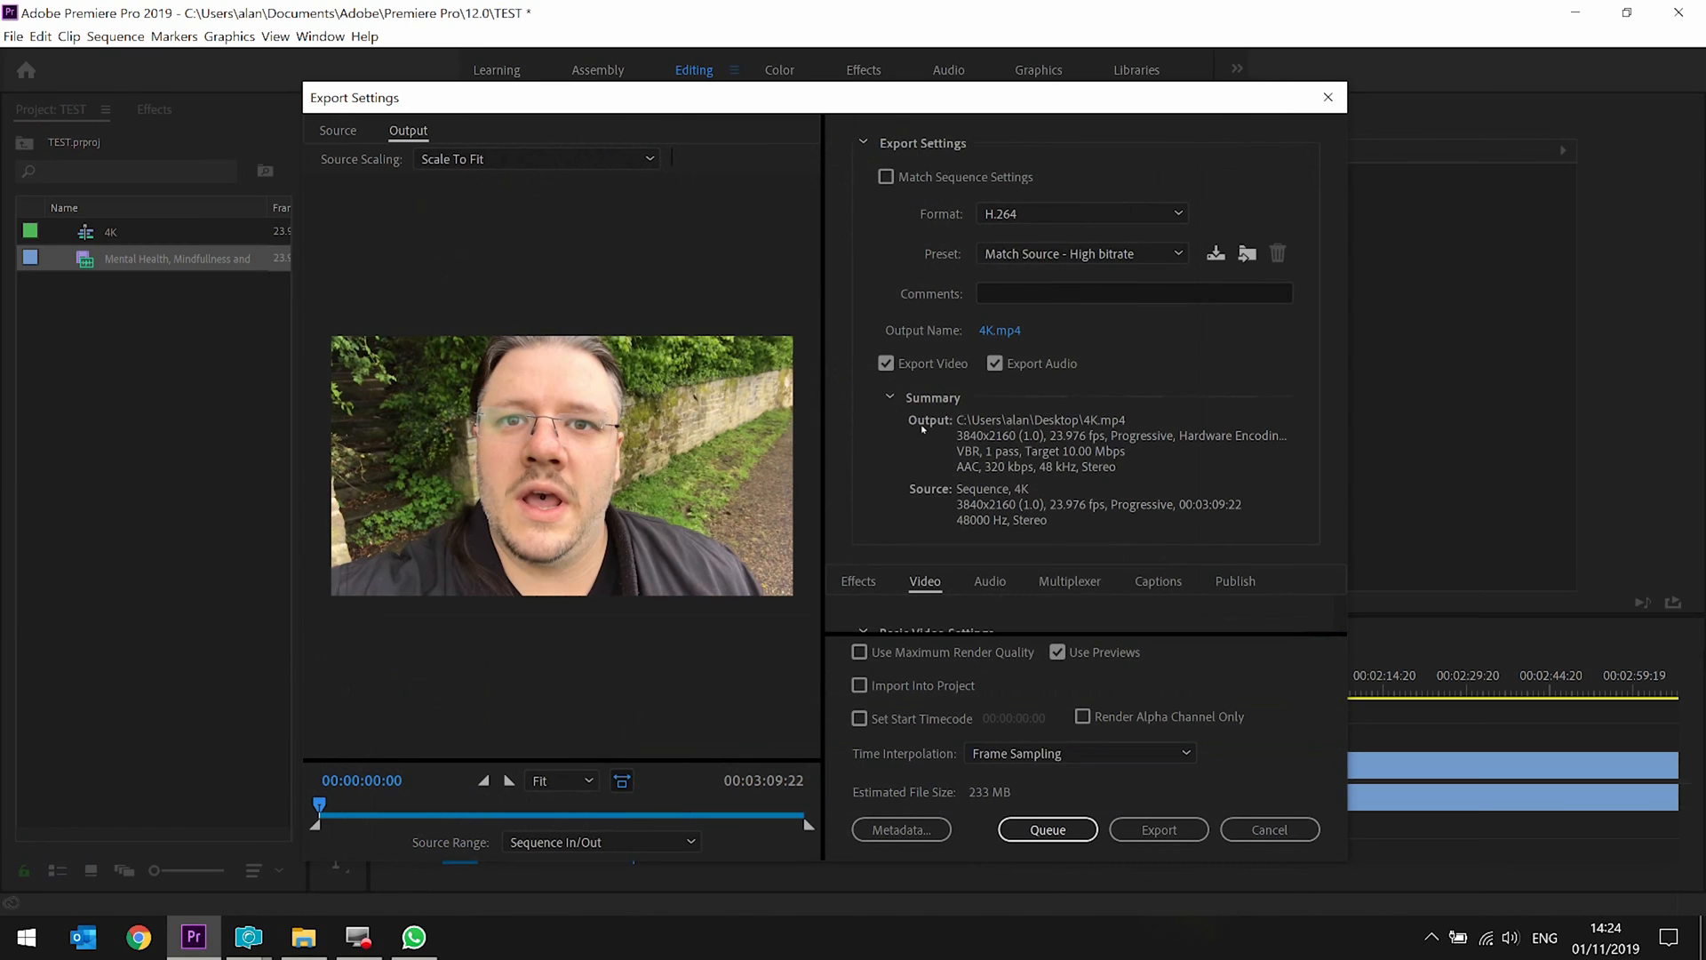
pyautogui.moveTo(1155, 437)
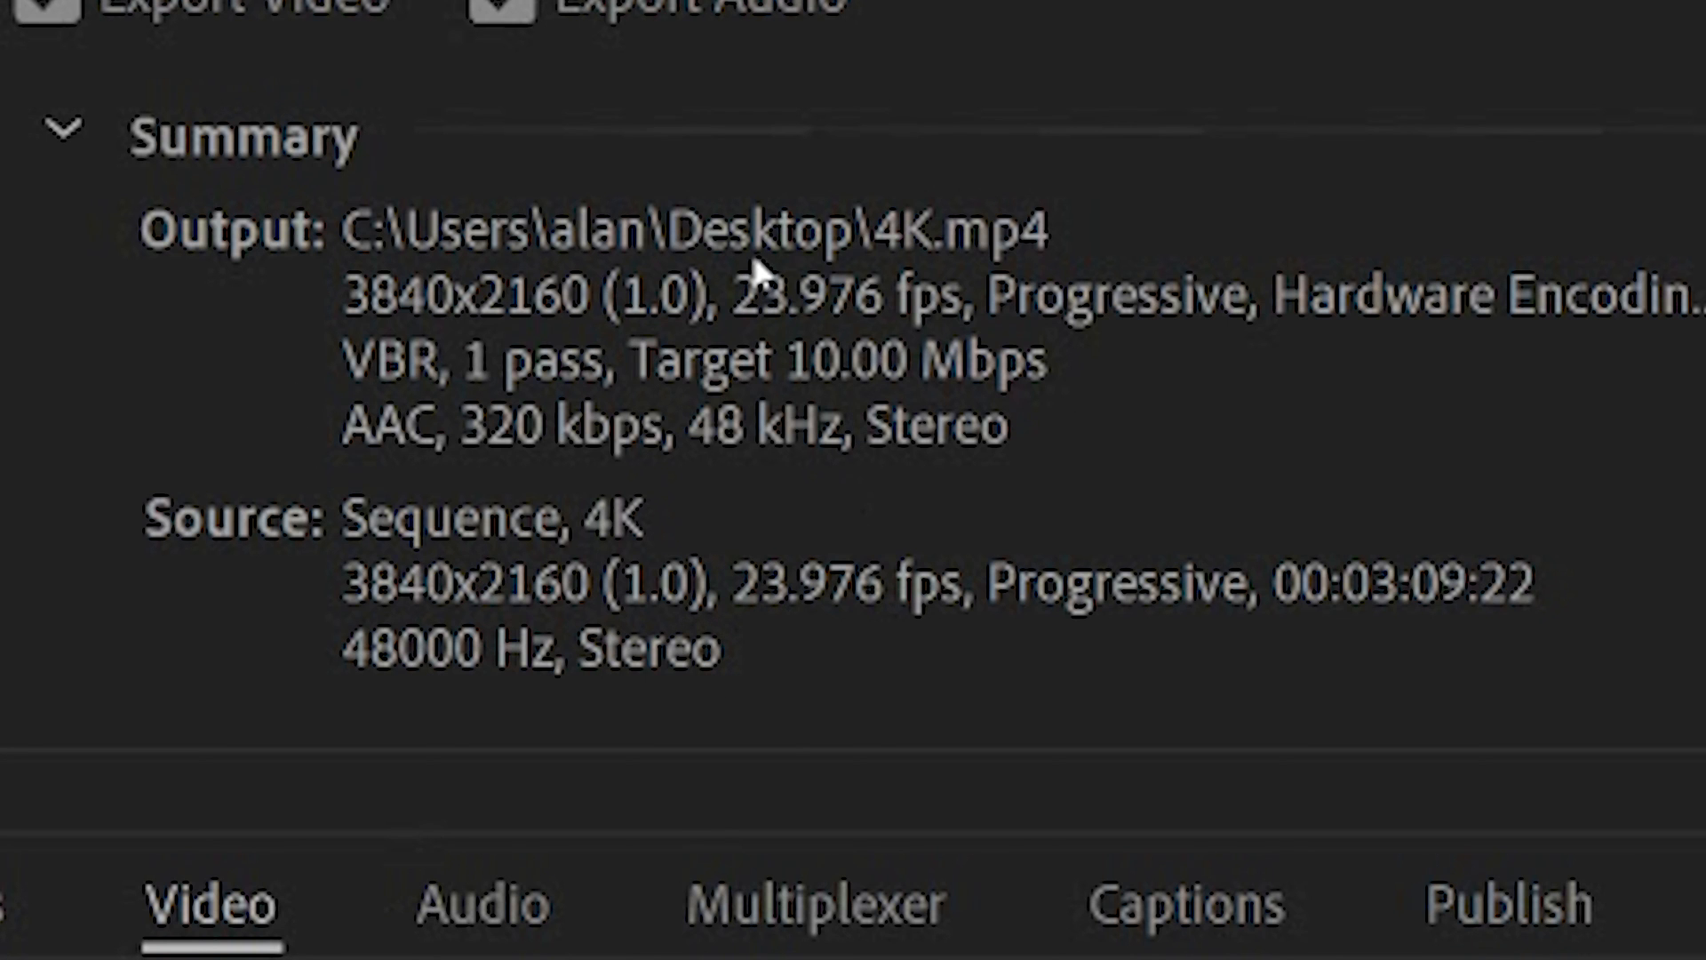
pyautogui.moveTo(849, 381)
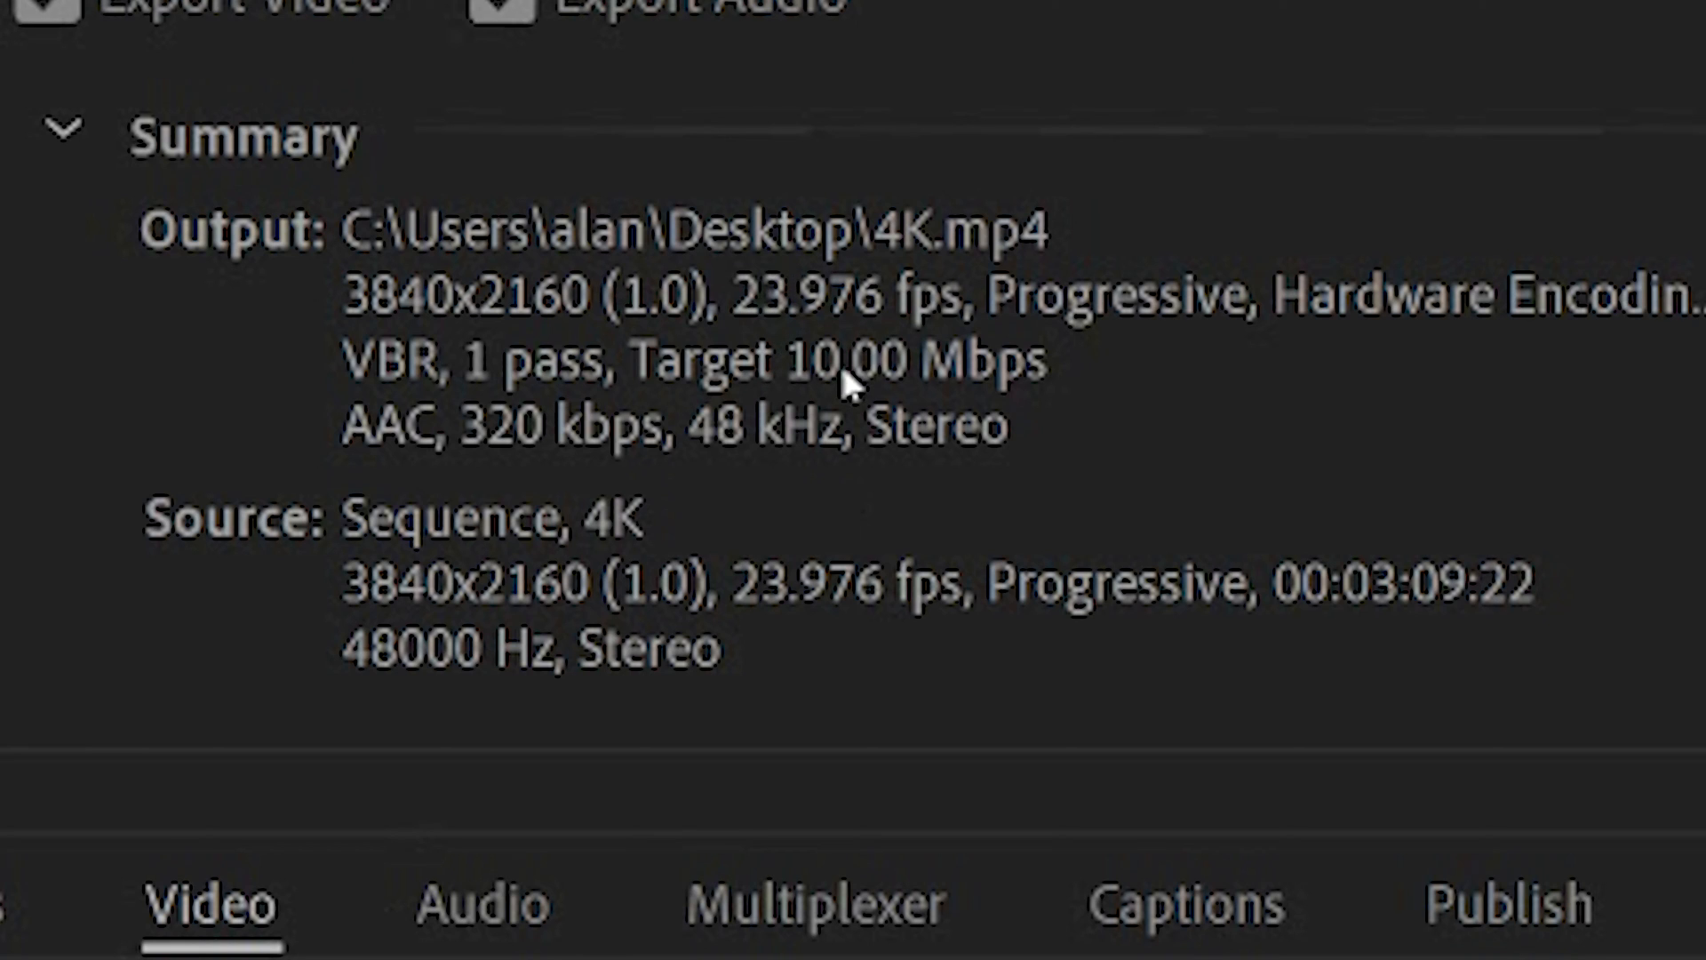
pyautogui.moveTo(446, 338)
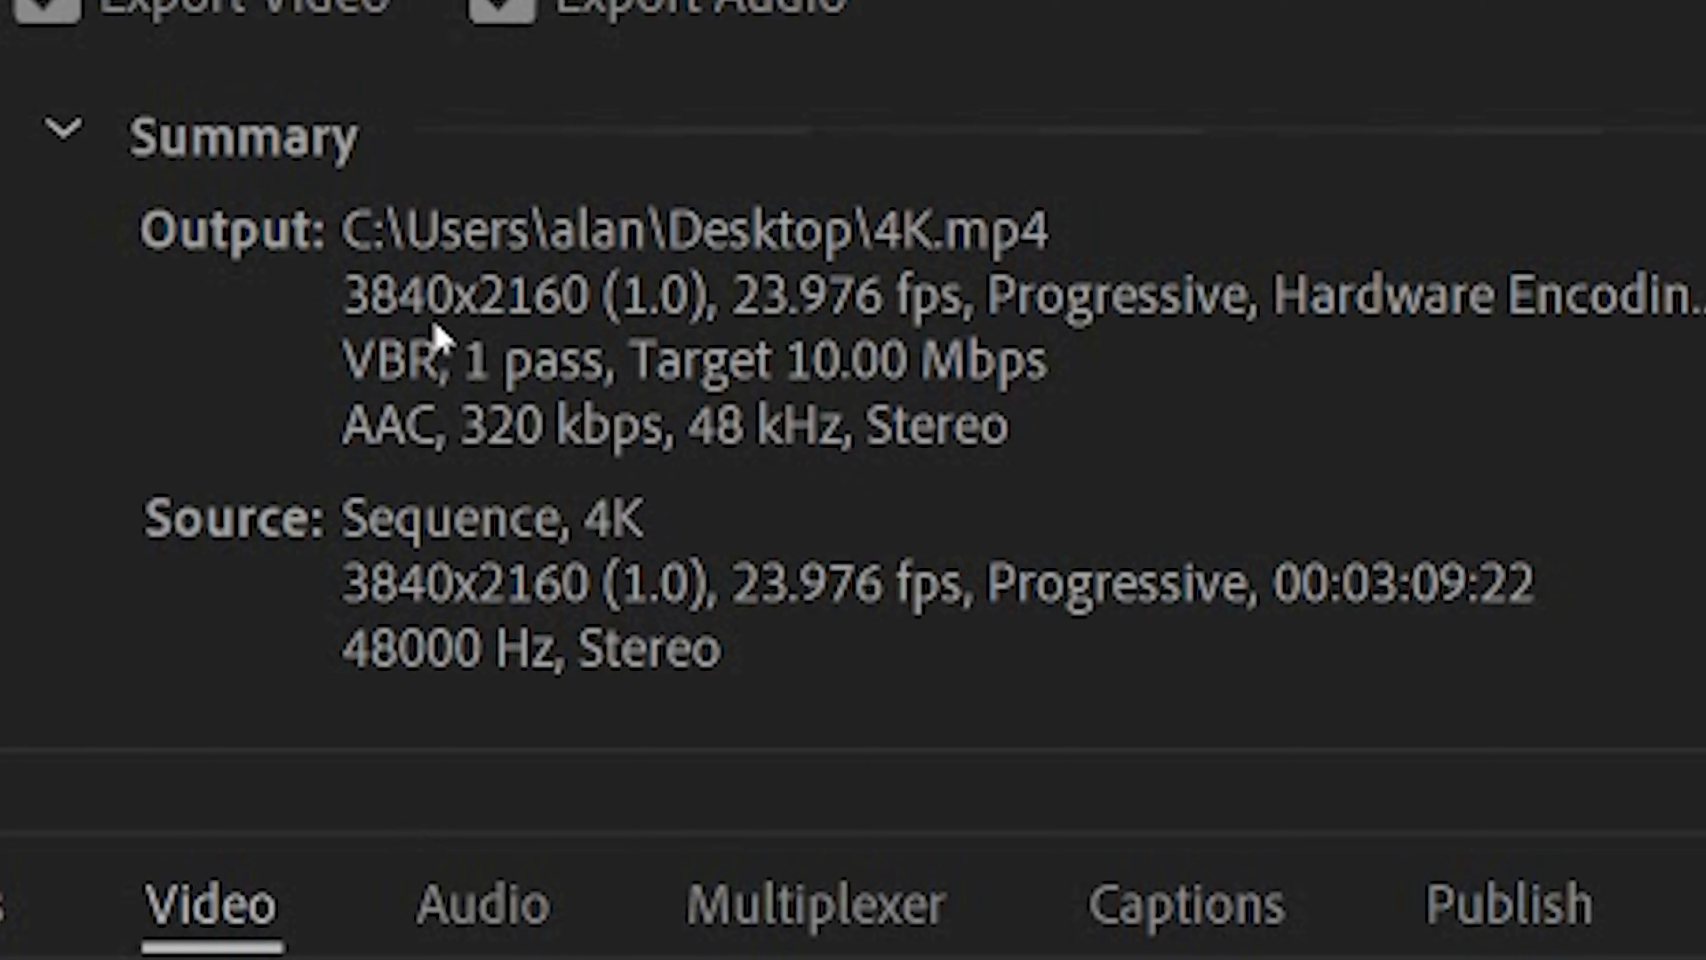
pyautogui.moveTo(863, 551)
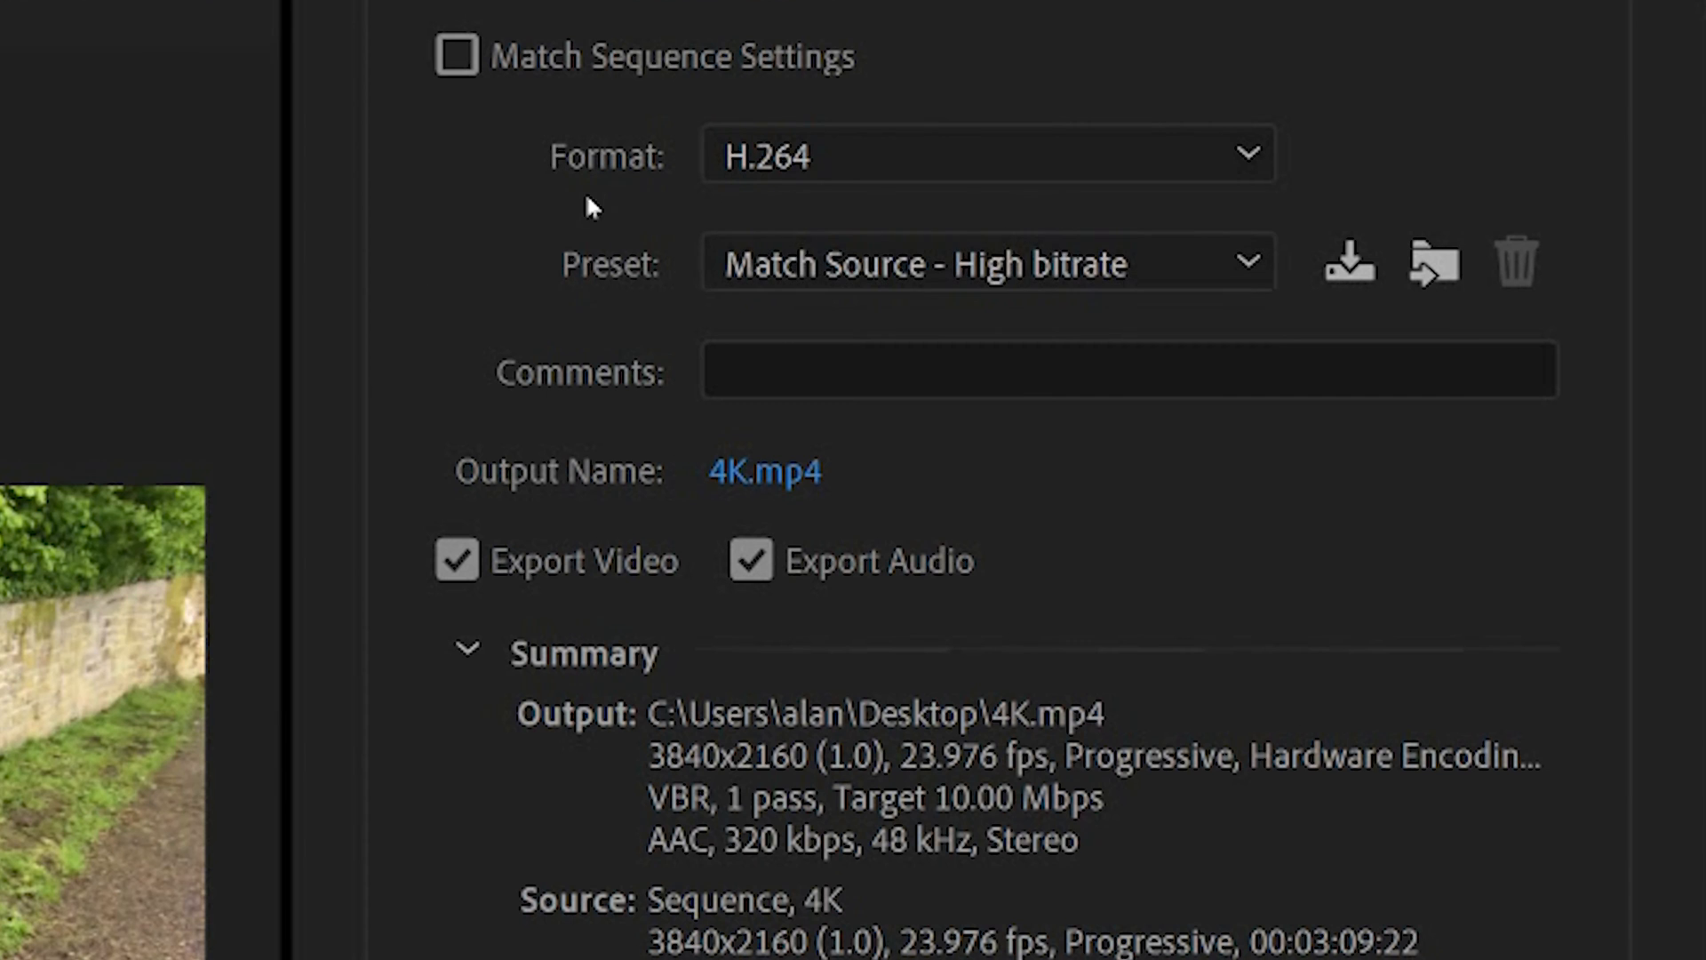
pyautogui.moveTo(785, 187)
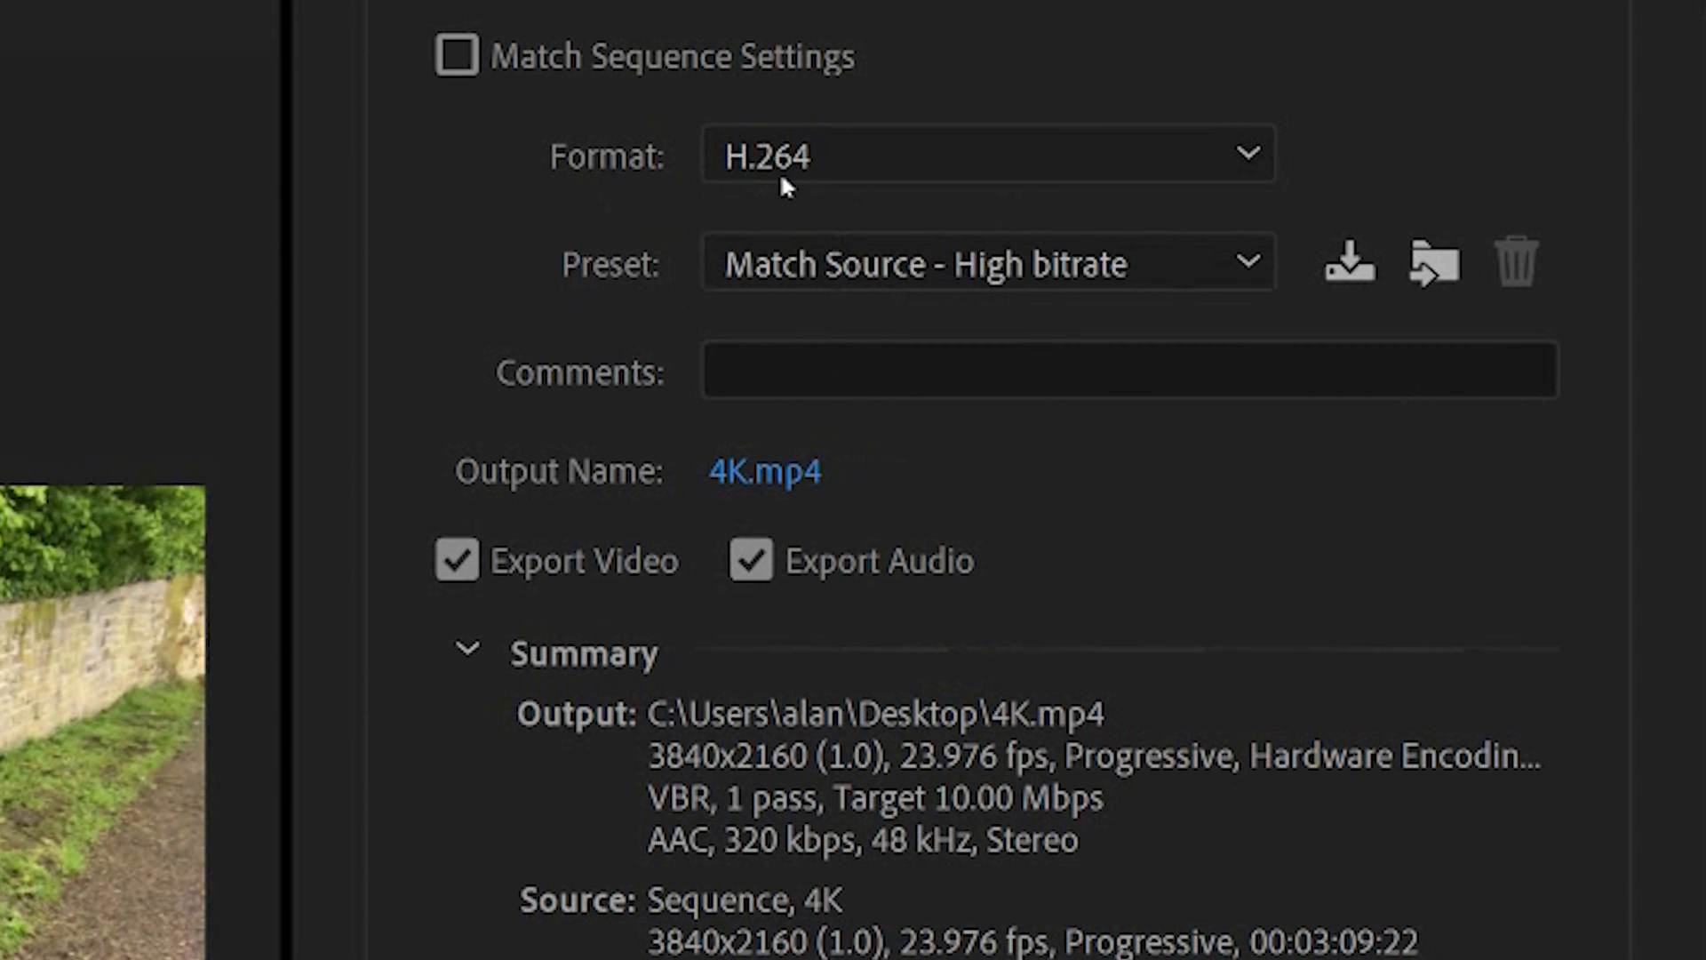
# Select the saved 4K- YT CUSTOM preset: 3840×2160 H.264 at CBR 55 Mbps.
pyautogui.click(984, 263)
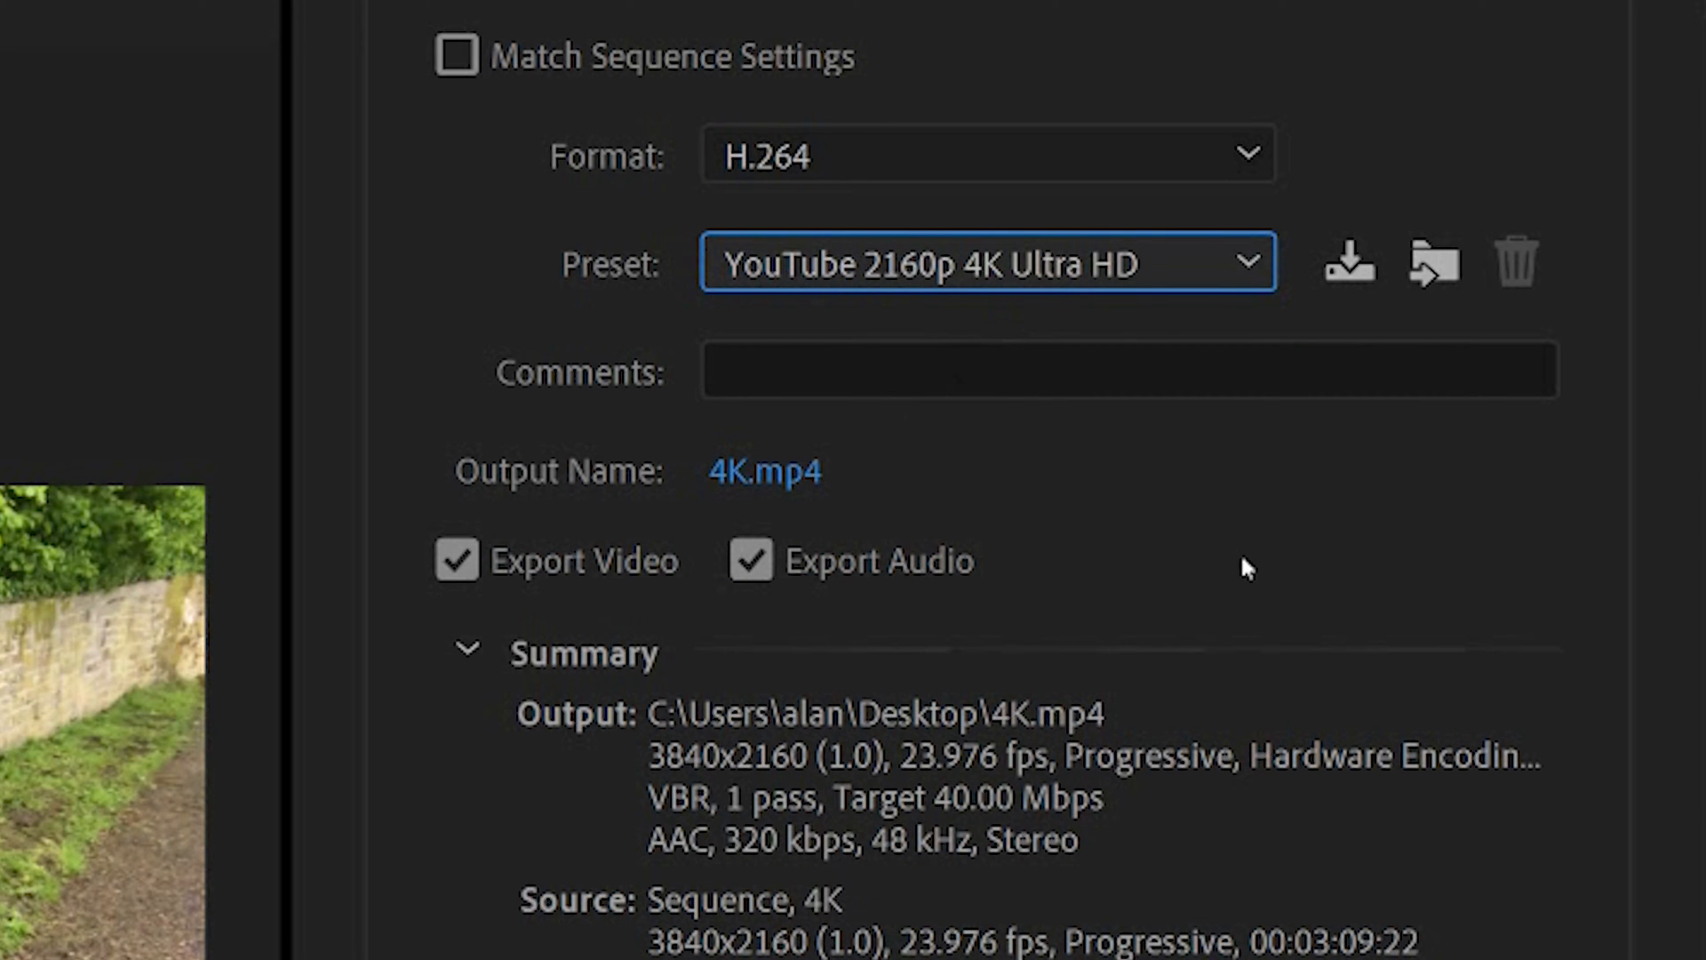
pyautogui.click(985, 263)
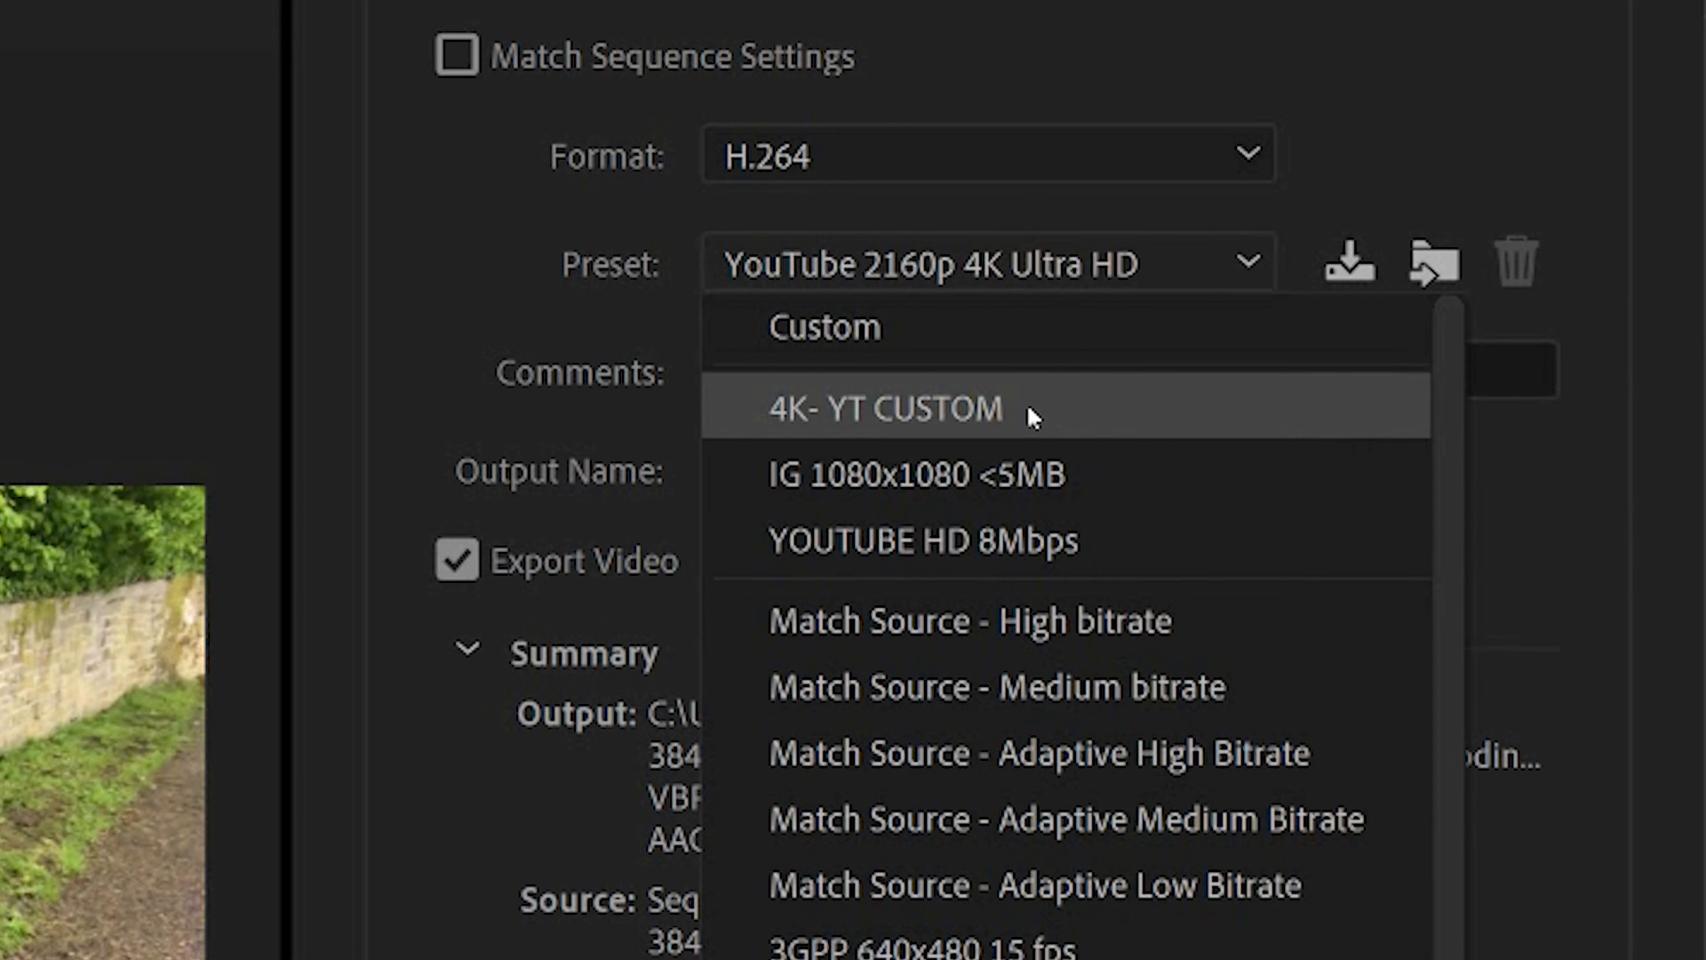
pyautogui.click(885, 410)
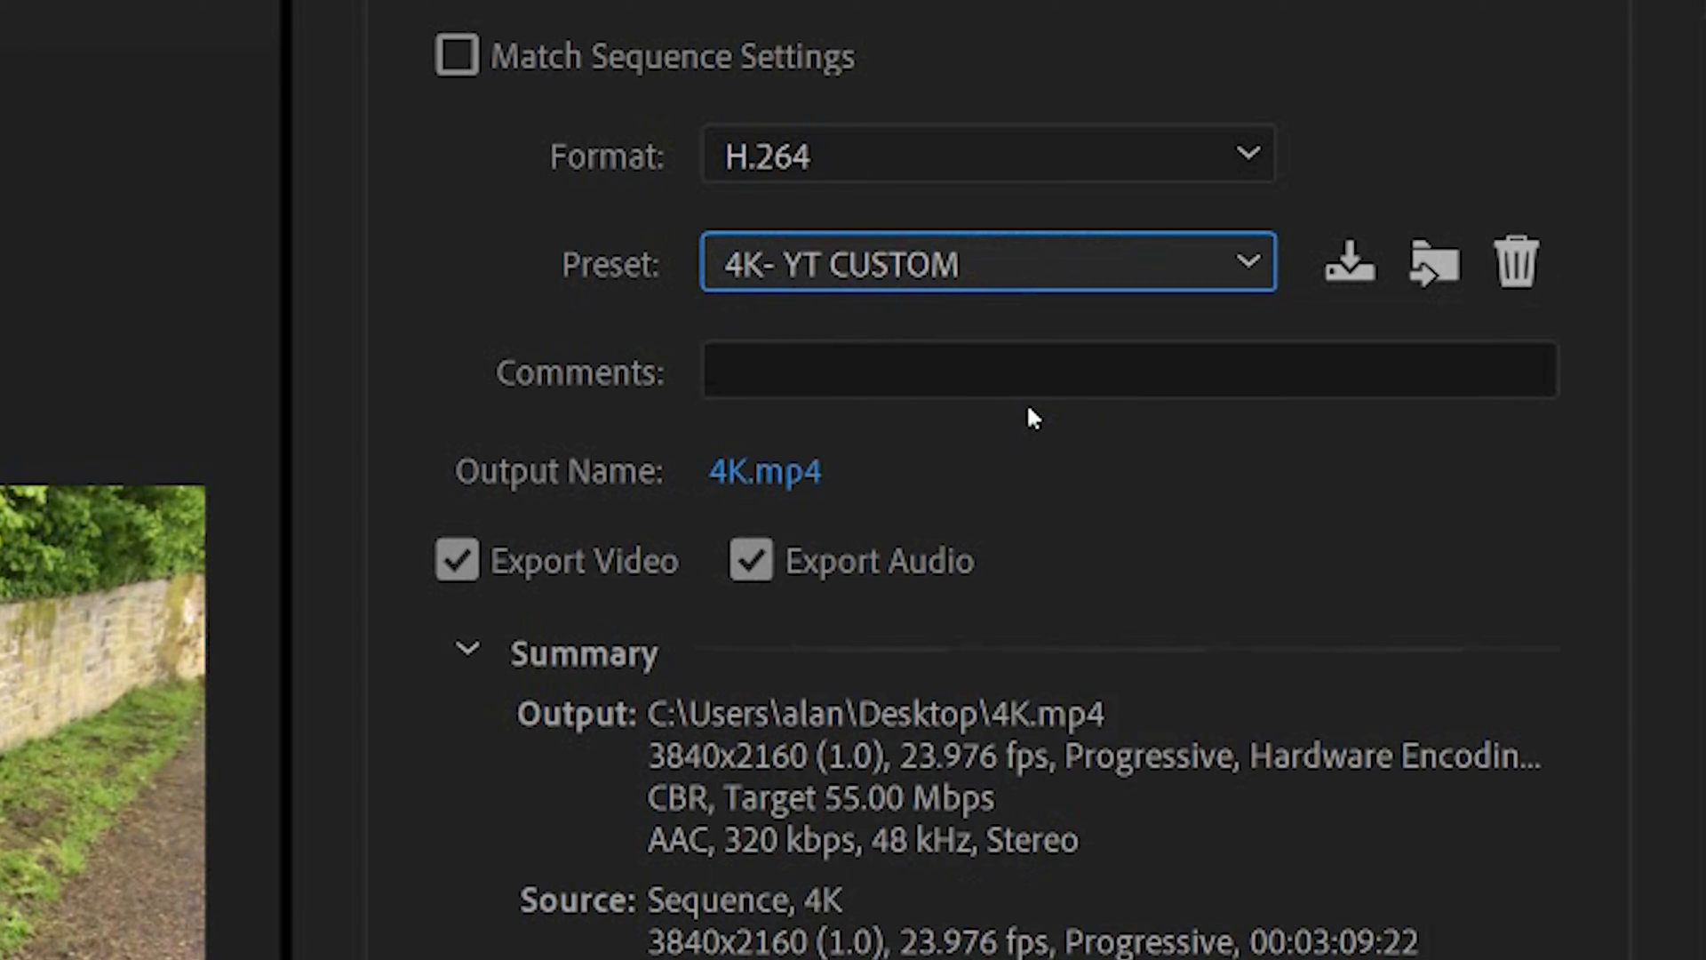
pyautogui.moveTo(1530, 231)
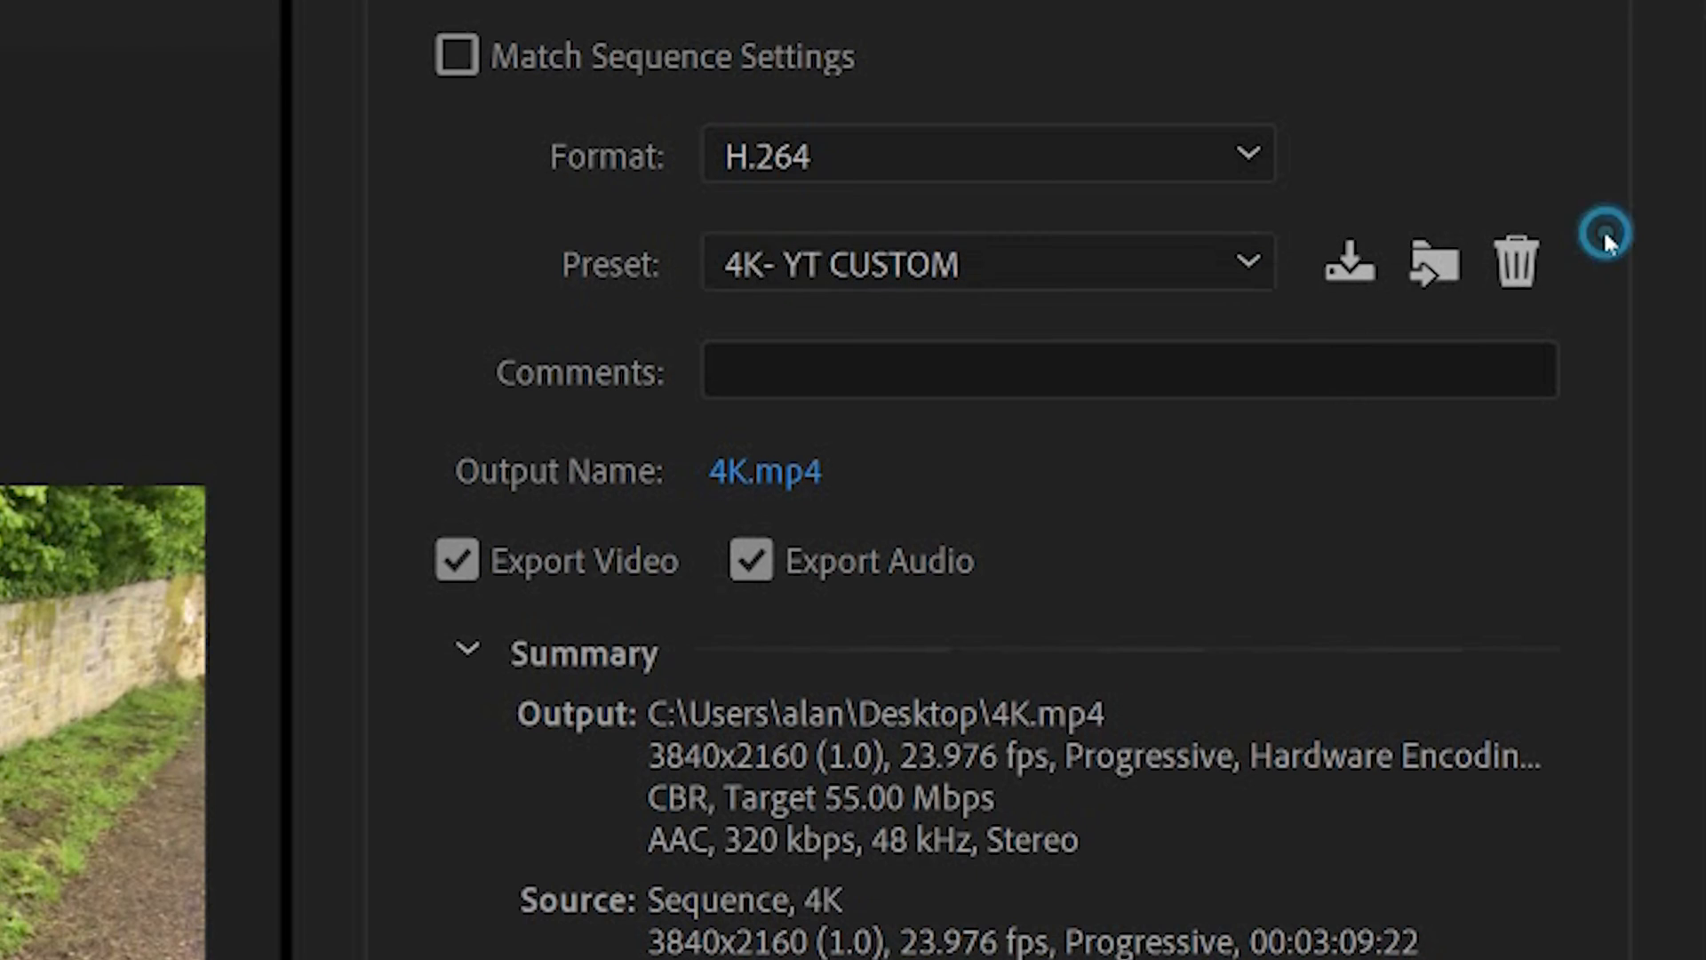
# Collapse the export summary and enable Render at Maximum Depth in the video settings.
pyautogui.scroll(-3)
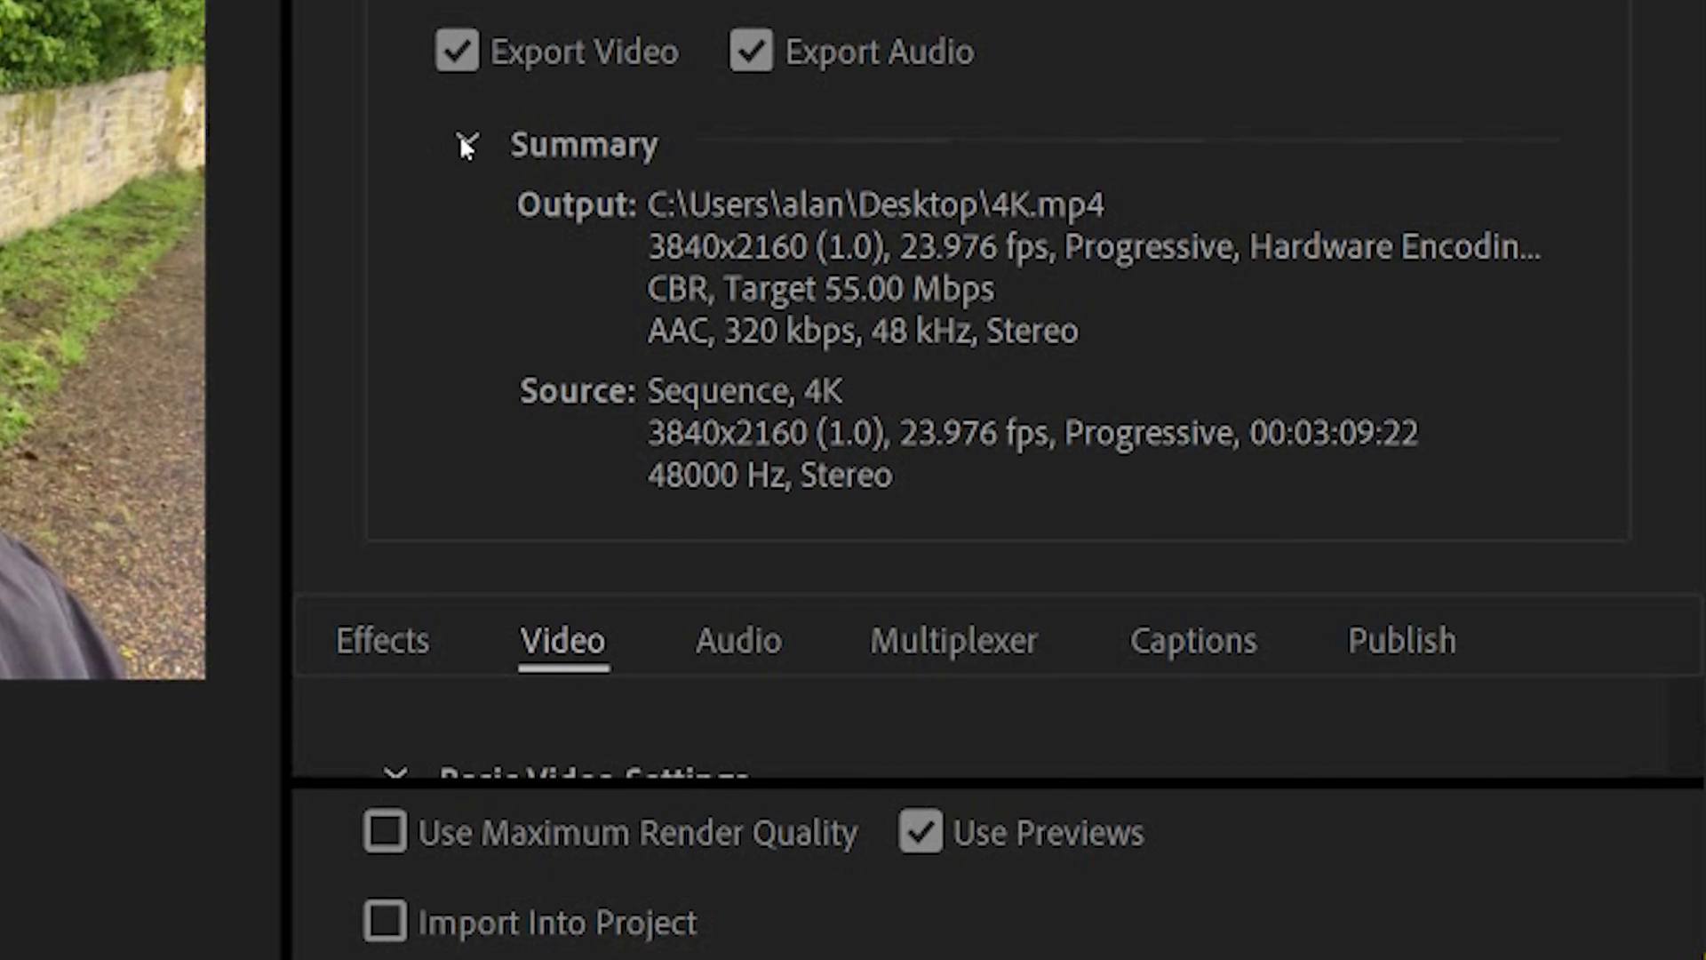
pyautogui.click(462, 142)
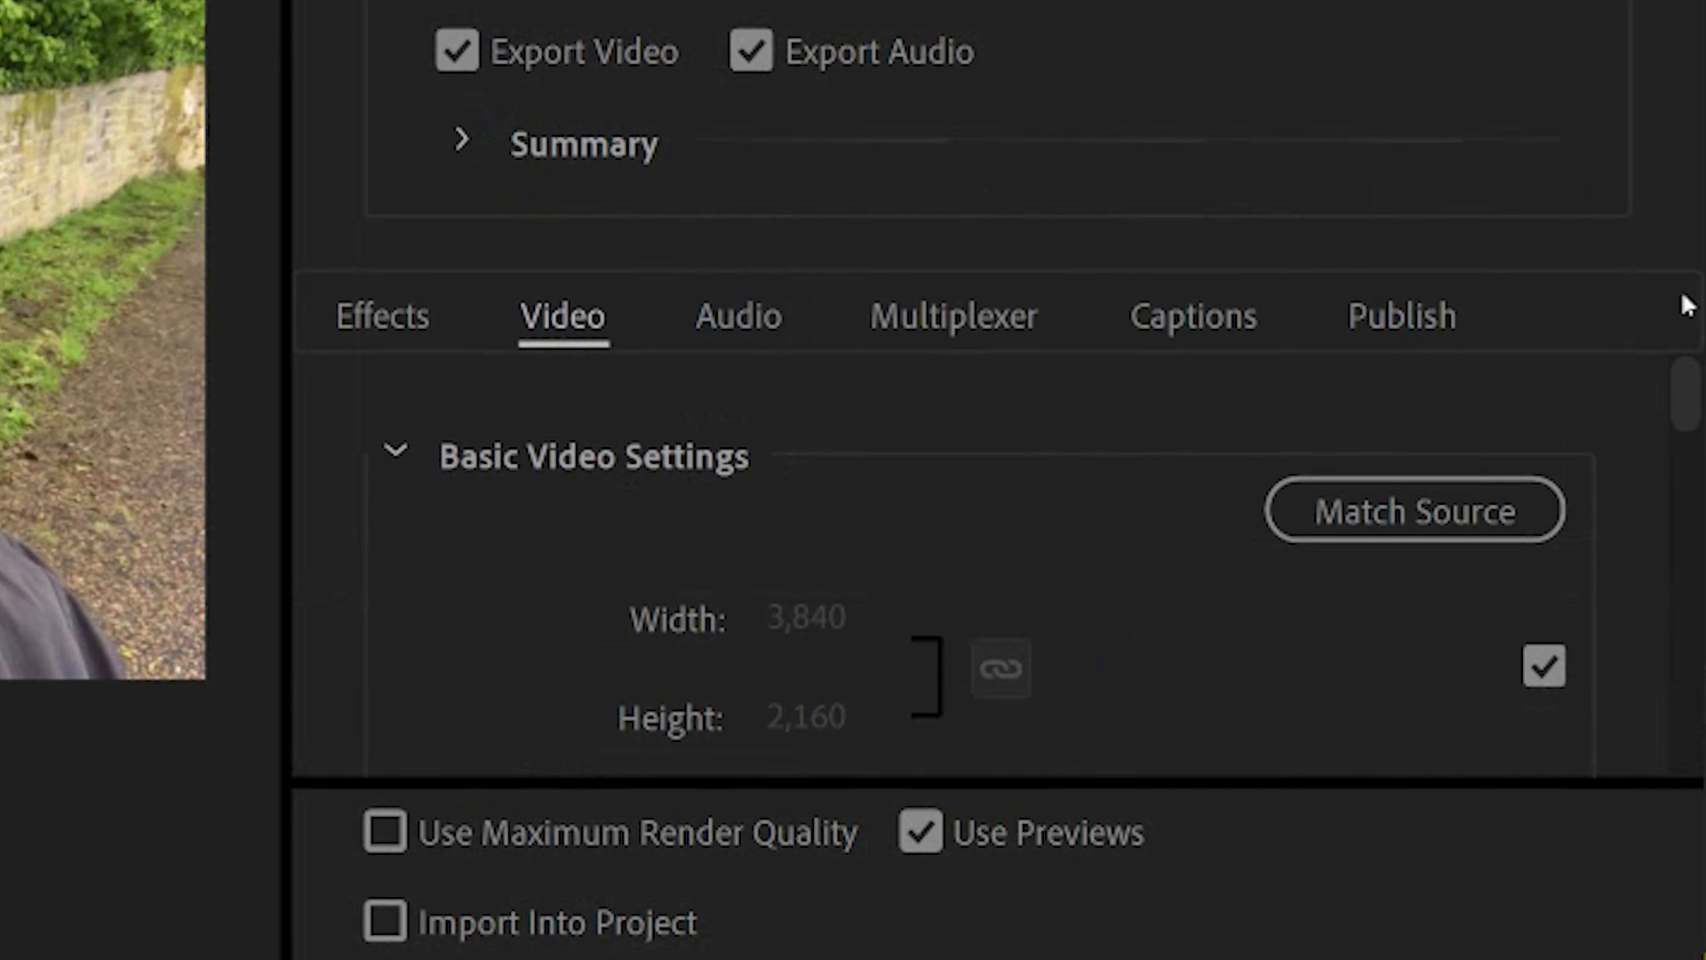
pyautogui.moveTo(1079, 584)
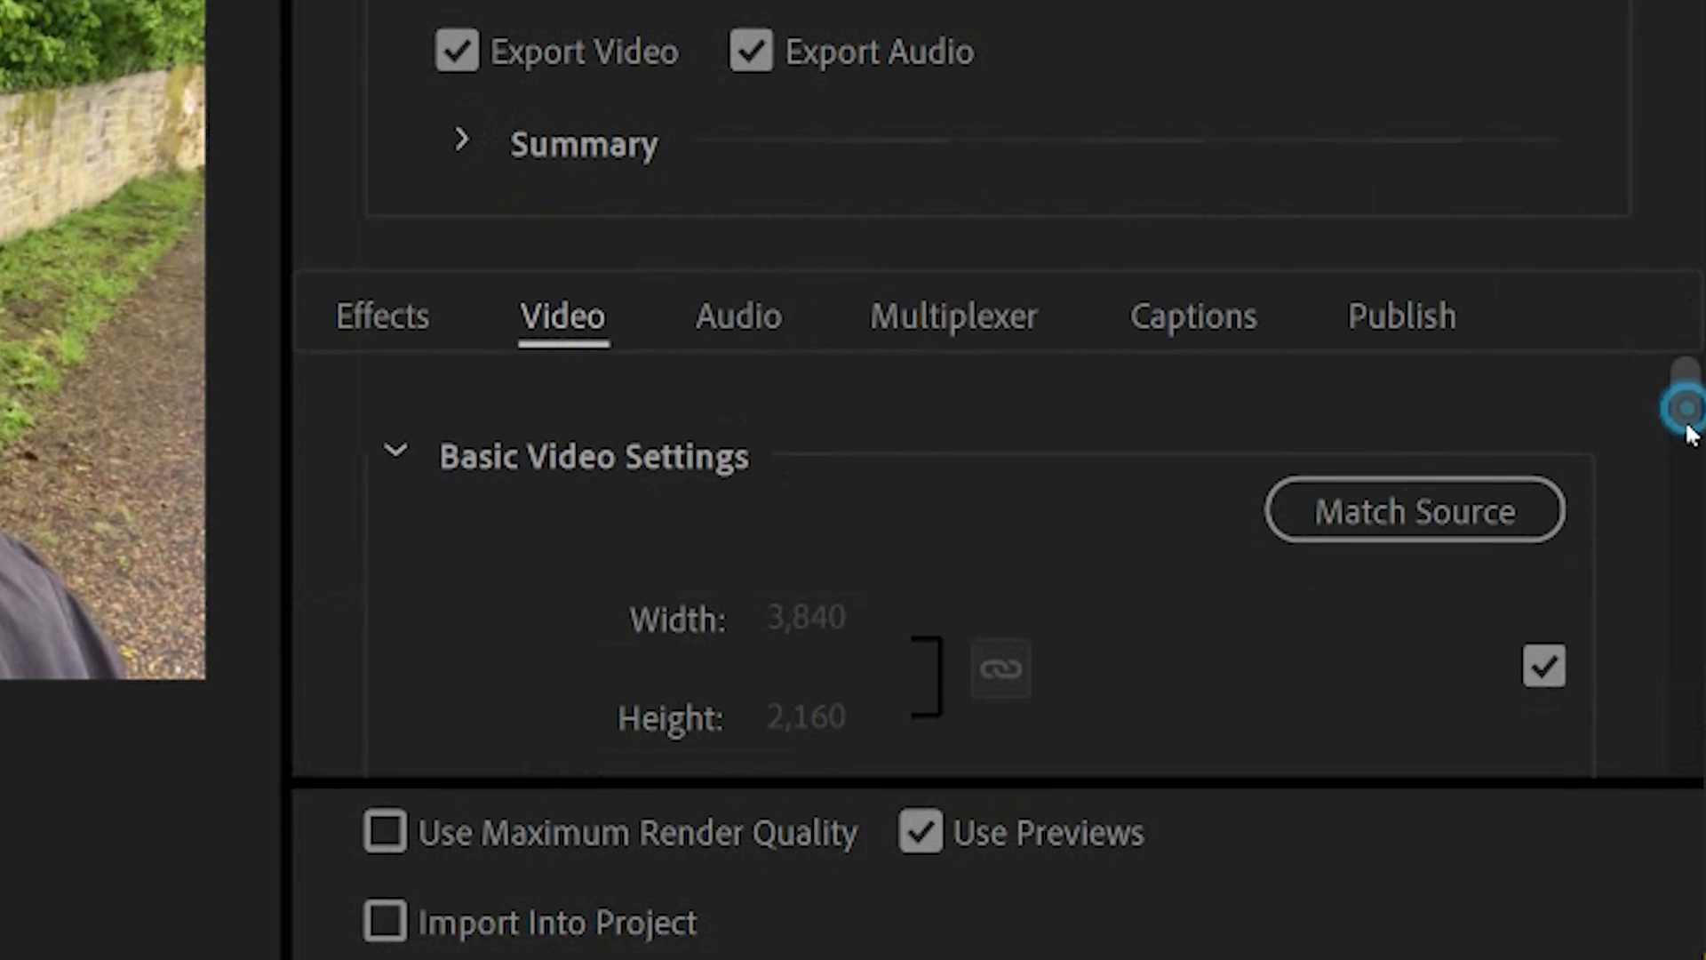
pyautogui.scroll(-3)
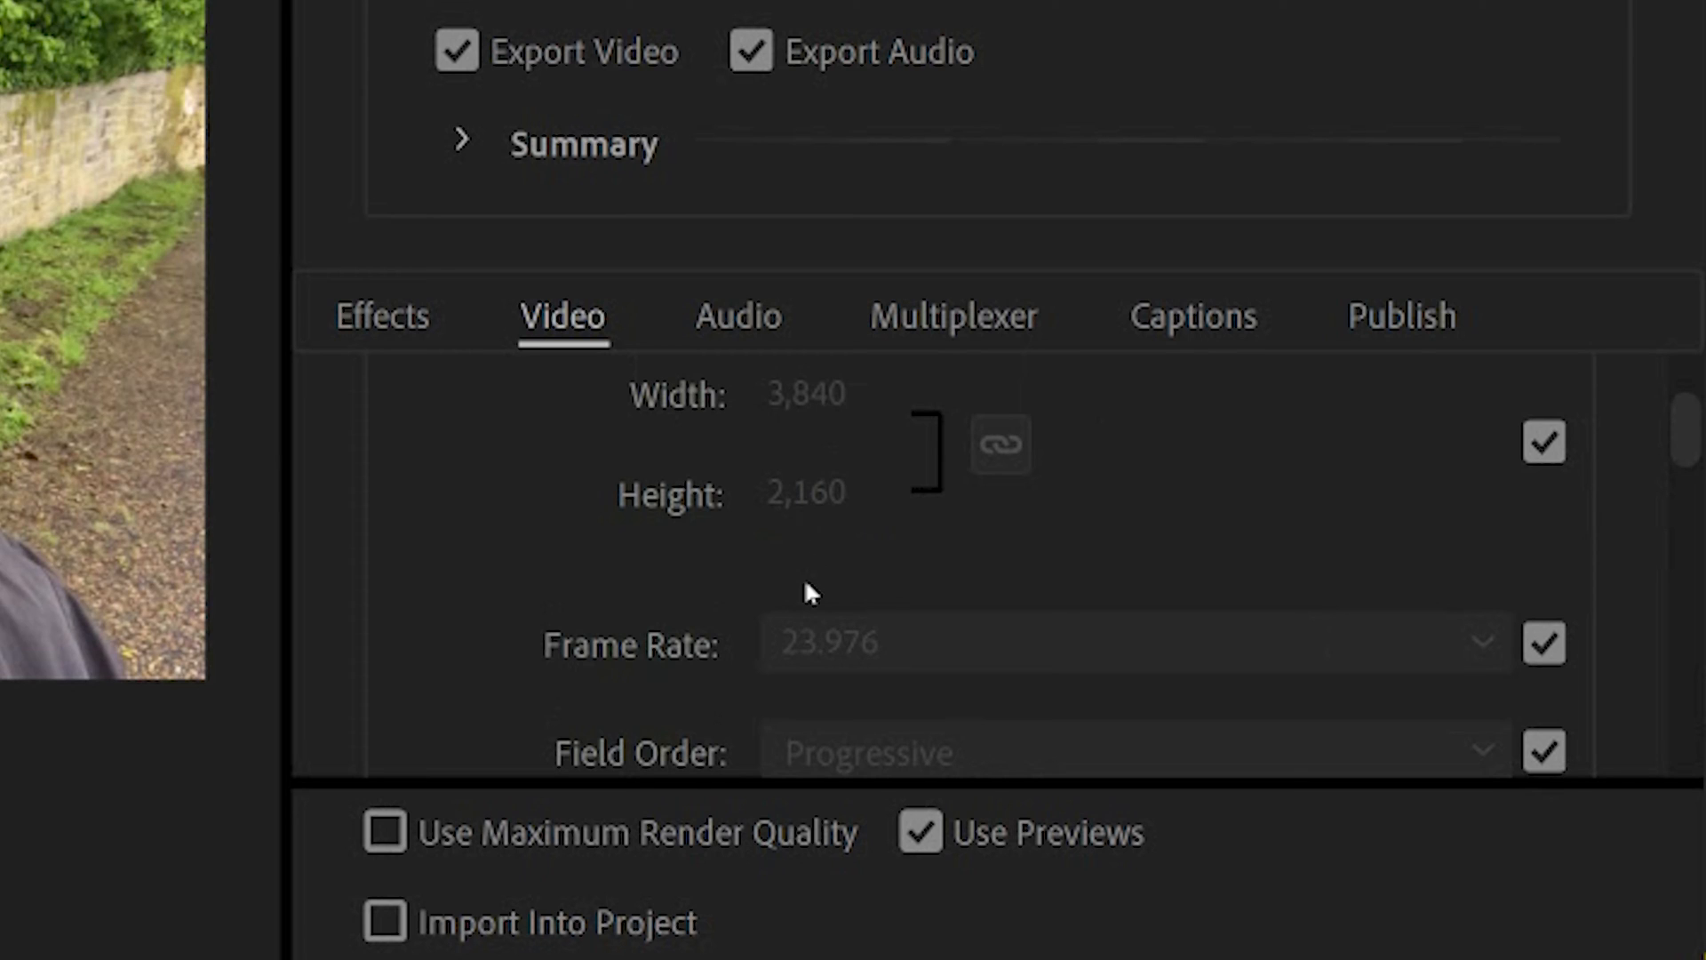
pyautogui.moveTo(1685, 436)
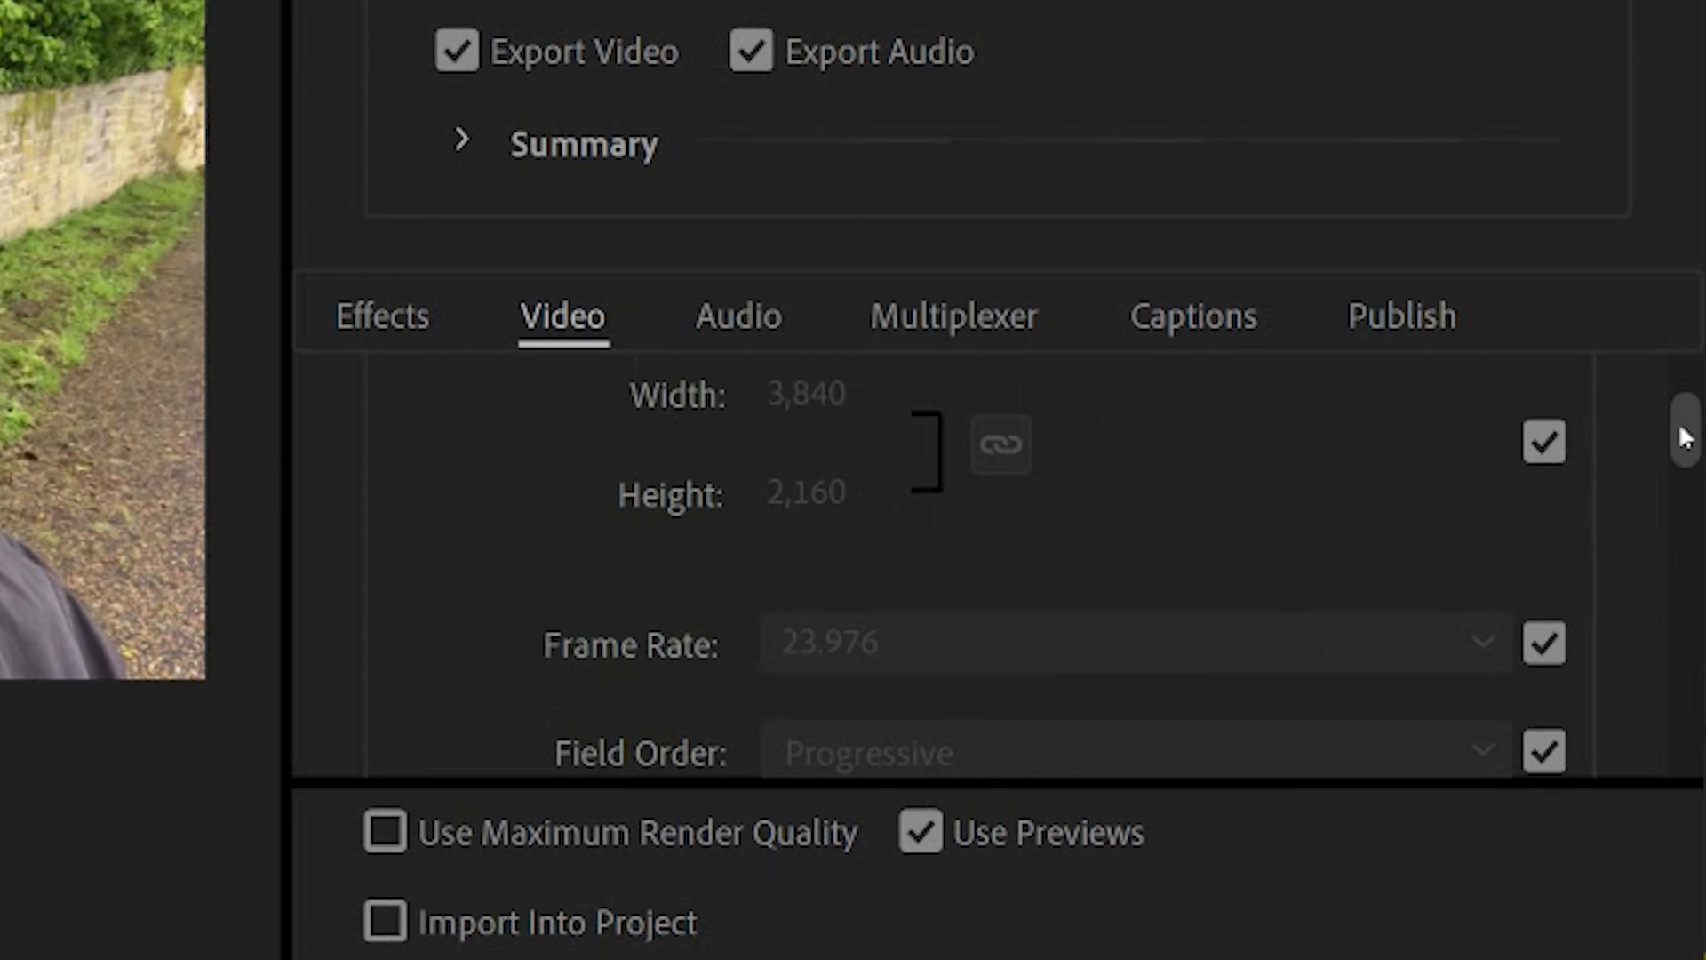
pyautogui.scroll(-3)
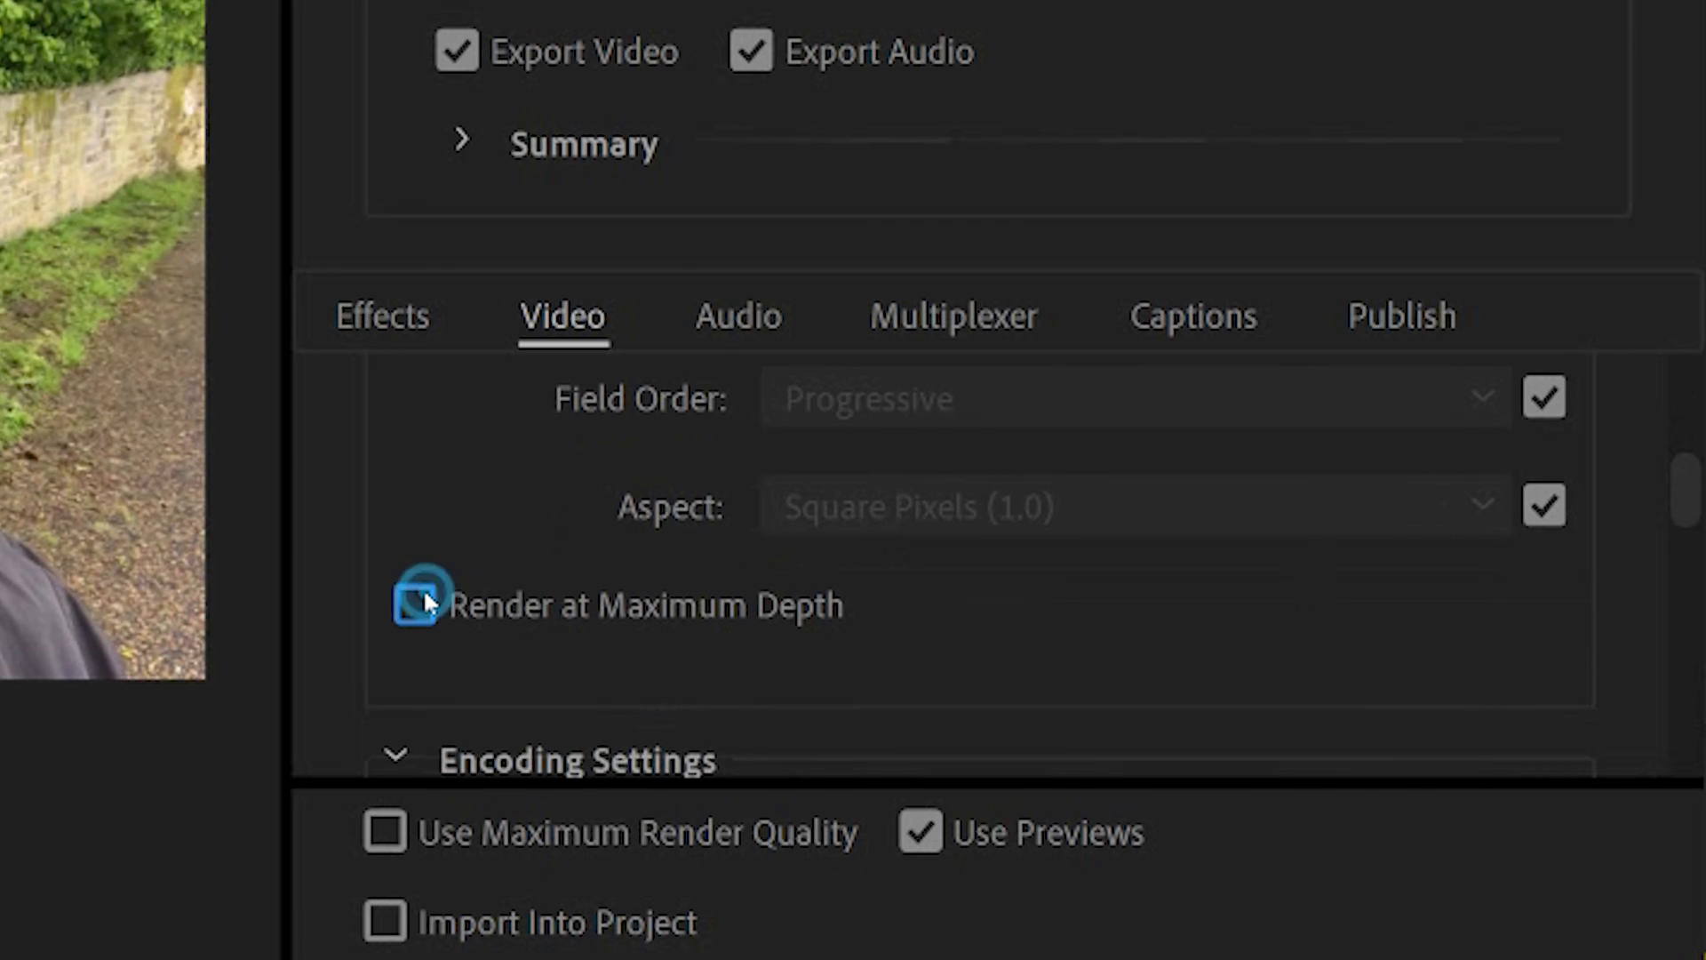
pyautogui.click(412, 604)
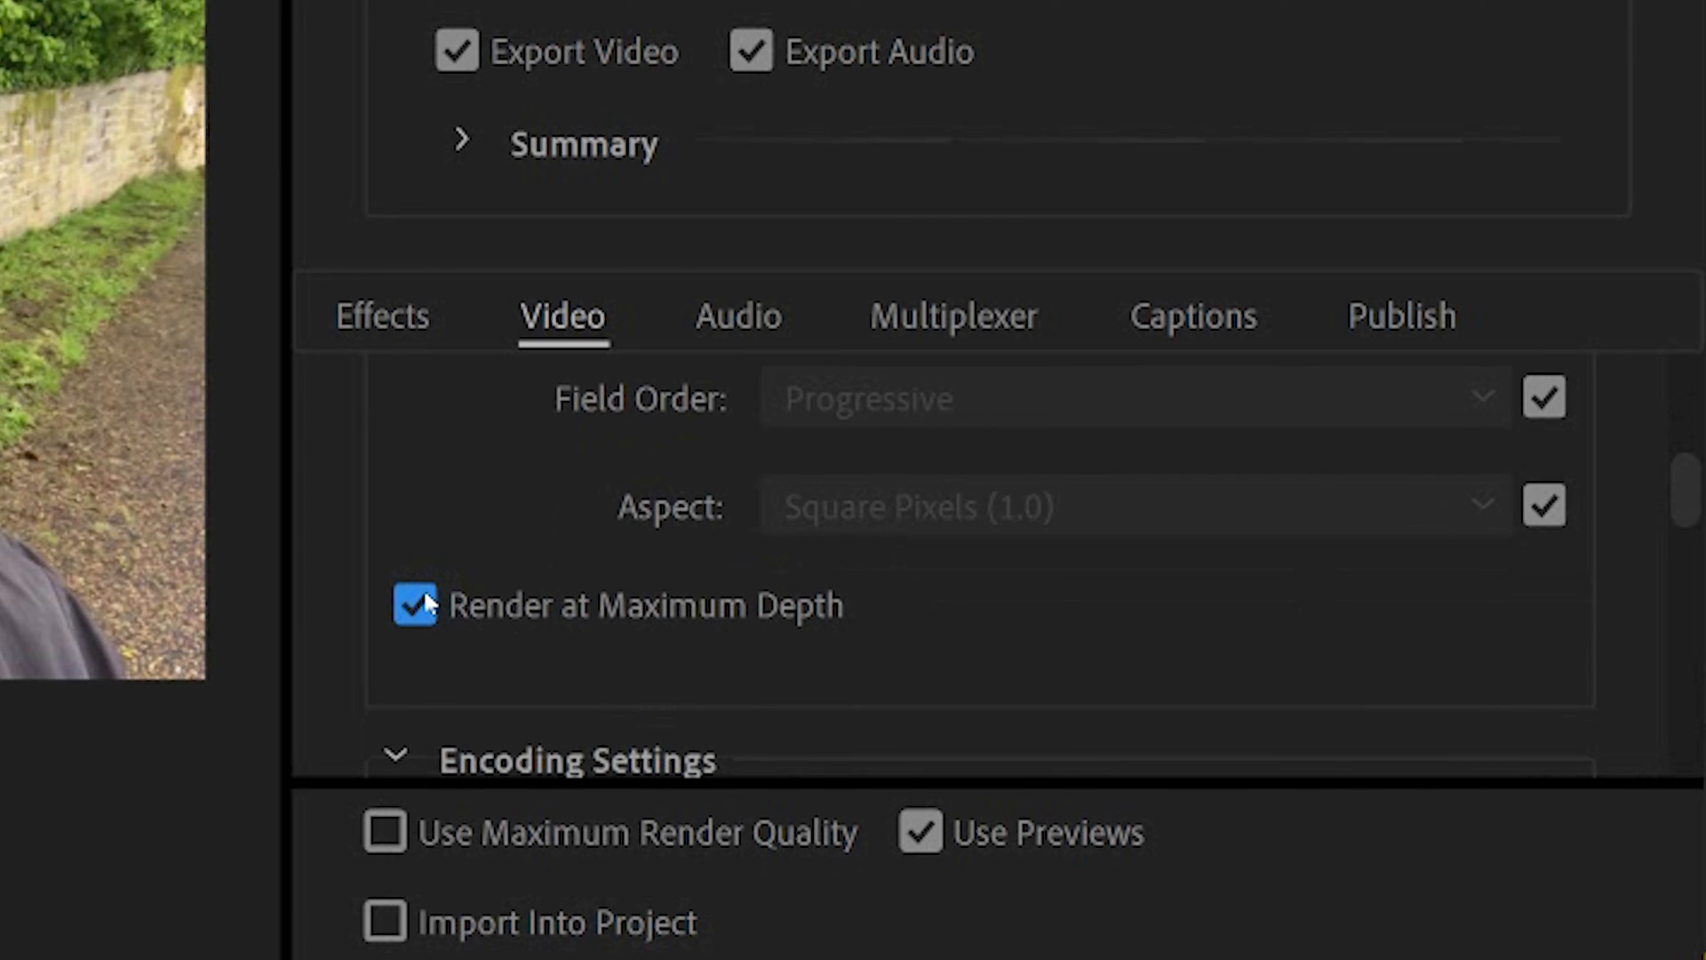
pyautogui.scroll(-3)
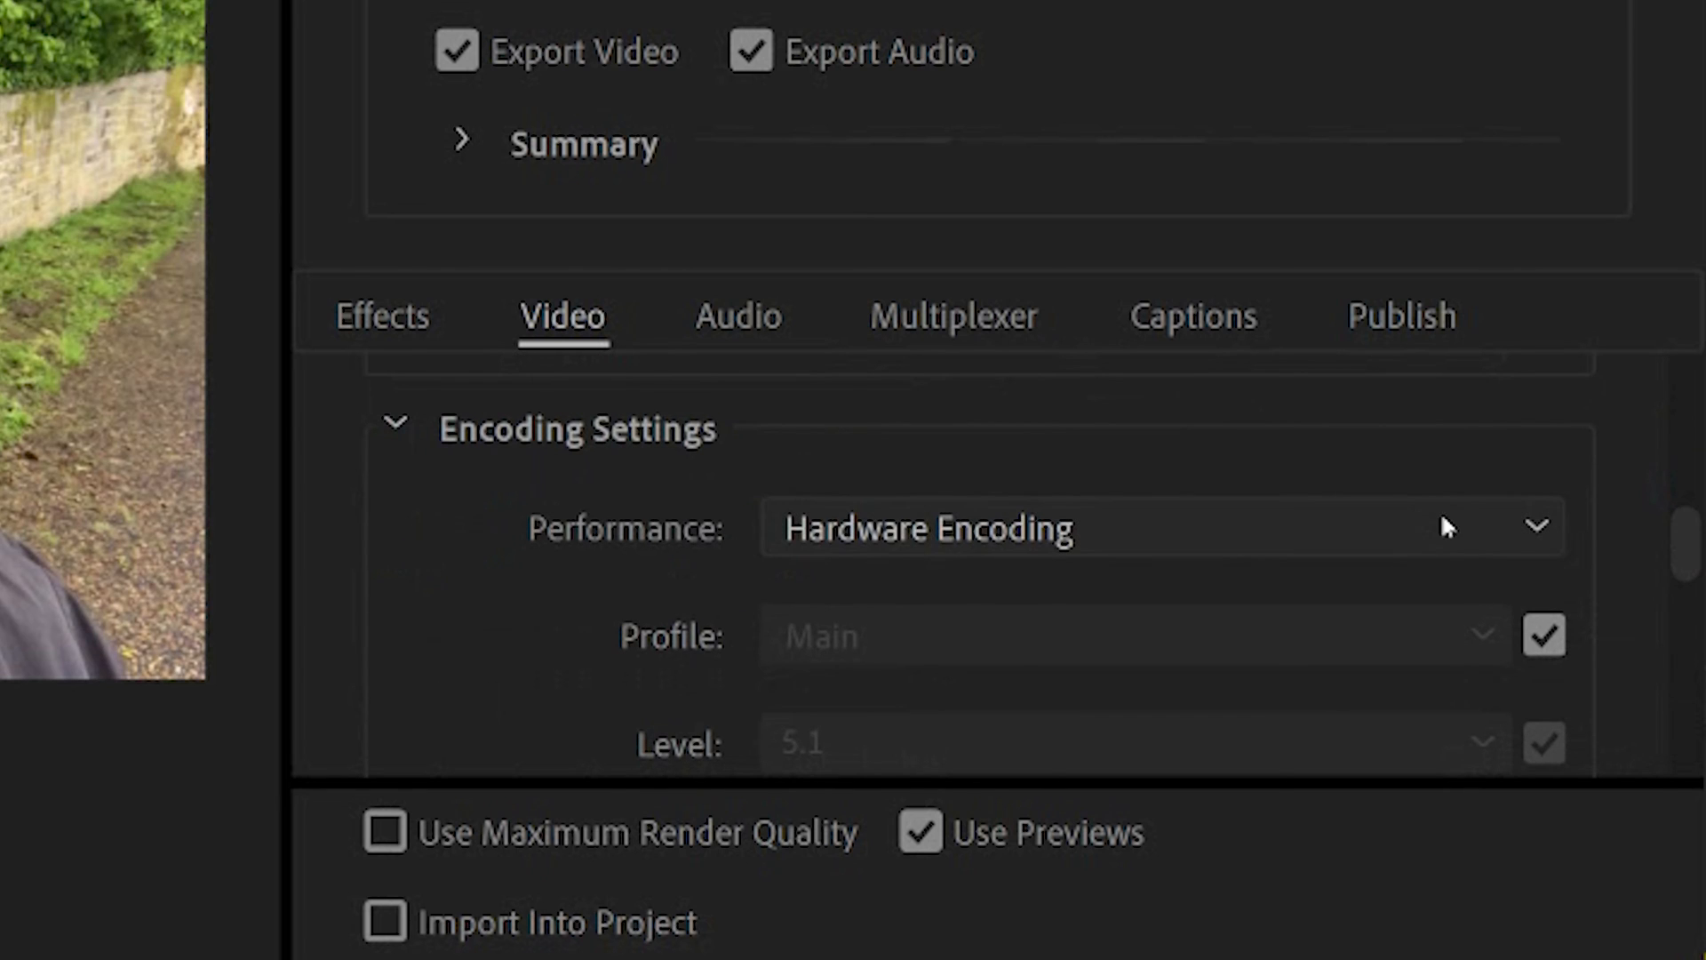
# Set Performance to Hardware Encoding and keep the H.264 profile matched to source (Main, level 5.1).
pyautogui.click(1158, 526)
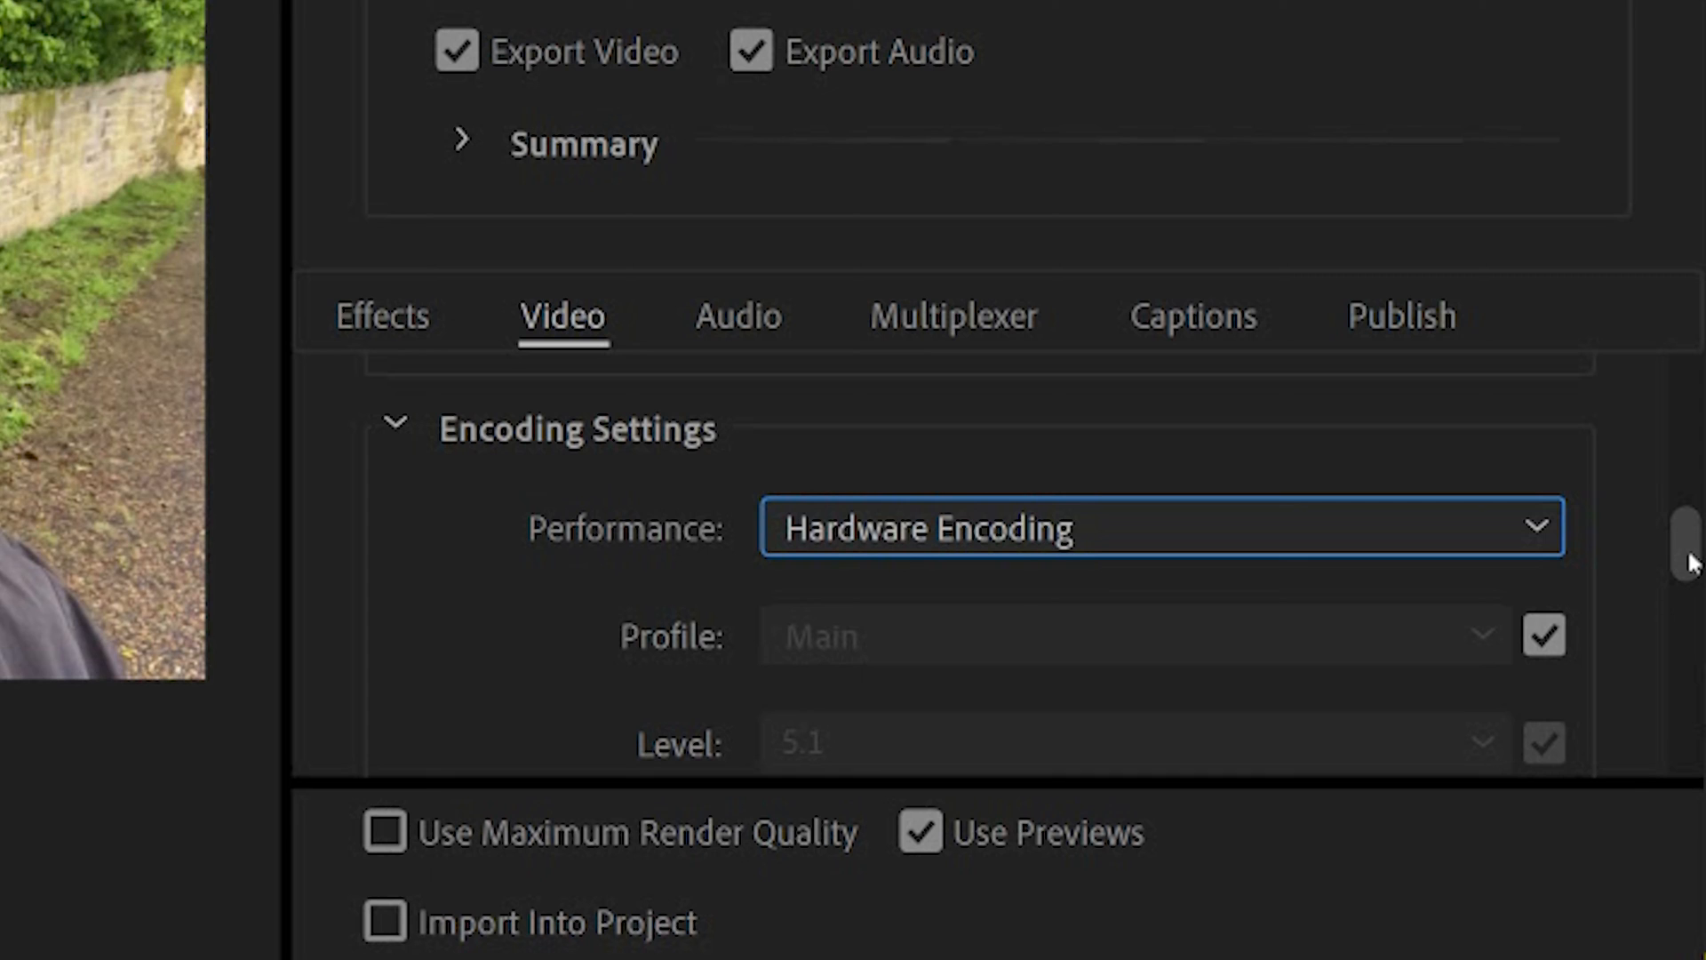
pyautogui.click(1541, 635)
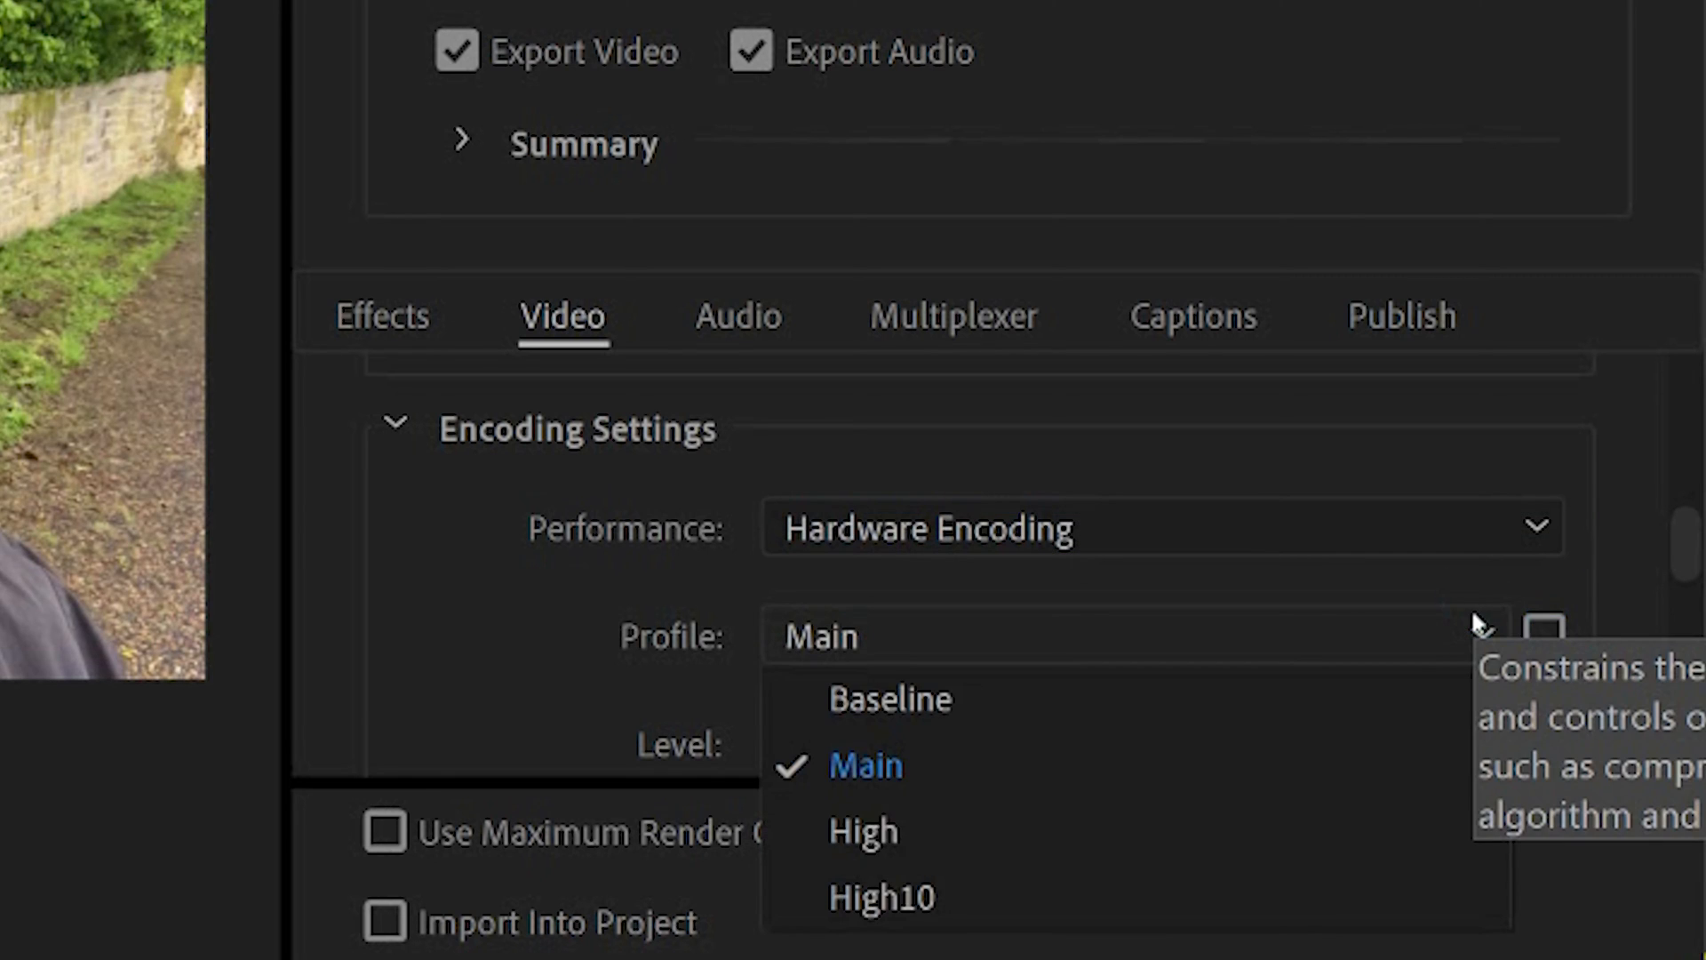
pyautogui.click(1544, 633)
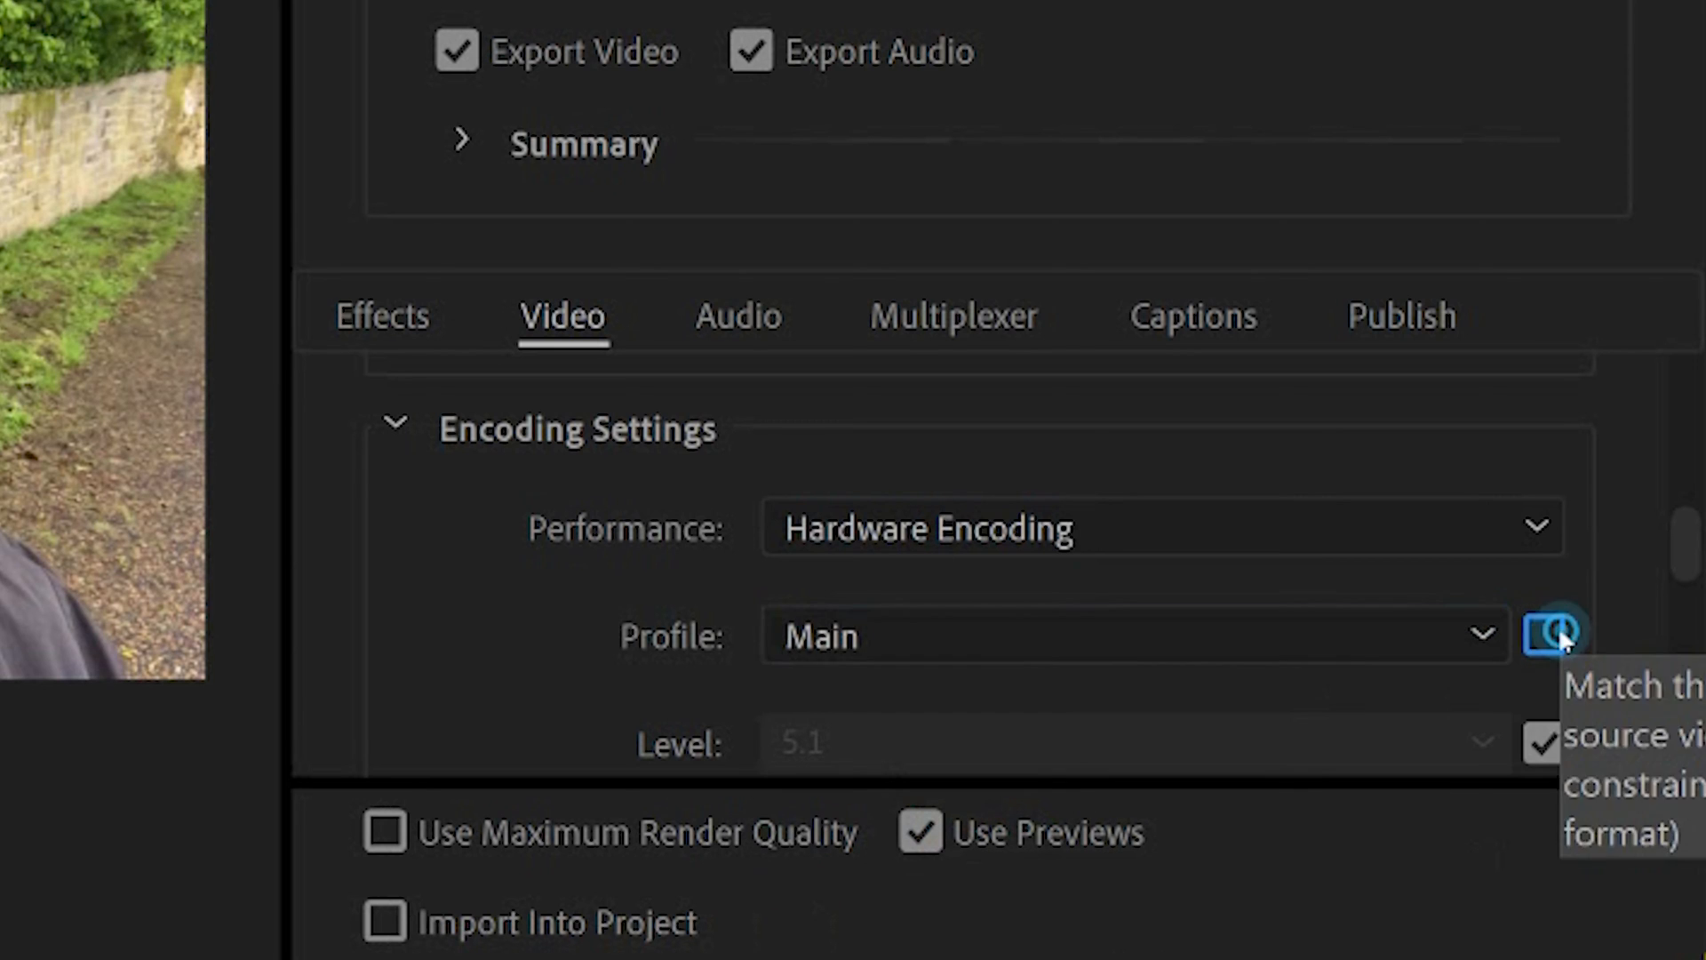
pyautogui.scroll(-3)
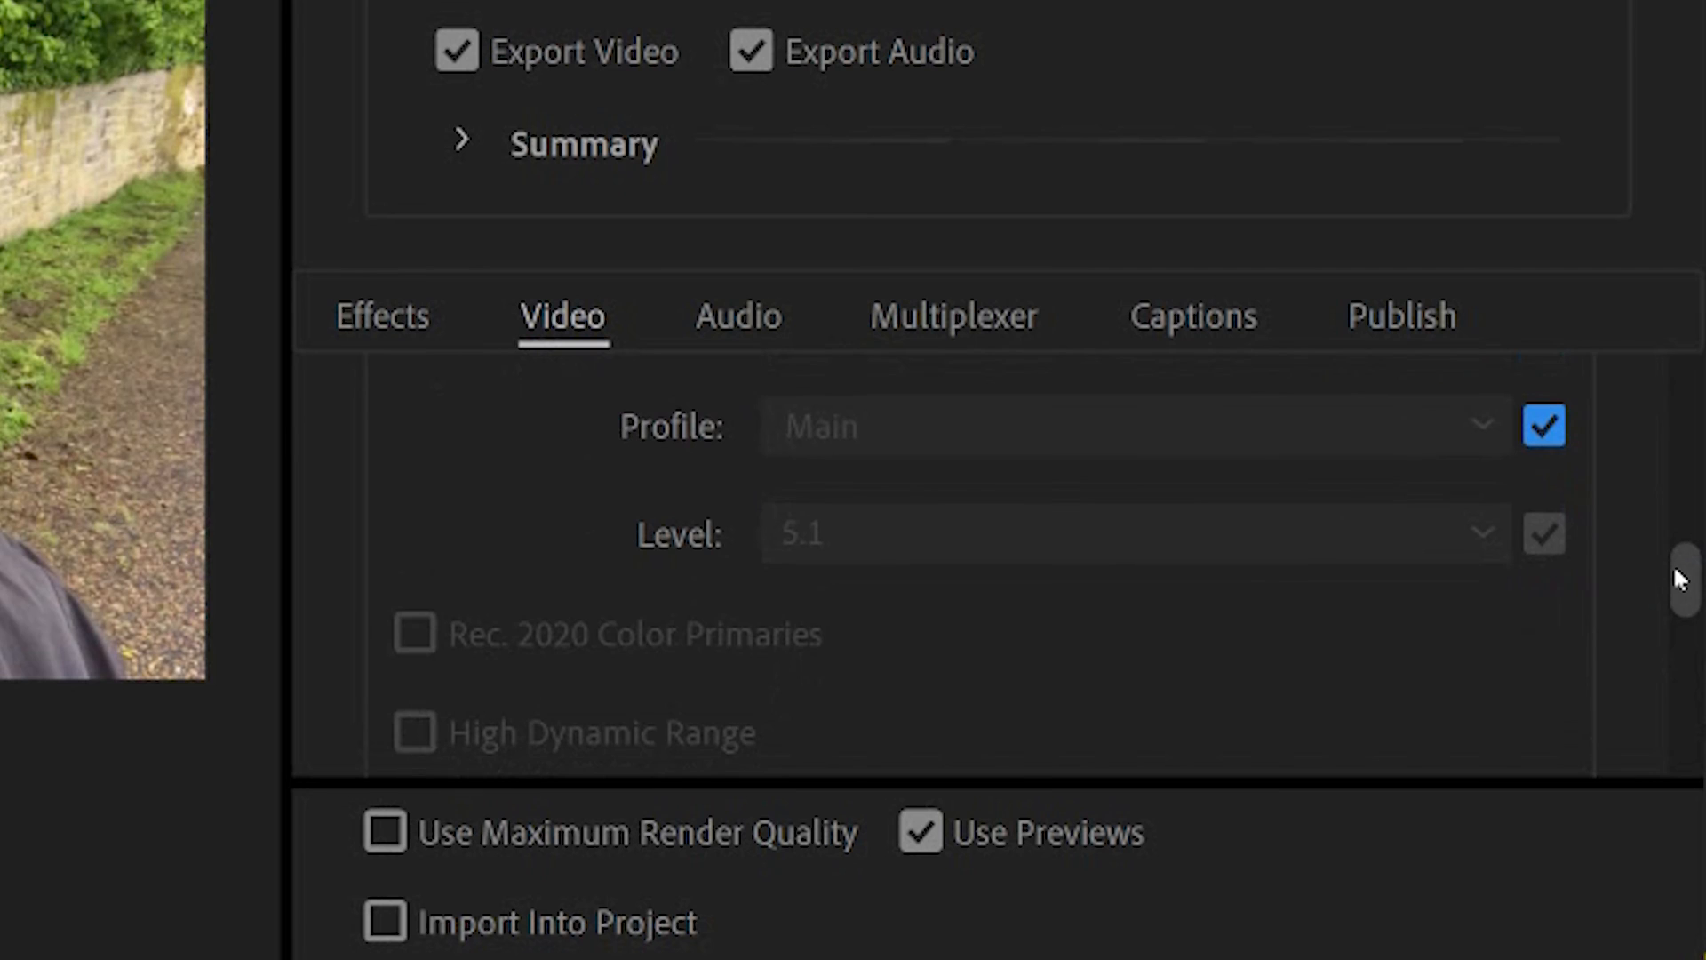
pyautogui.scroll(-3)
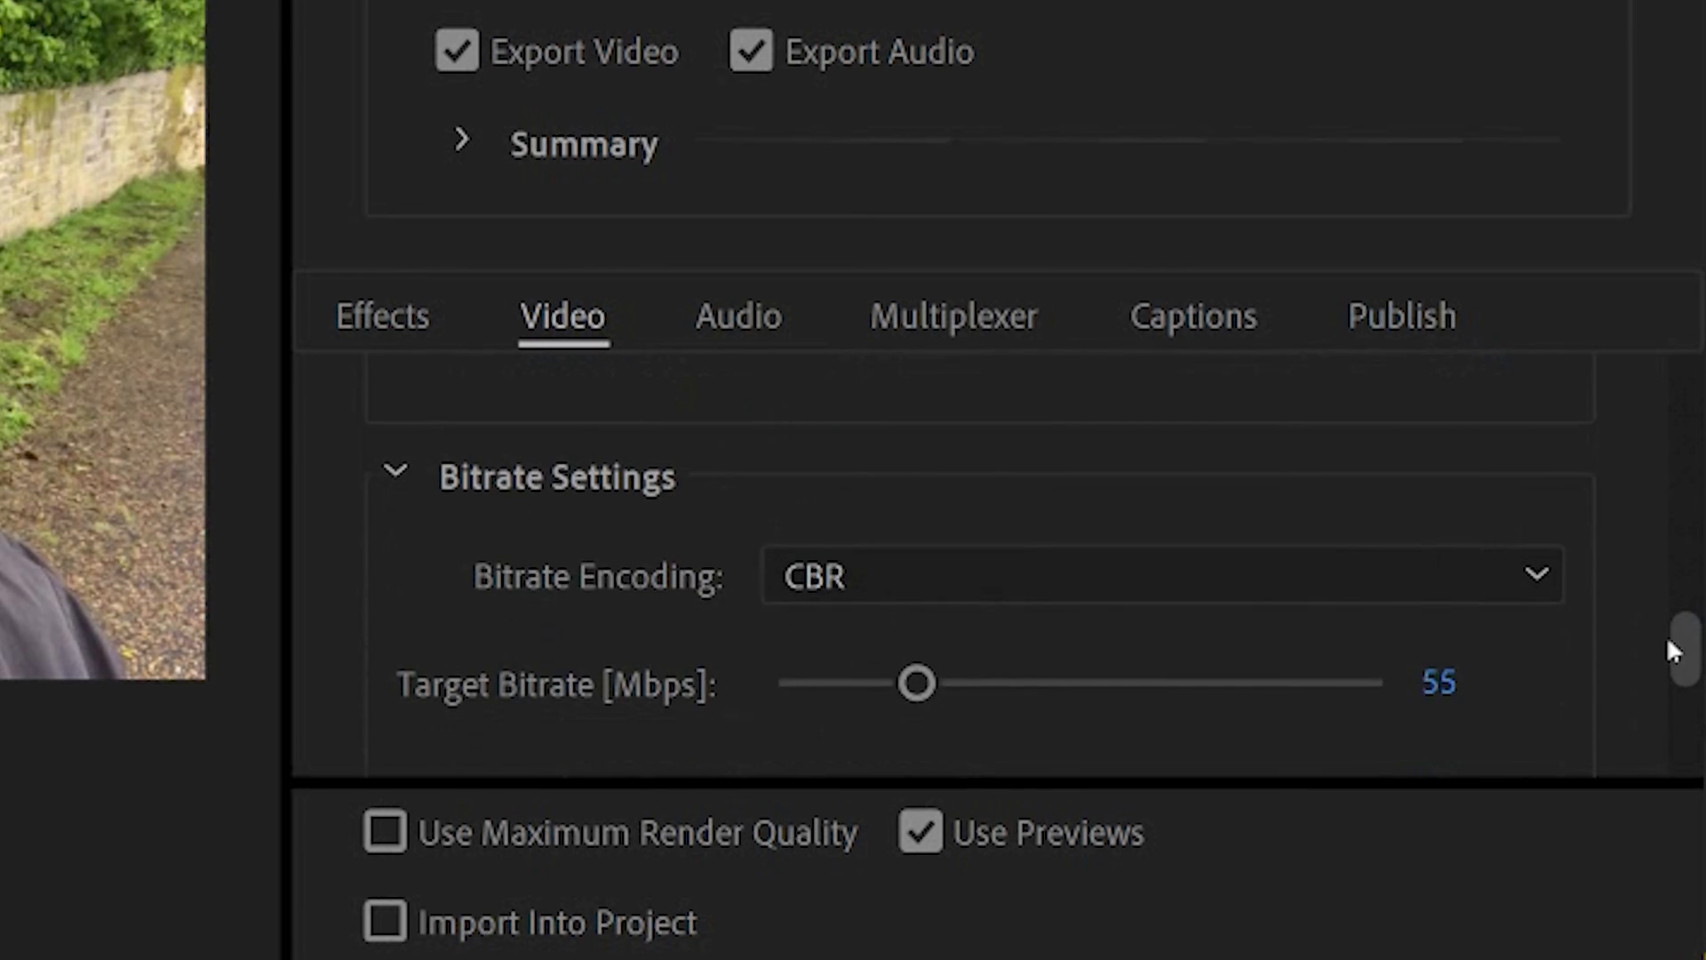
pyautogui.scroll(-3)
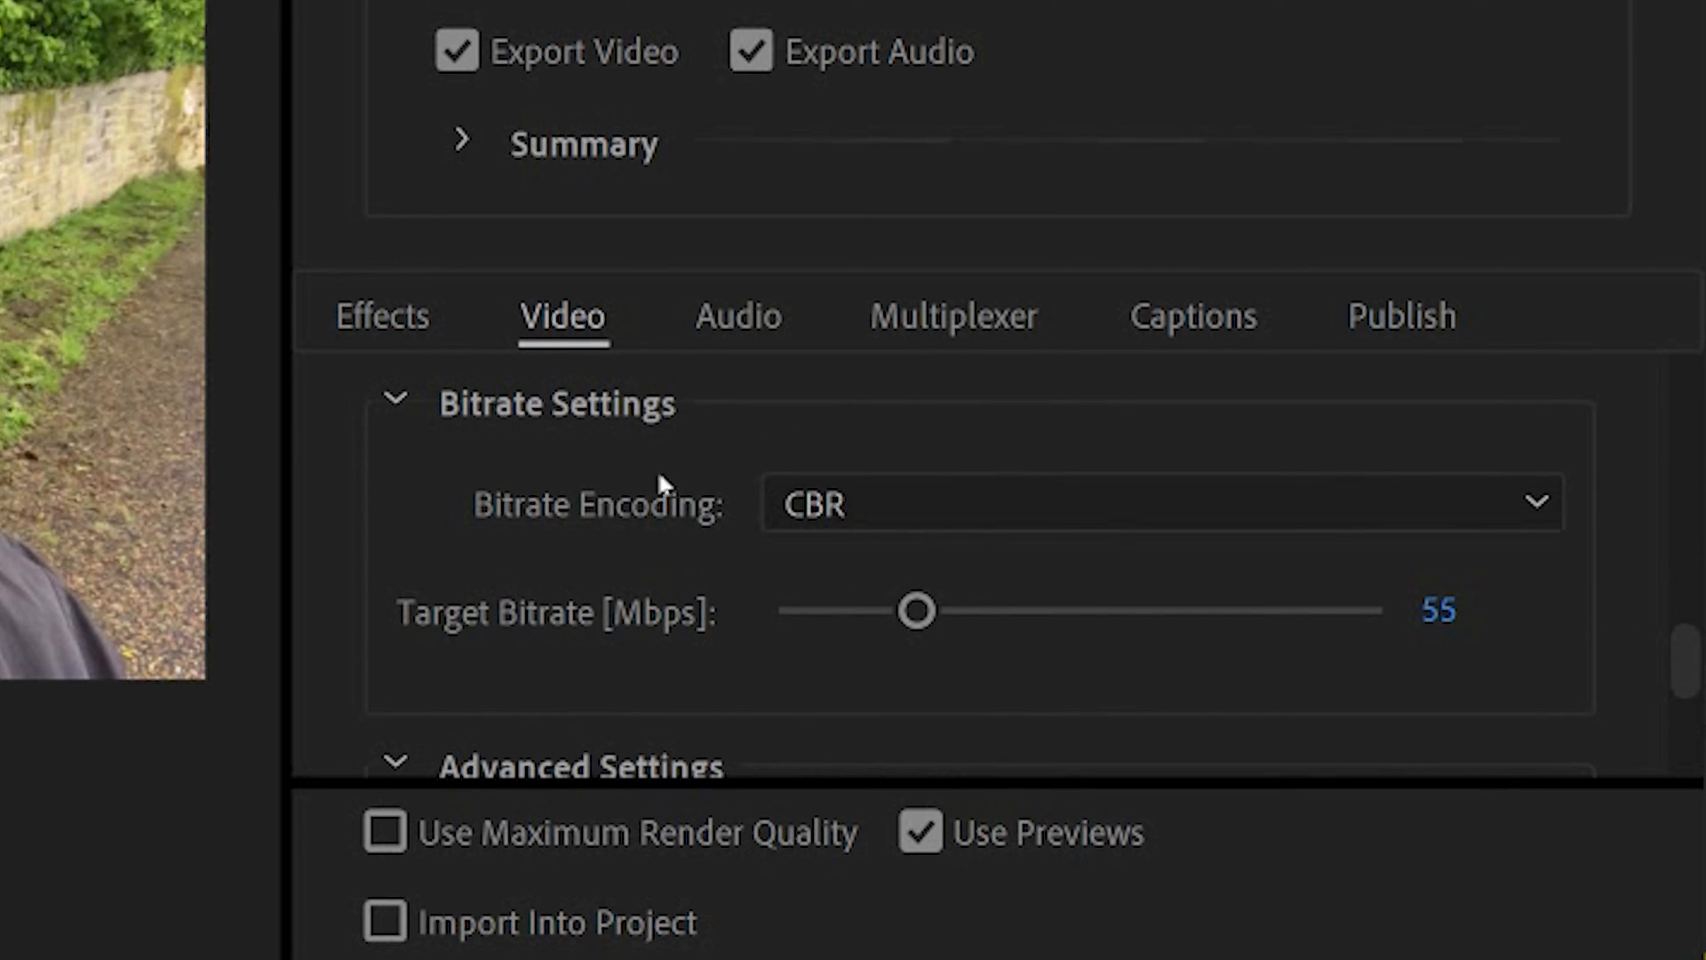
pyautogui.moveTo(969, 585)
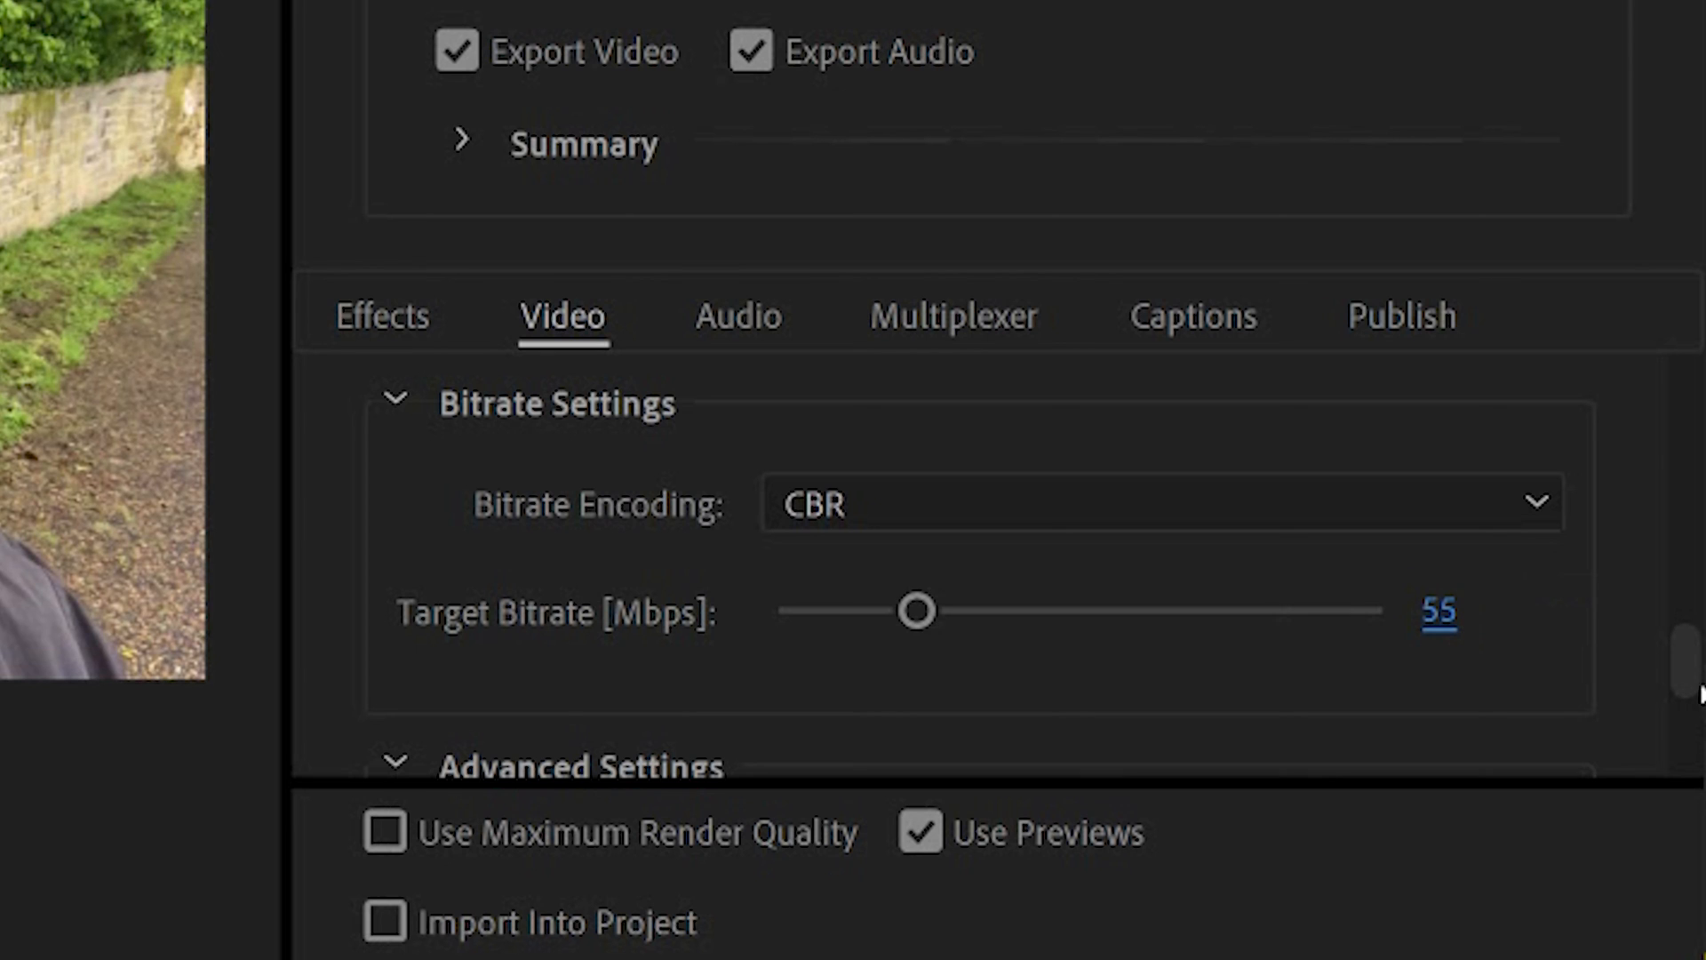
pyautogui.scroll(-3)
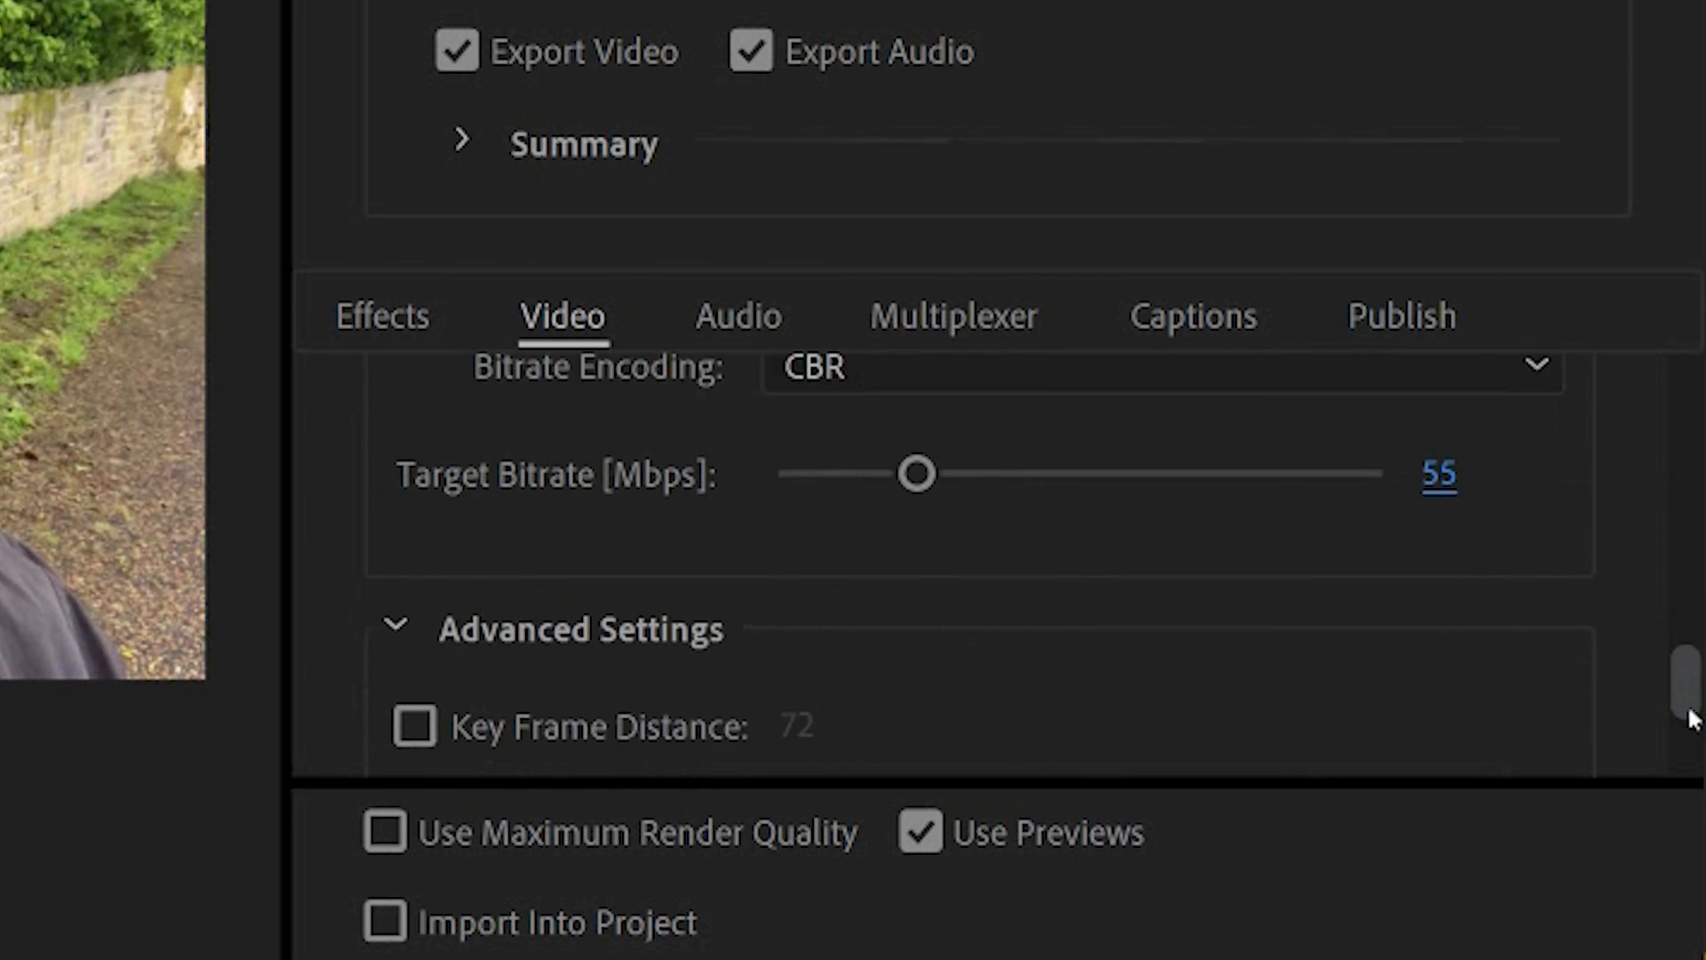
pyautogui.scroll(-3)
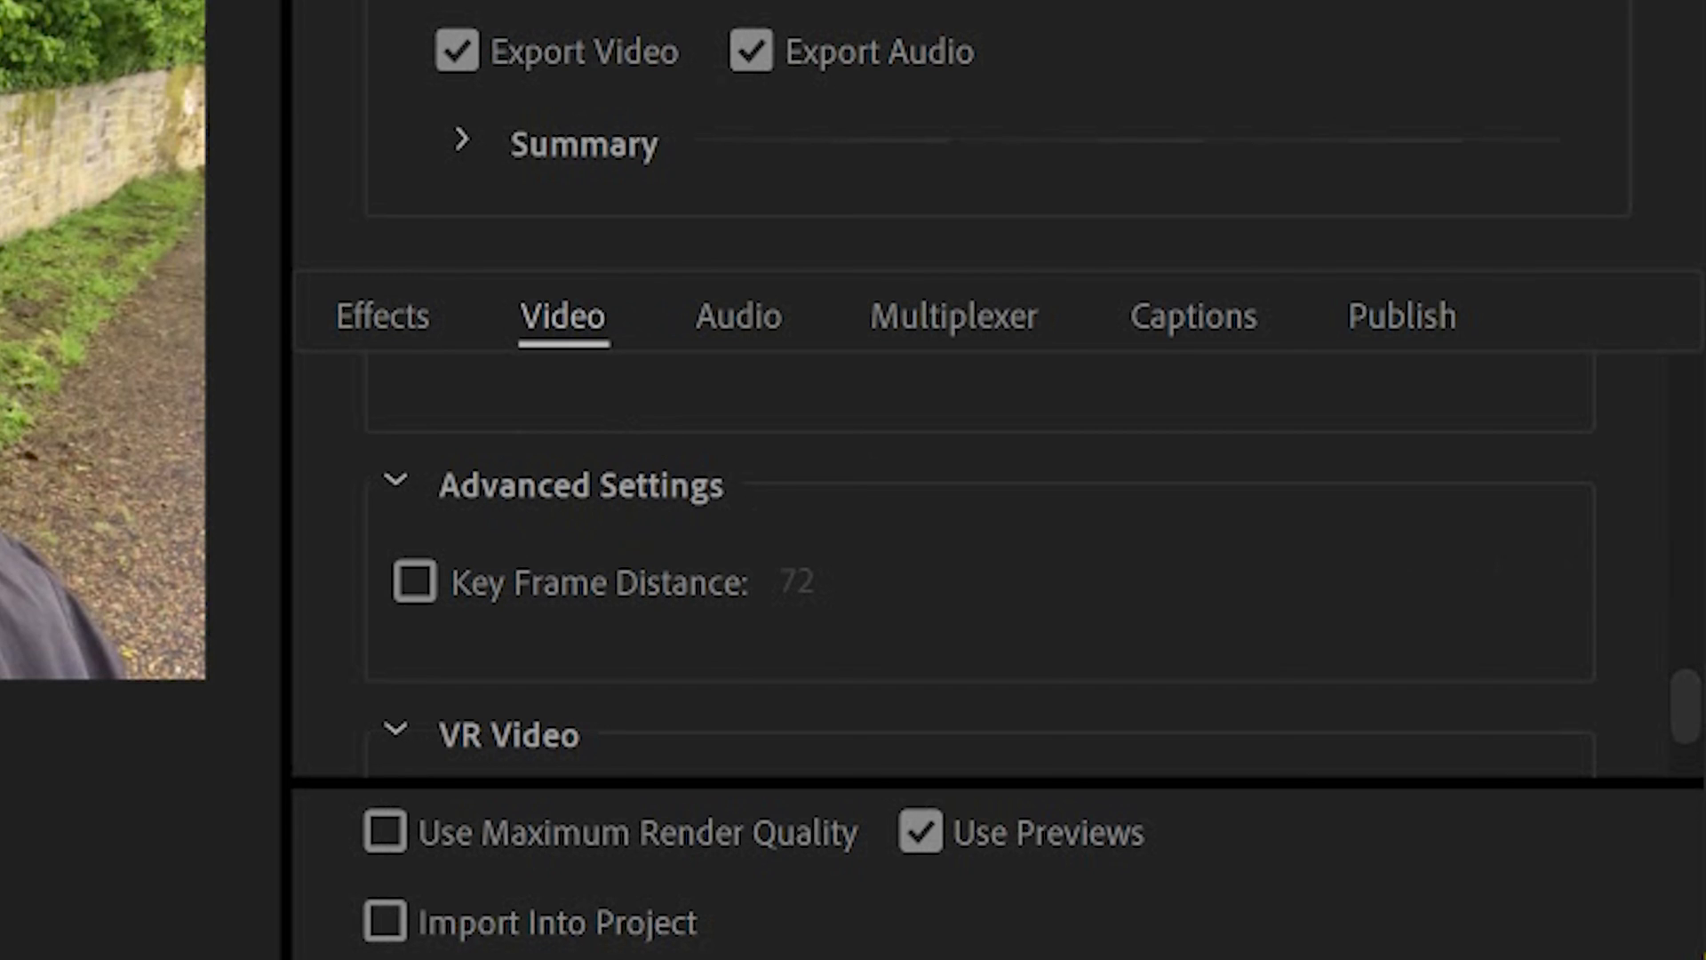
pyautogui.scroll(-3)
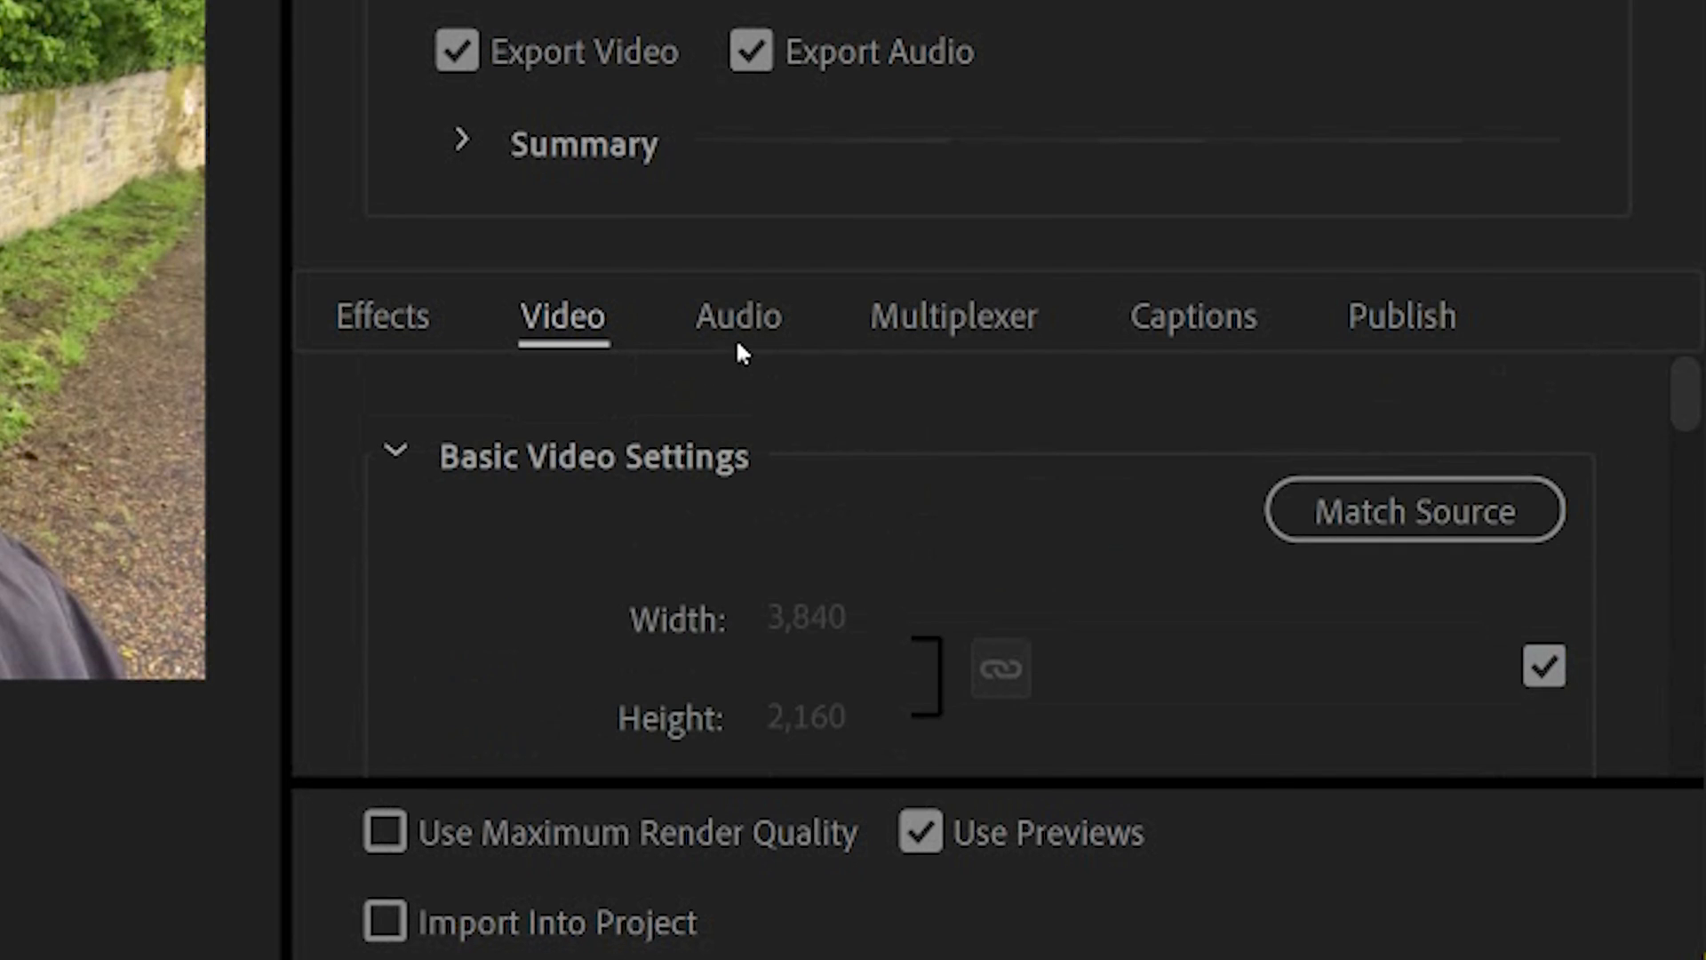
# Confirm AAC 48000 Hz stereo audio and keep the bitrate at 320 kbps.
pyautogui.click(736, 316)
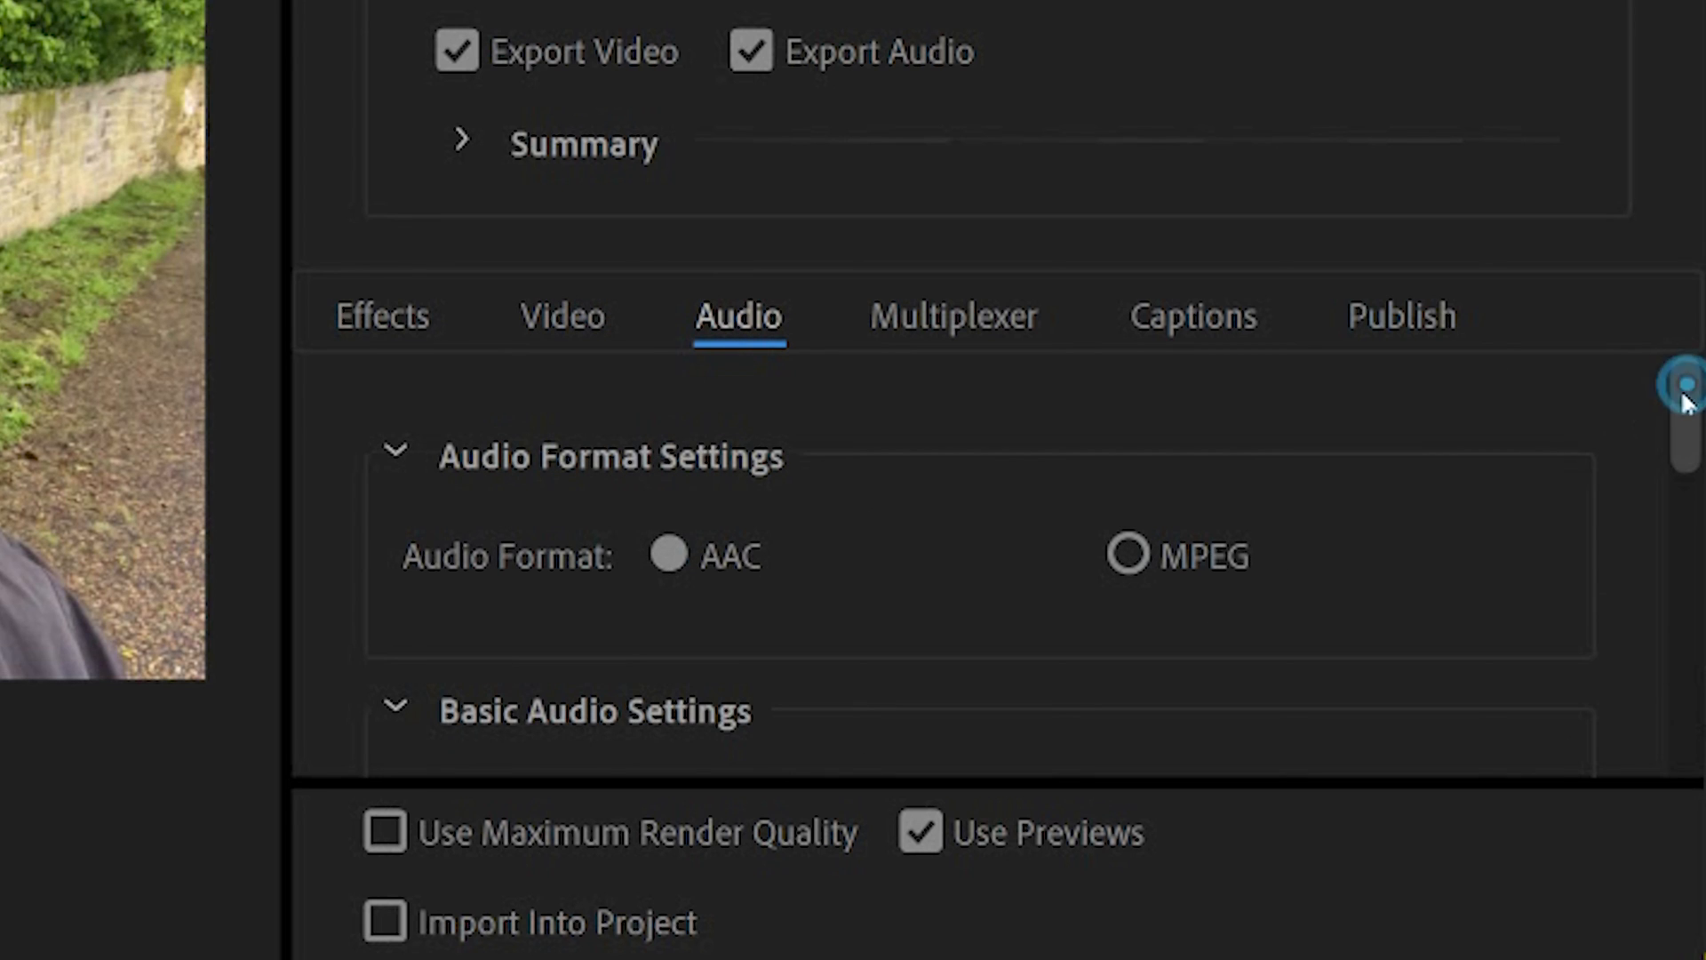
pyautogui.scroll(-3)
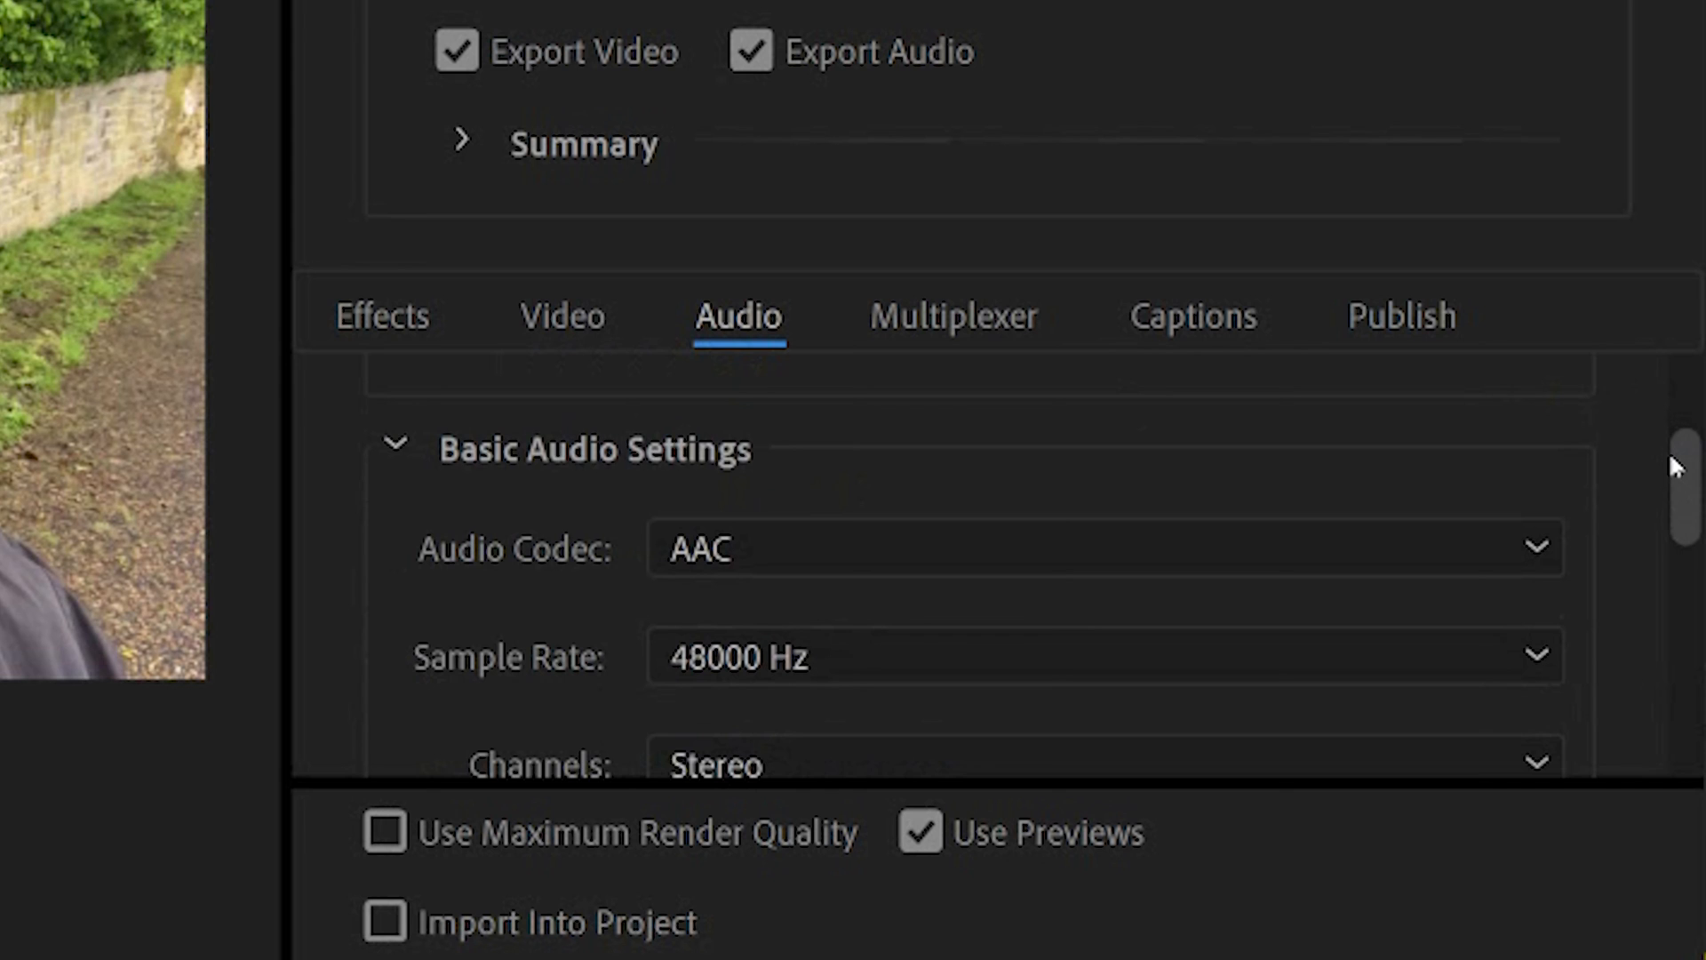
pyautogui.scroll(-3)
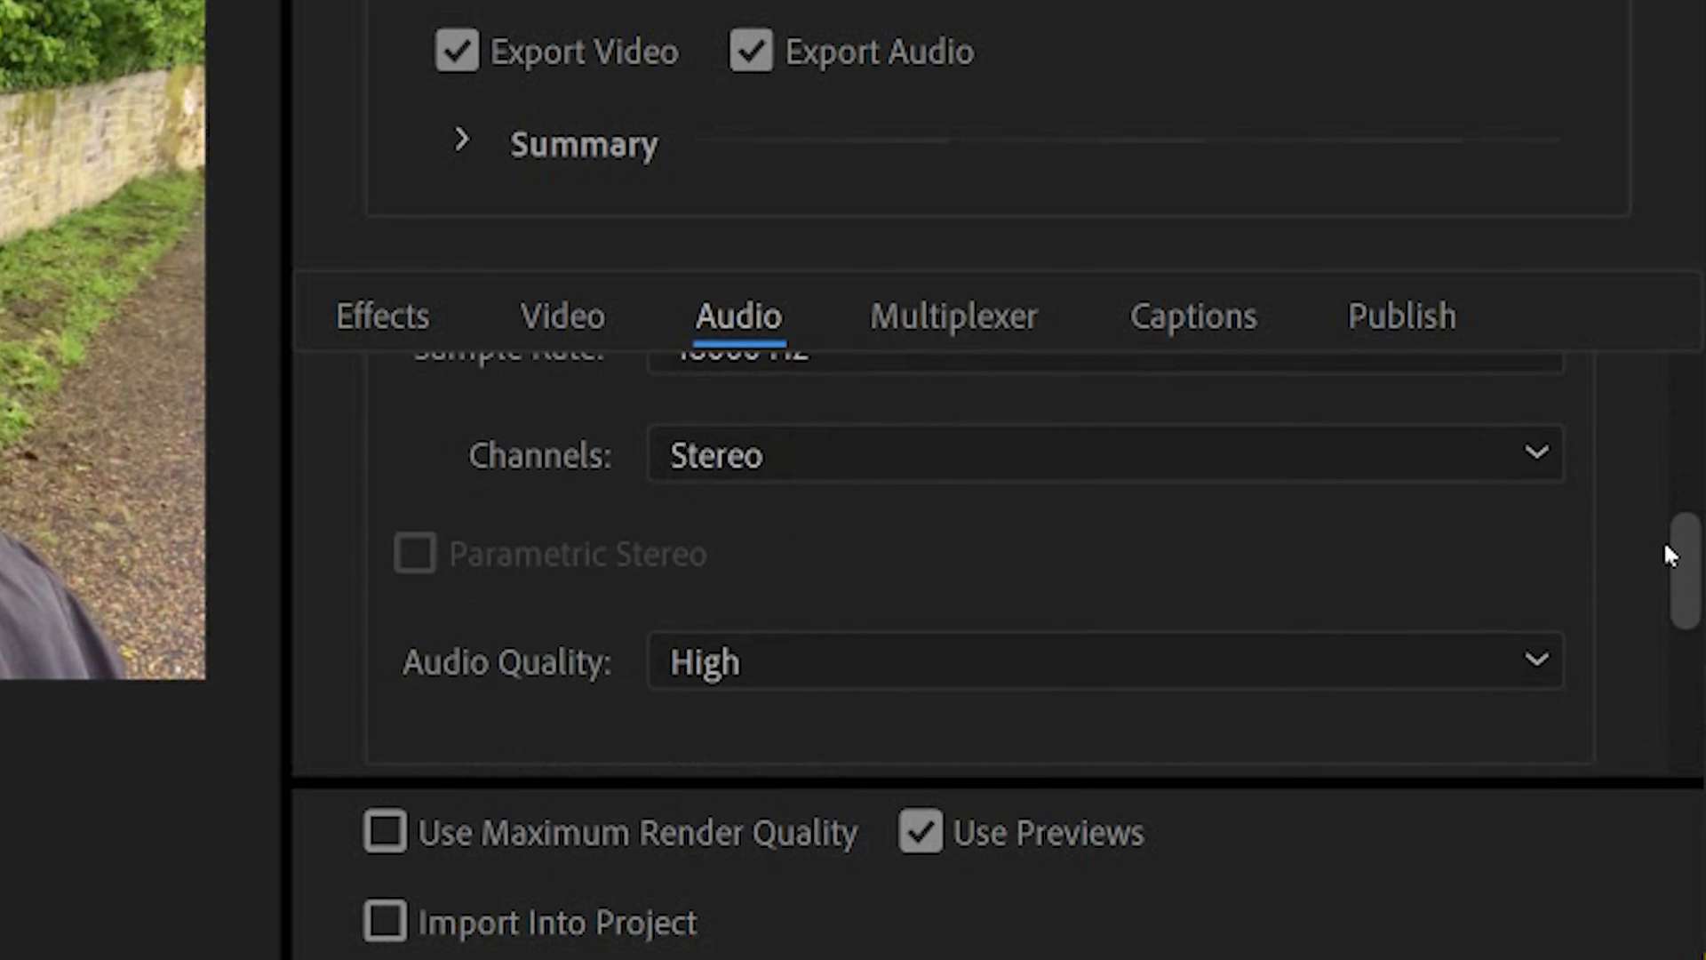
pyautogui.scroll(-3)
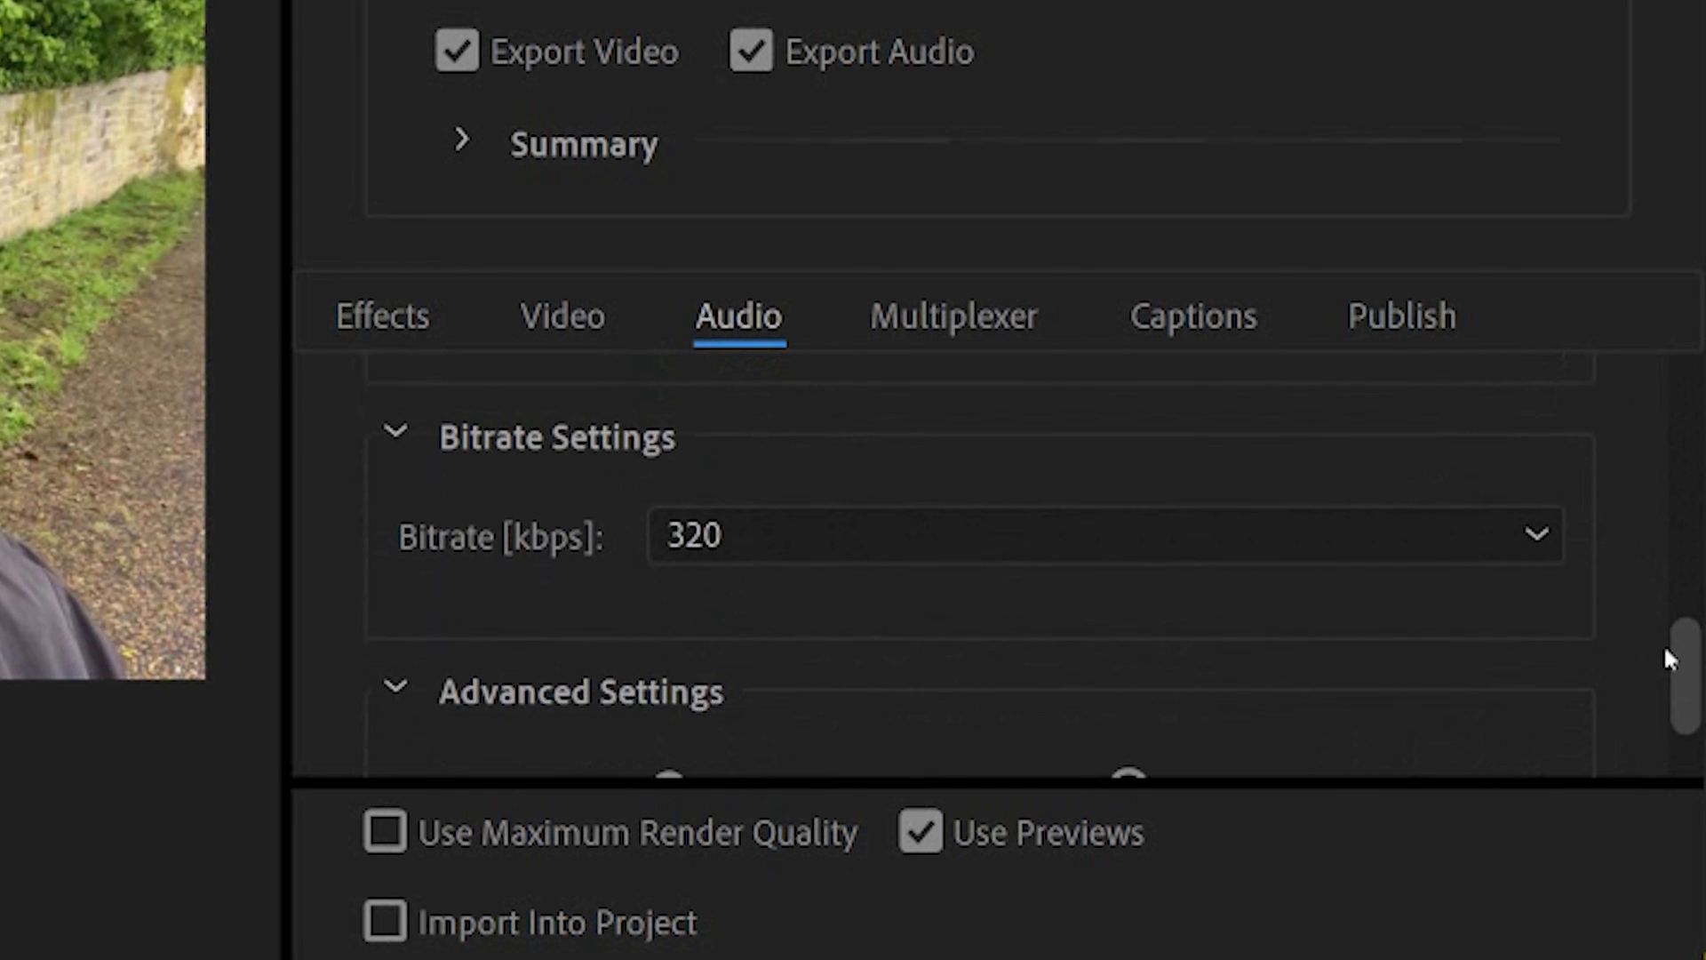
pyautogui.moveTo(636, 510)
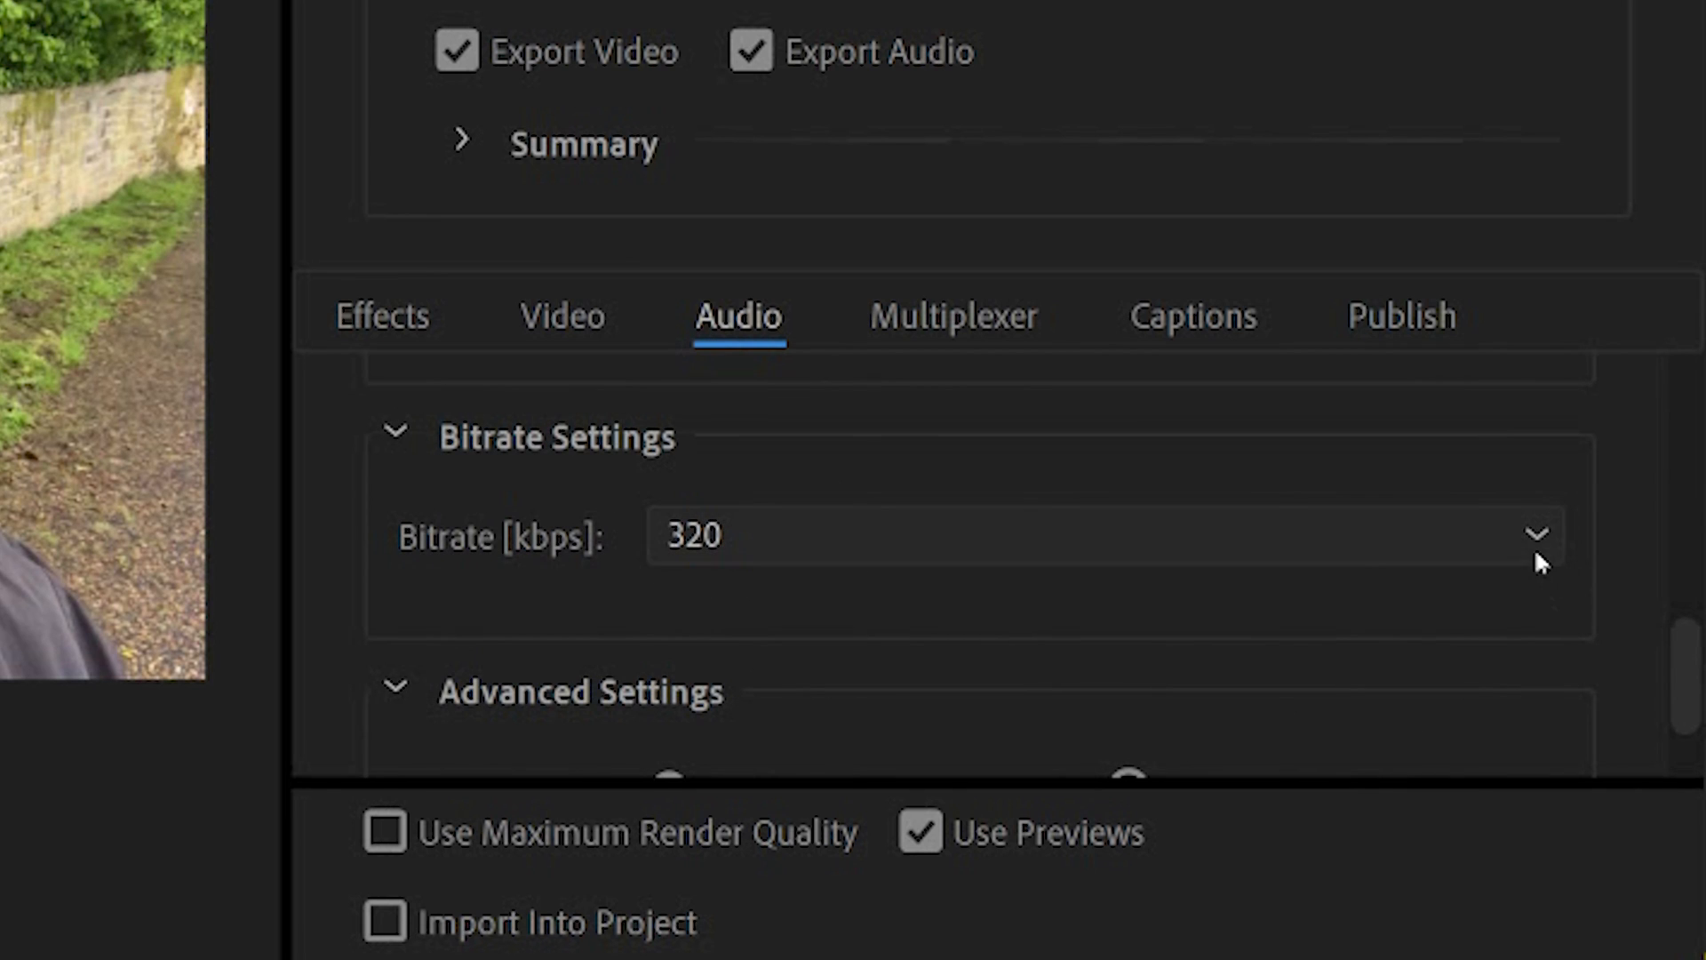
pyautogui.click(1534, 535)
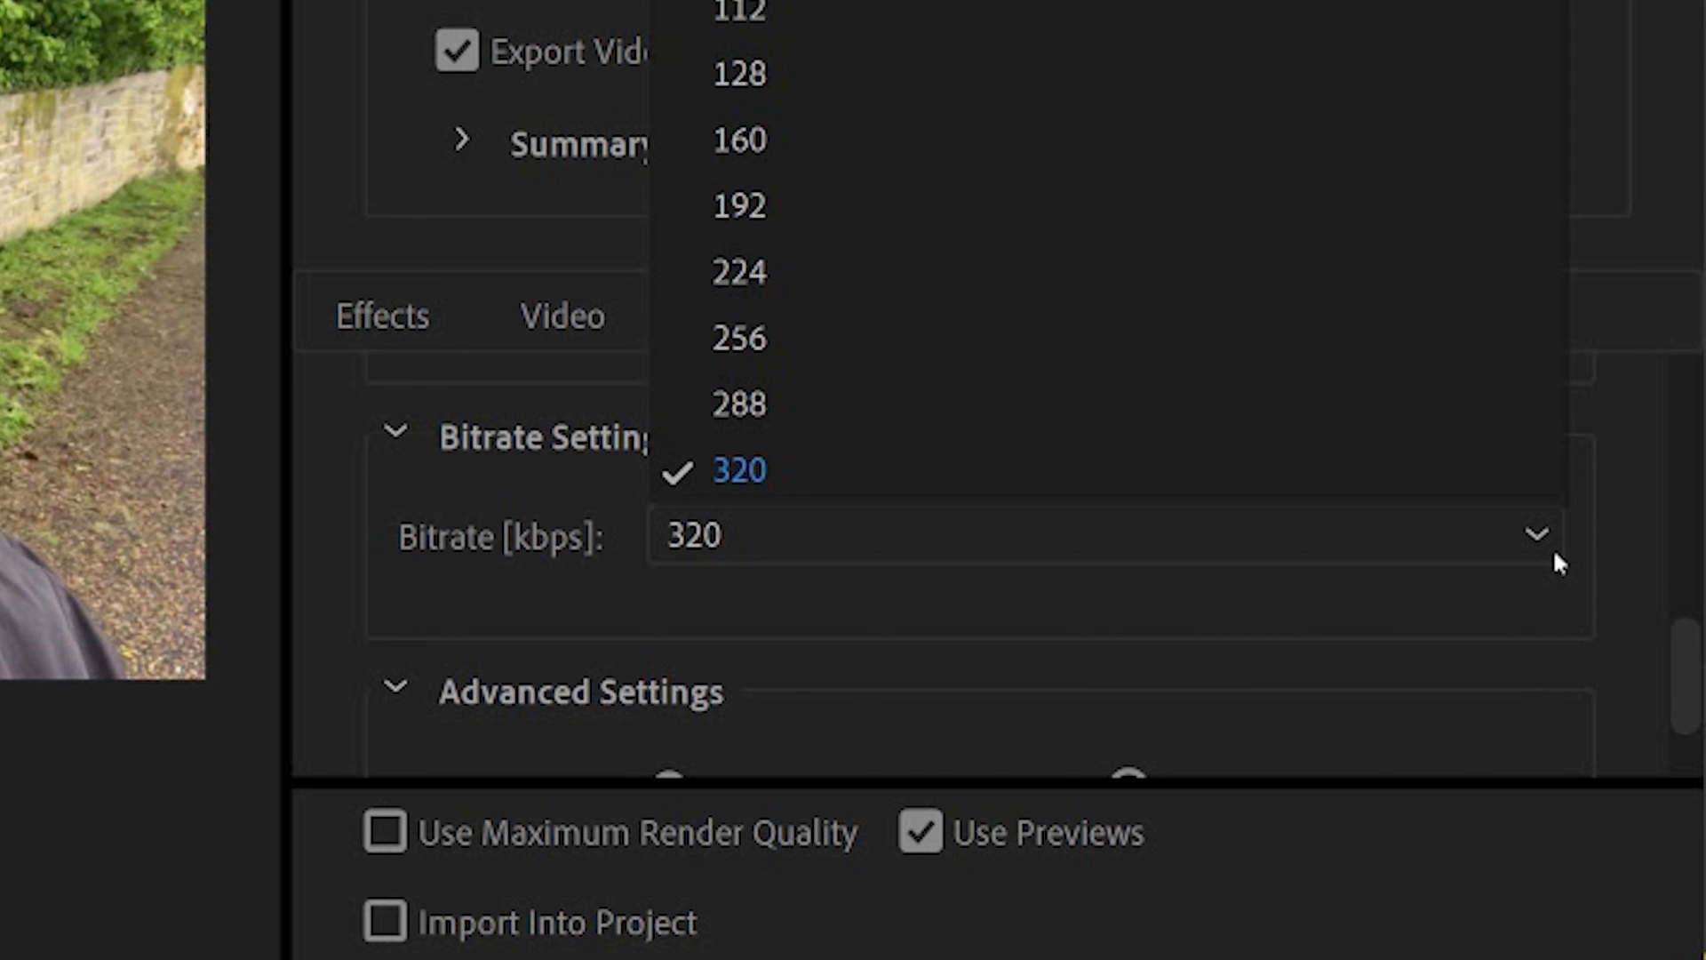
pyautogui.moveTo(896, 206)
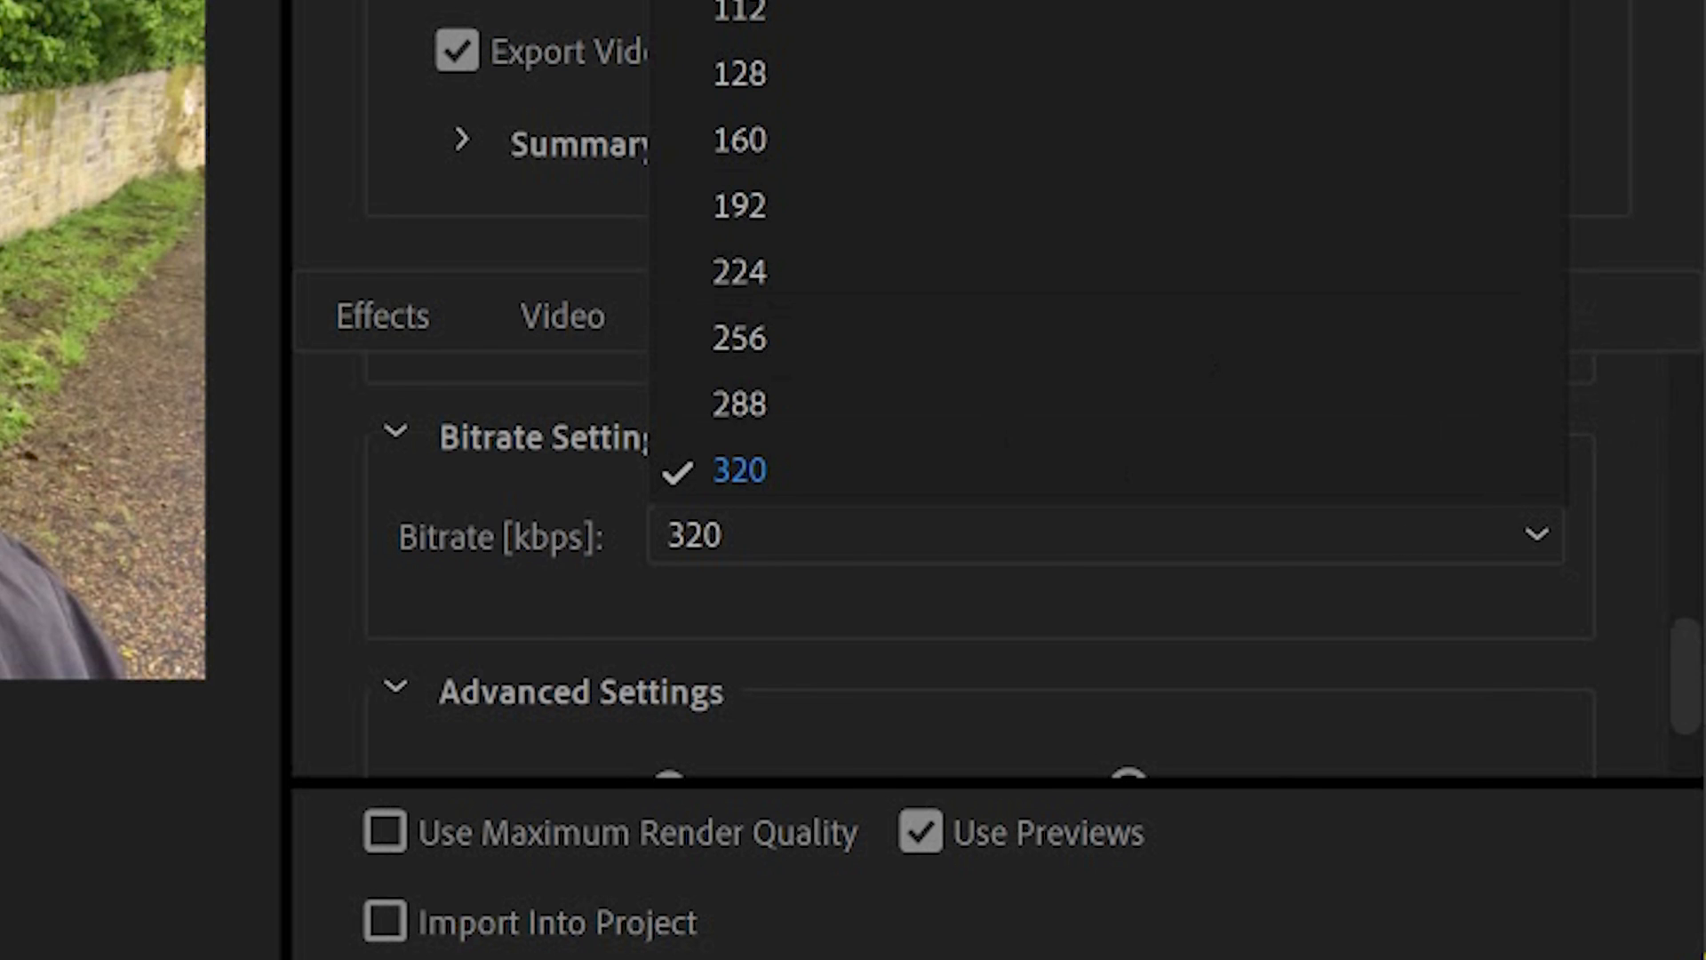
pyautogui.click(737, 469)
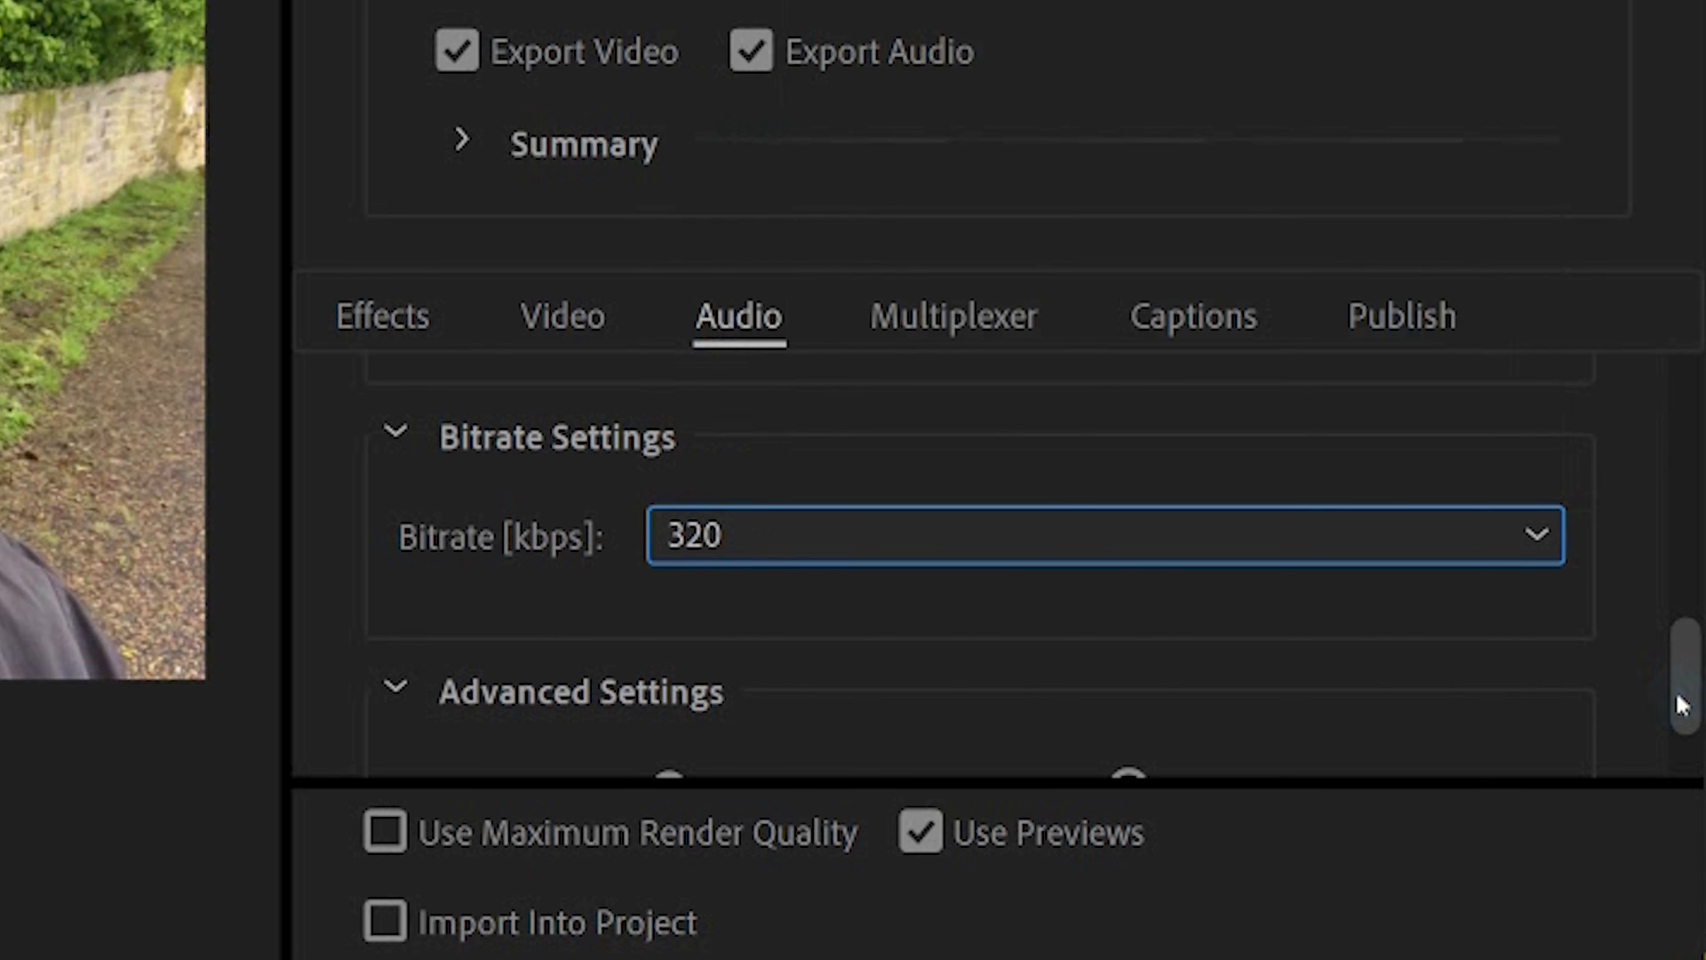
pyautogui.scroll(-3)
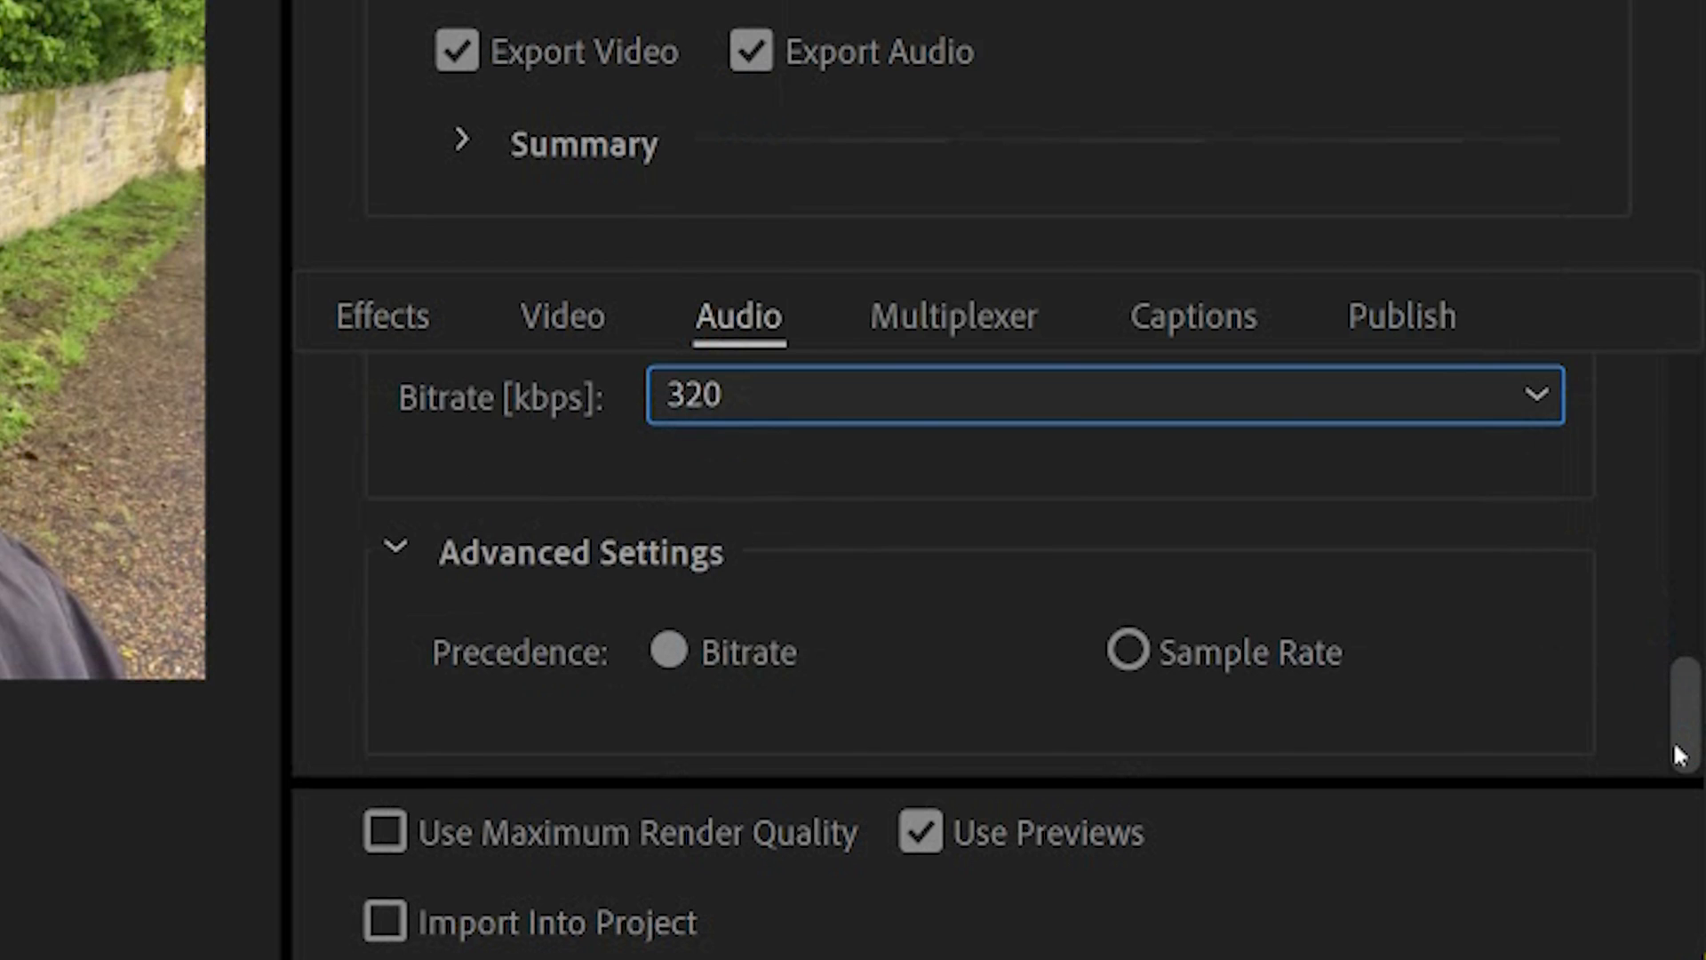
pyautogui.moveTo(564, 584)
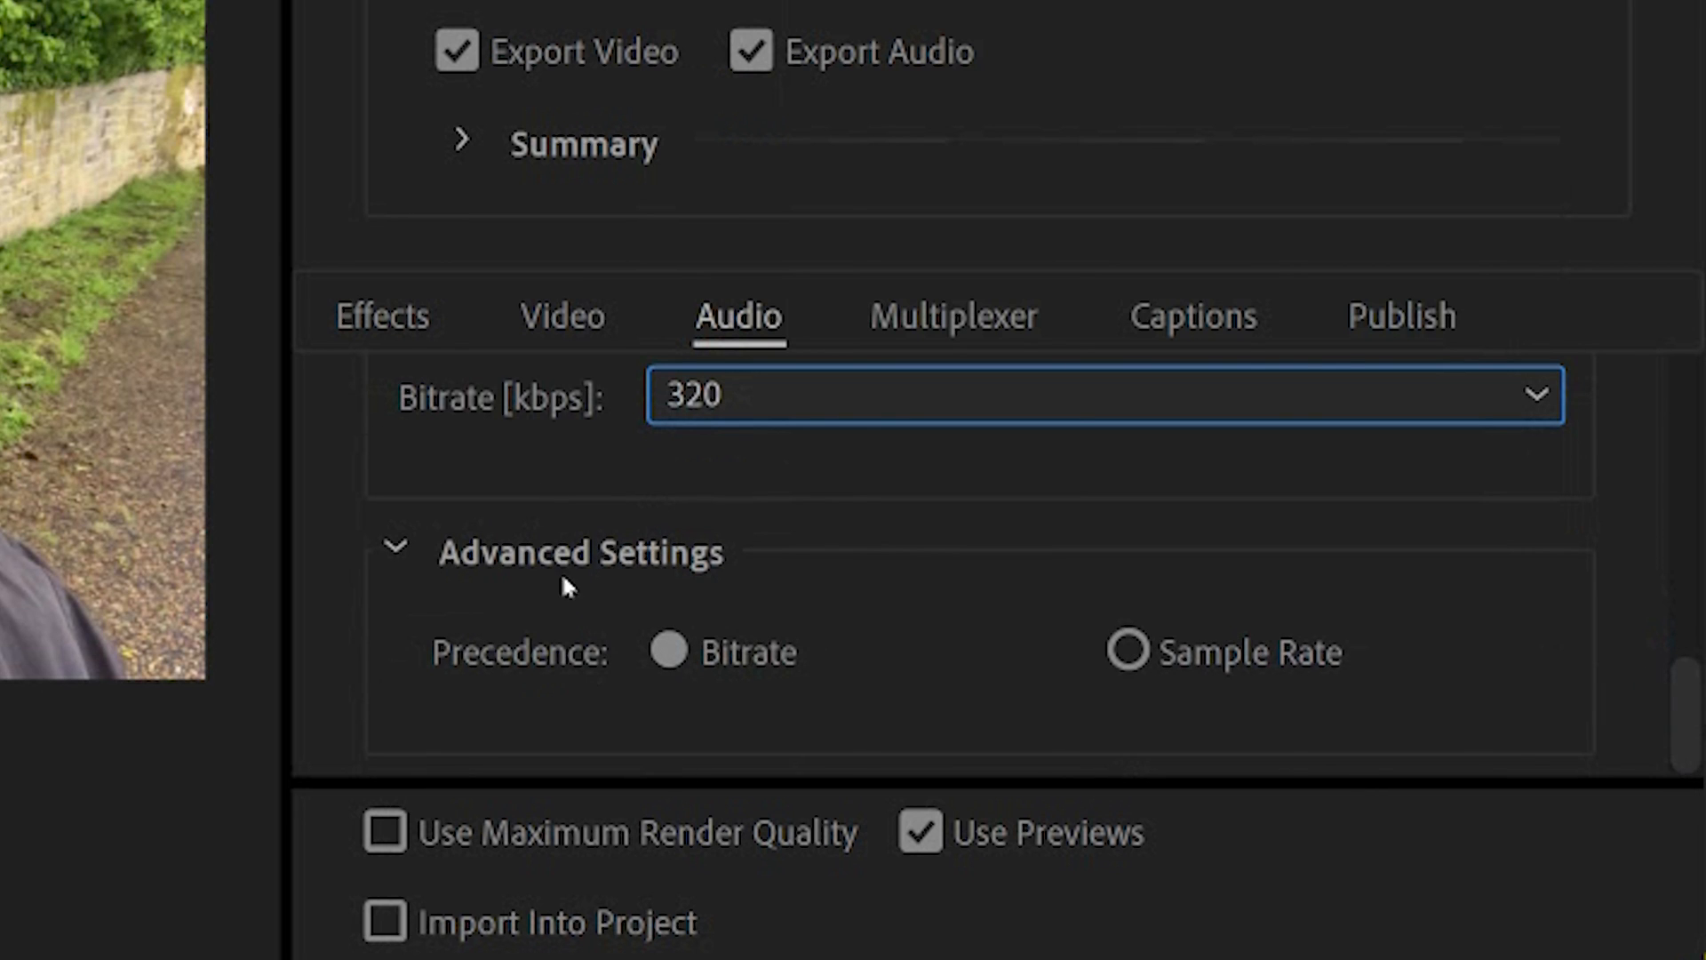
pyautogui.moveTo(948, 324)
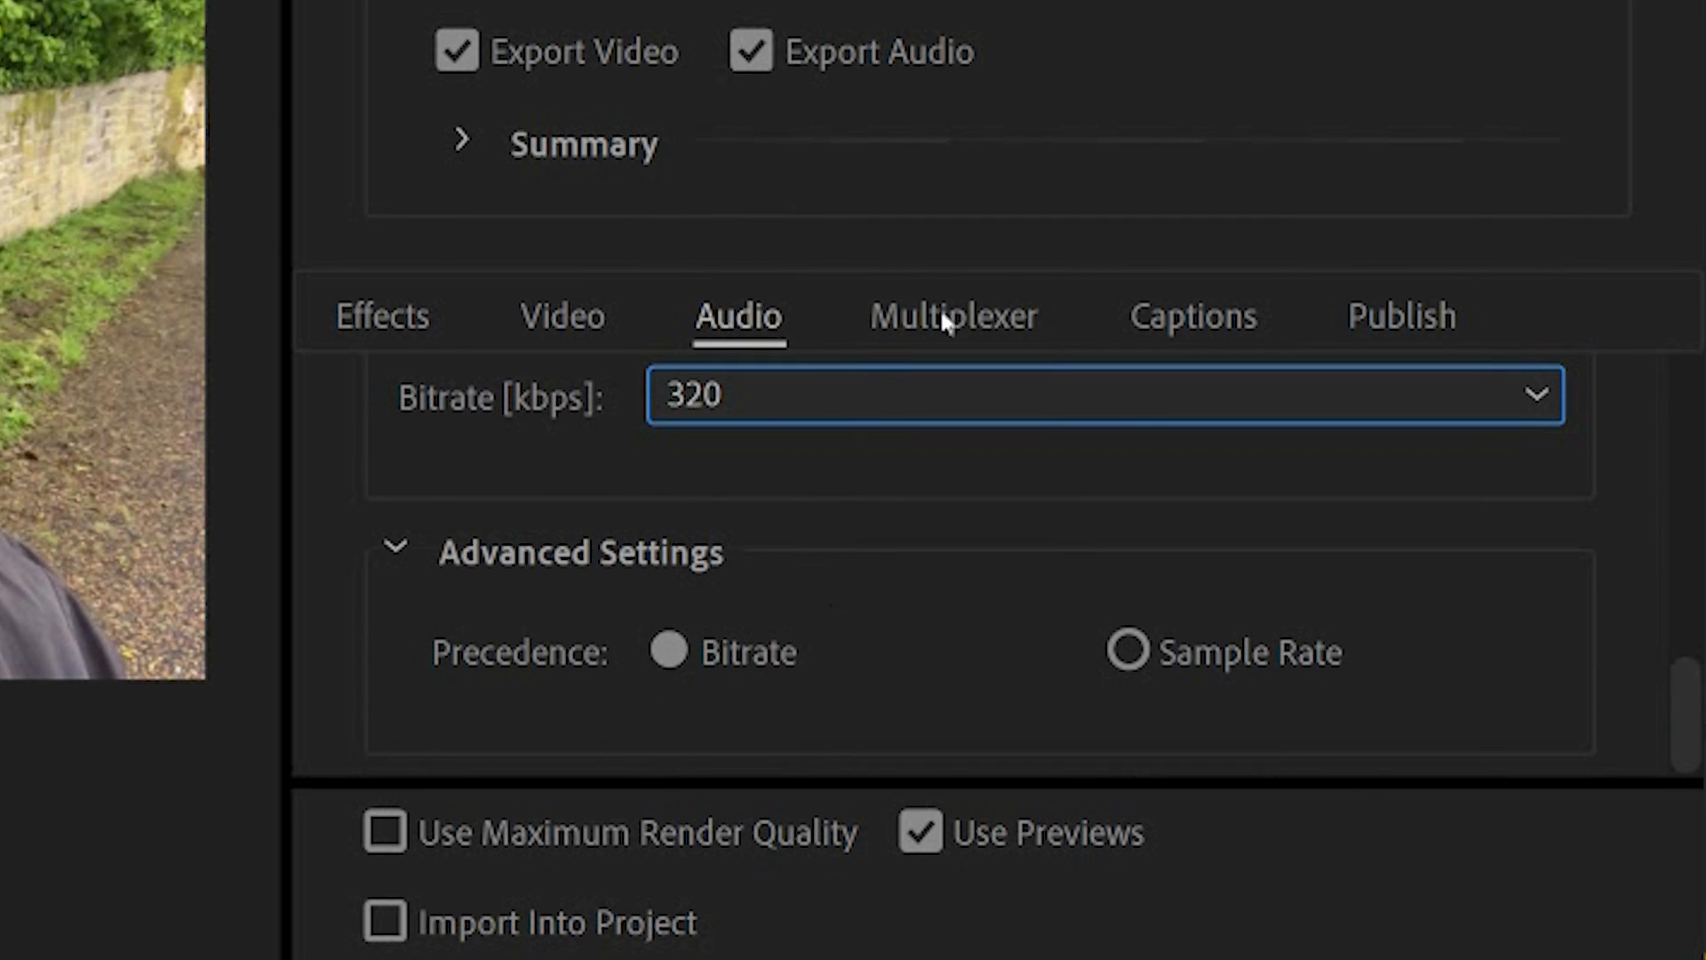
pyautogui.moveTo(607, 304)
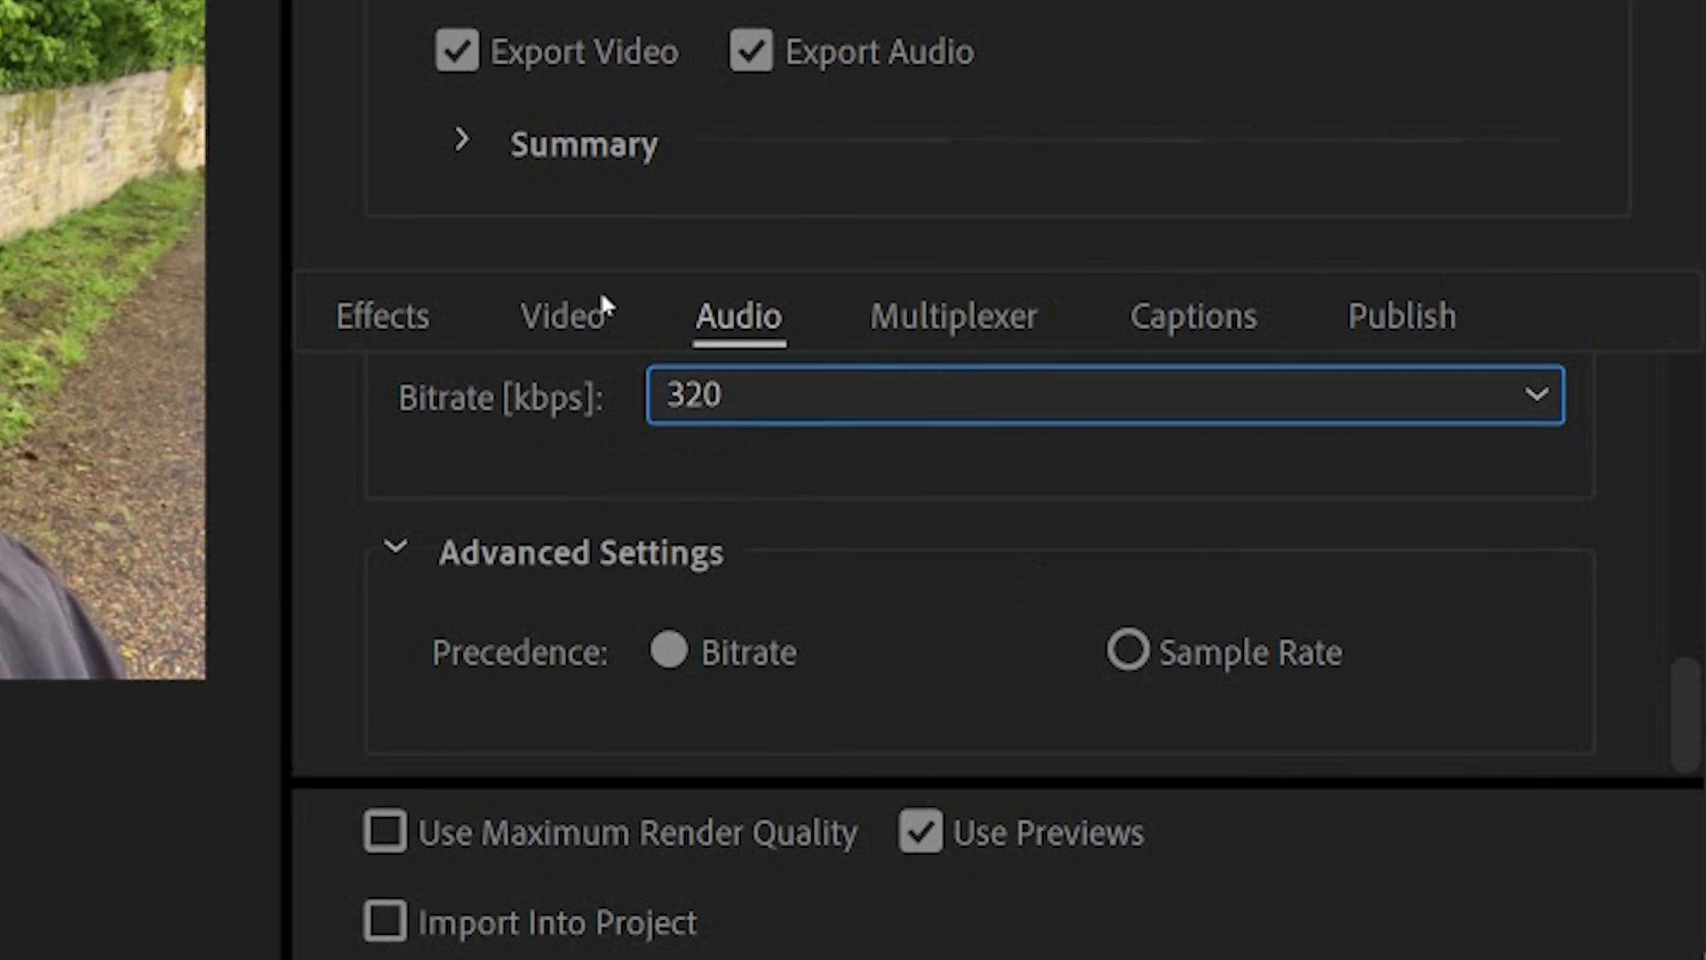
# Return to the video settings, with the 4K file estimated at 1253 MB.
pyautogui.click(562, 316)
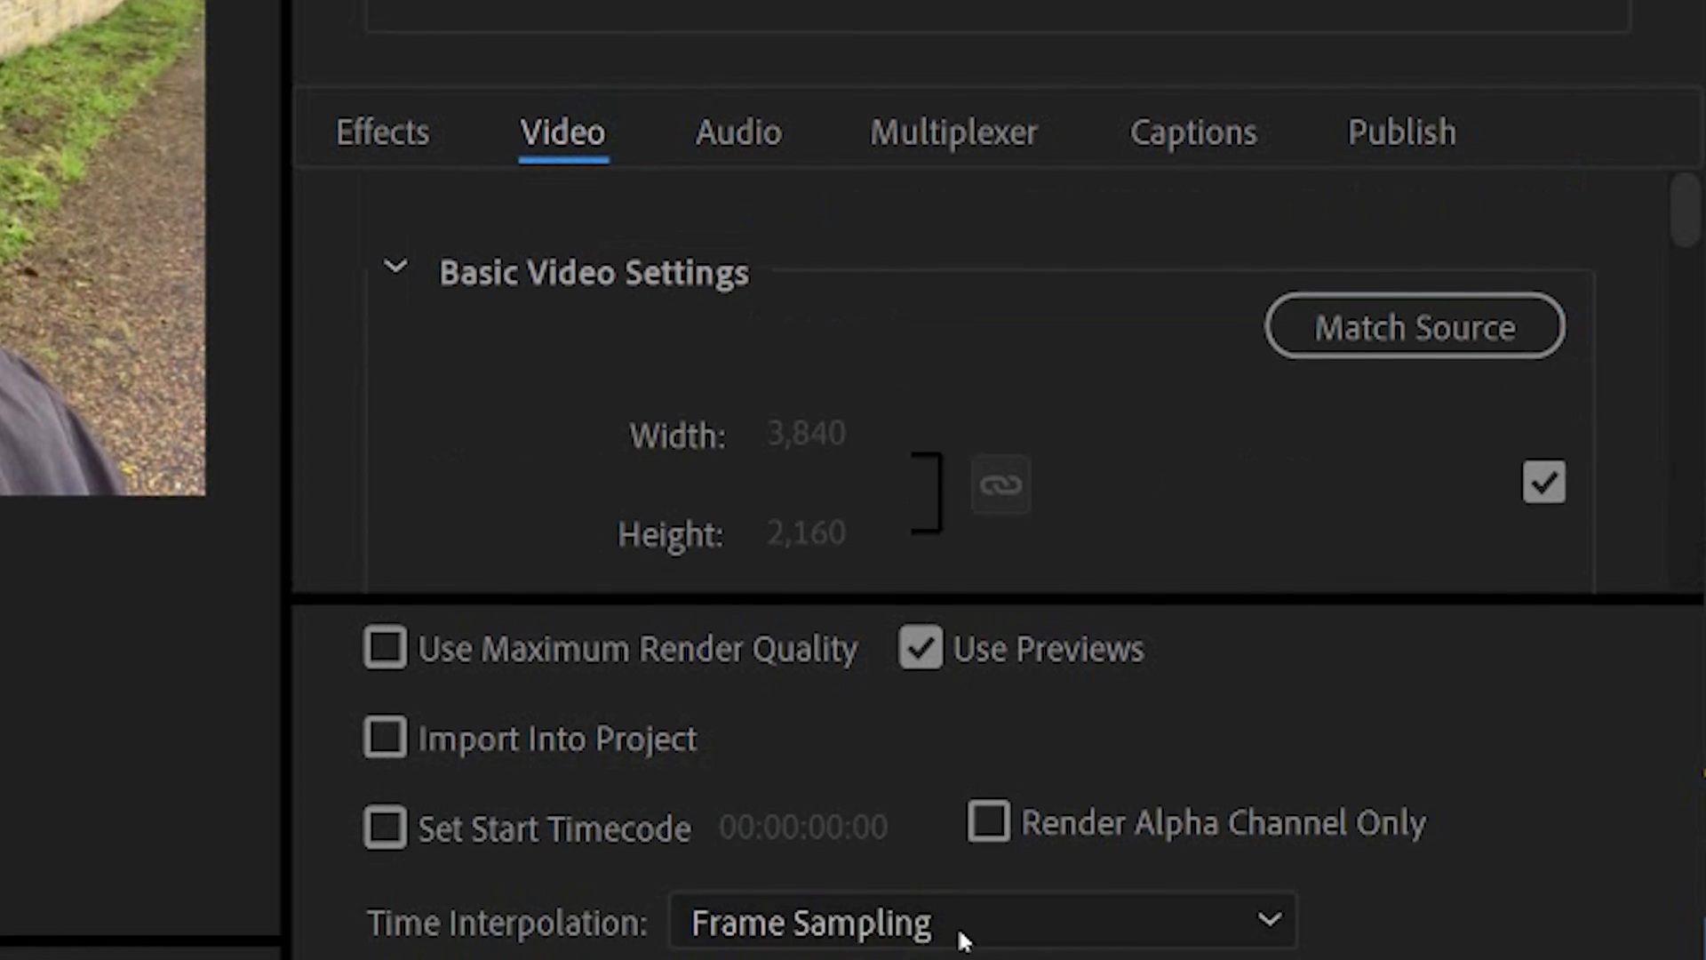
pyautogui.scroll(-3)
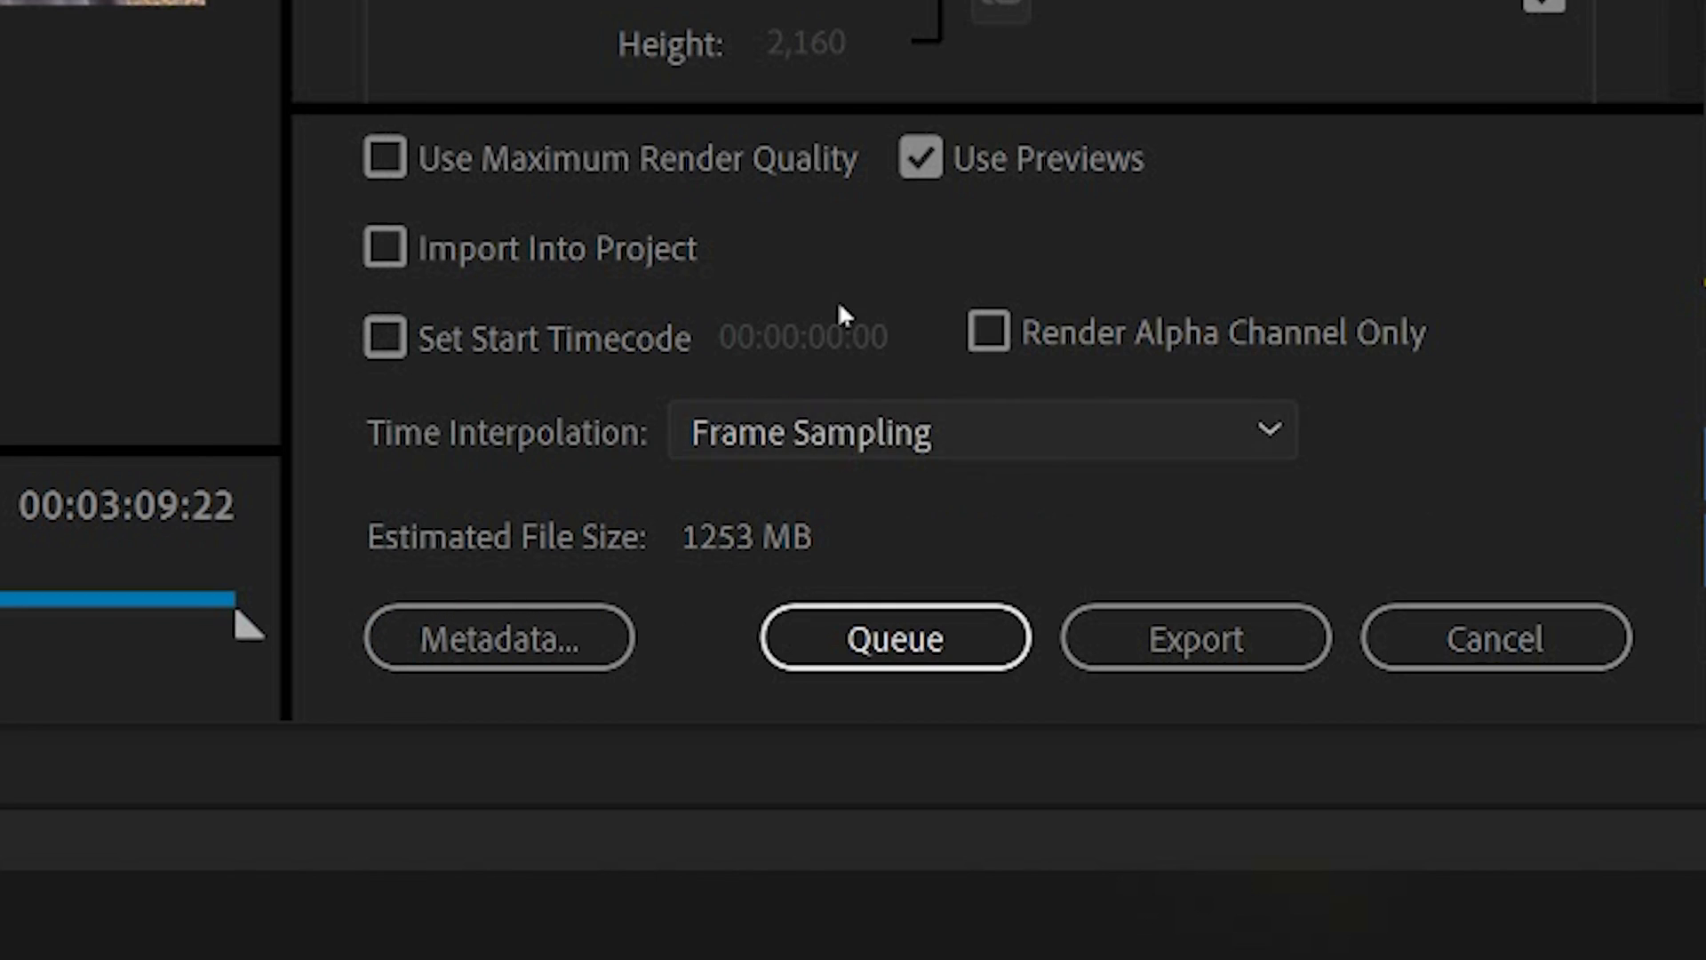